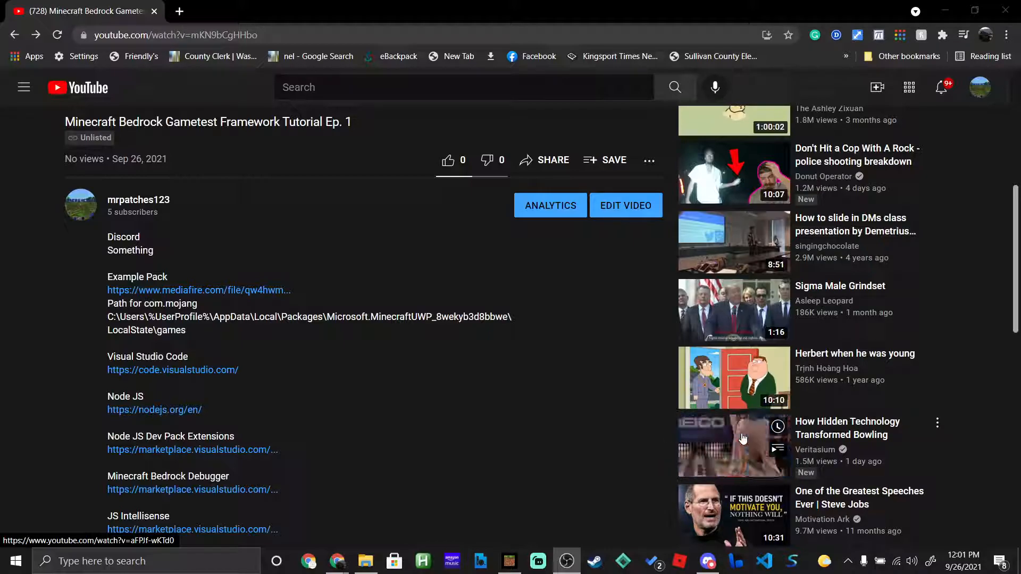
mouse_move(744, 439)
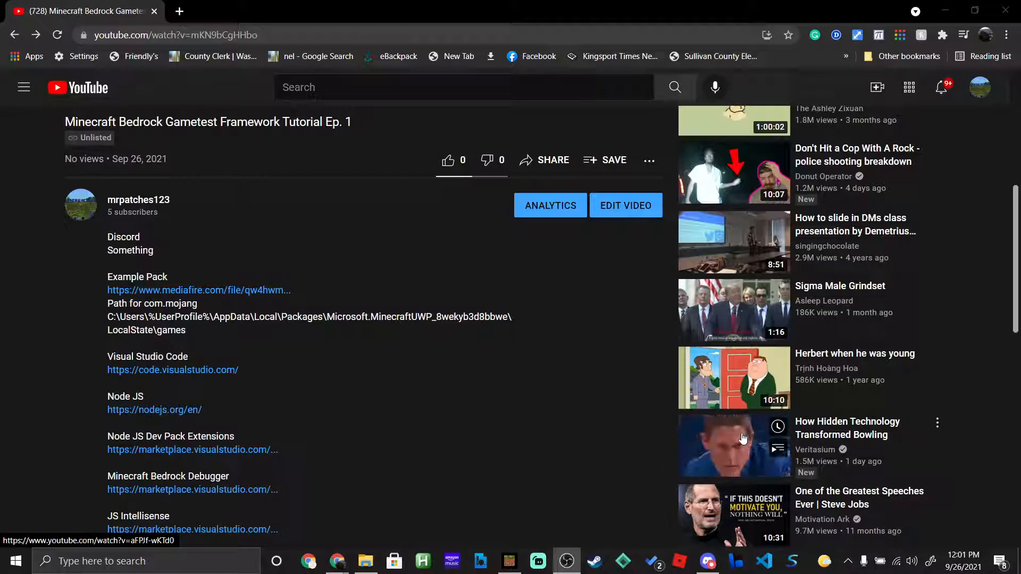
mouse_move(743, 439)
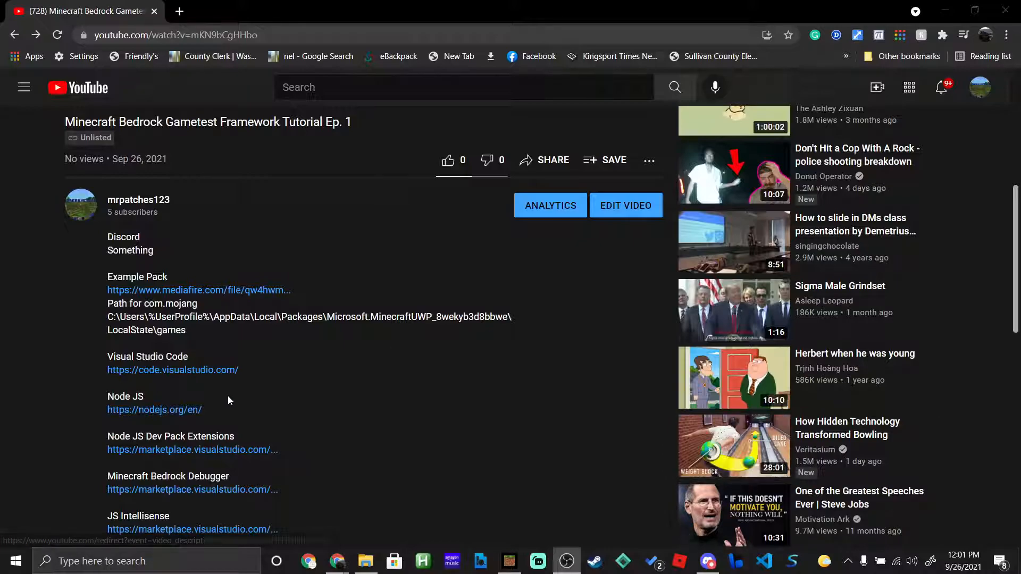
- Extract Sample GT Pack BP.zip with Extract All into its suggested Downloads folder
scroll("down", 3)
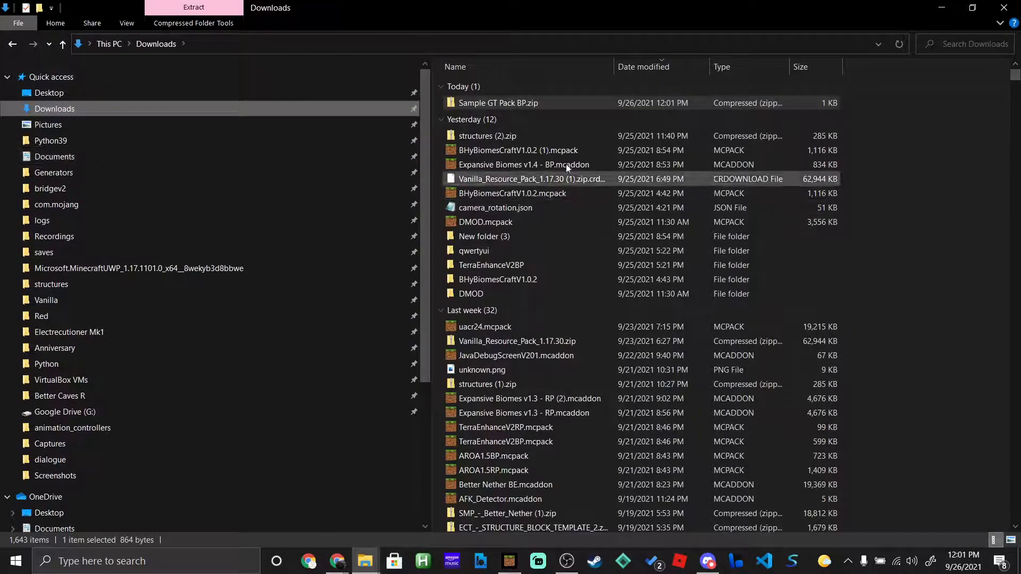
right_click(499, 102)
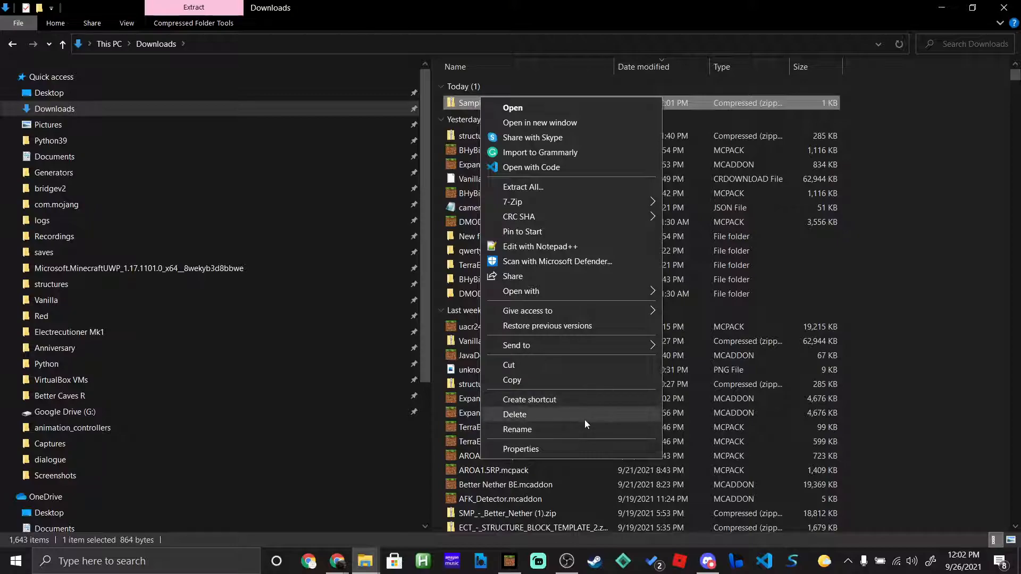
mouse_move(550, 495)
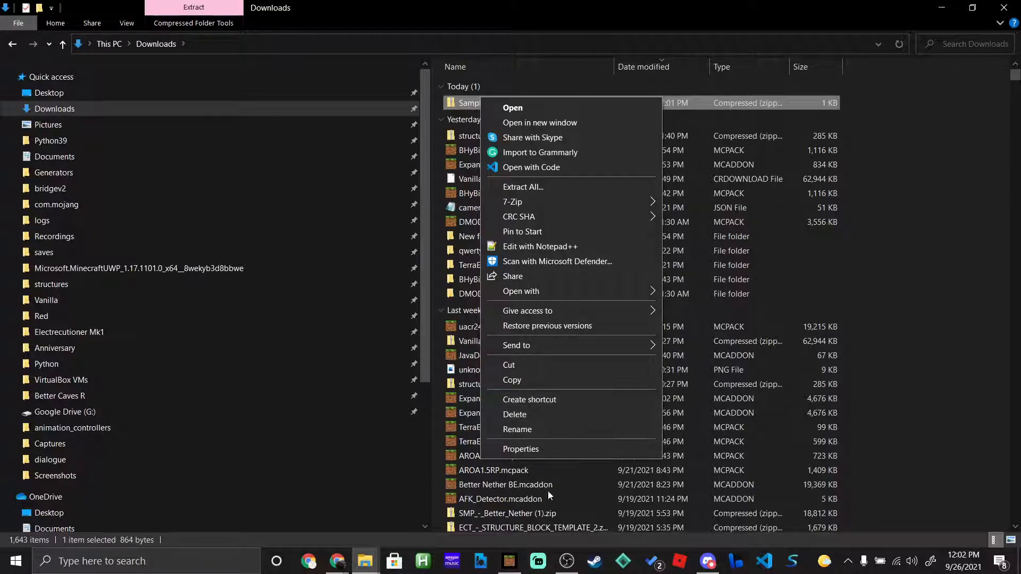
mouse_move(515, 453)
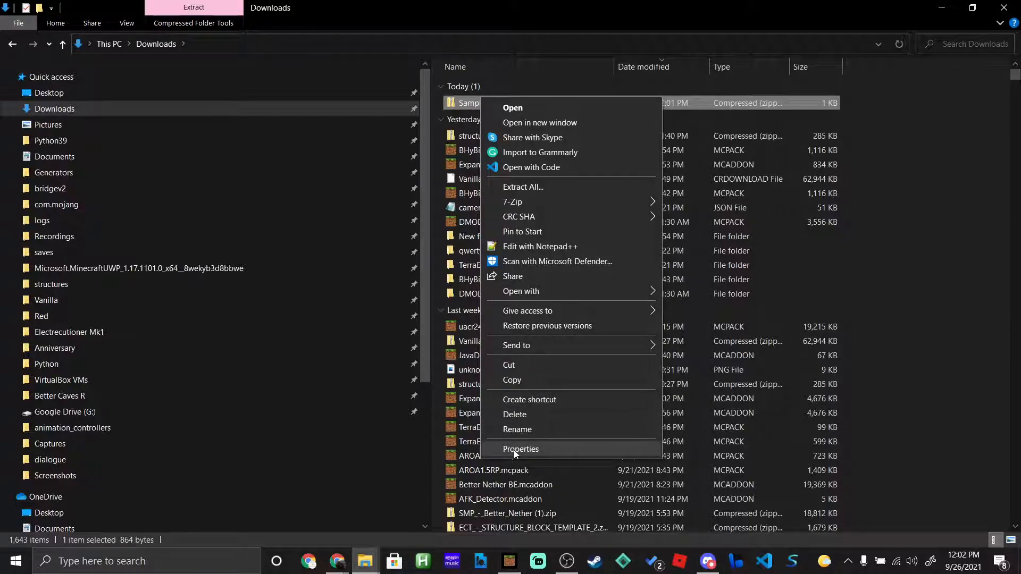
mouse_move(590, 172)
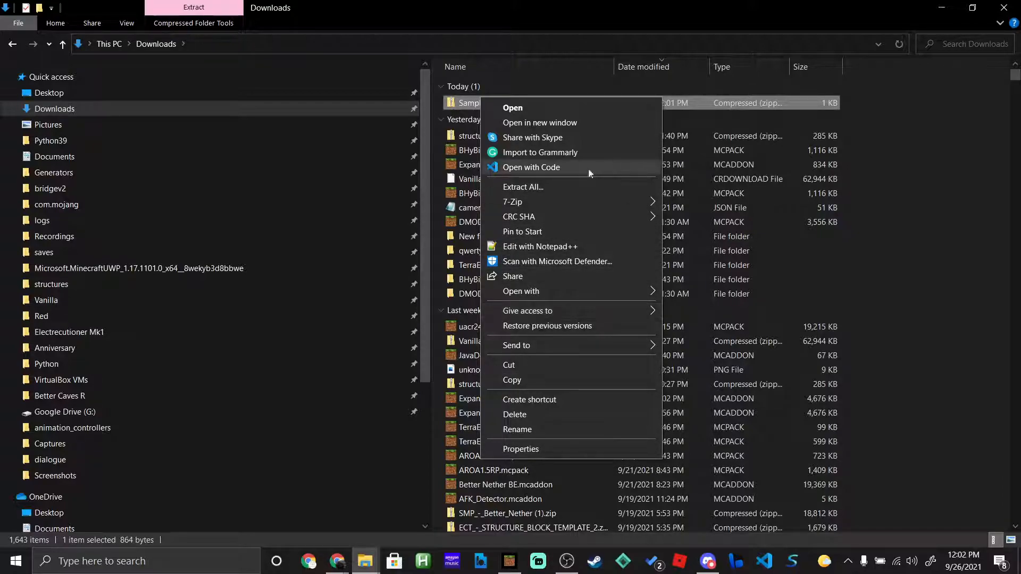
mouse_move(576, 372)
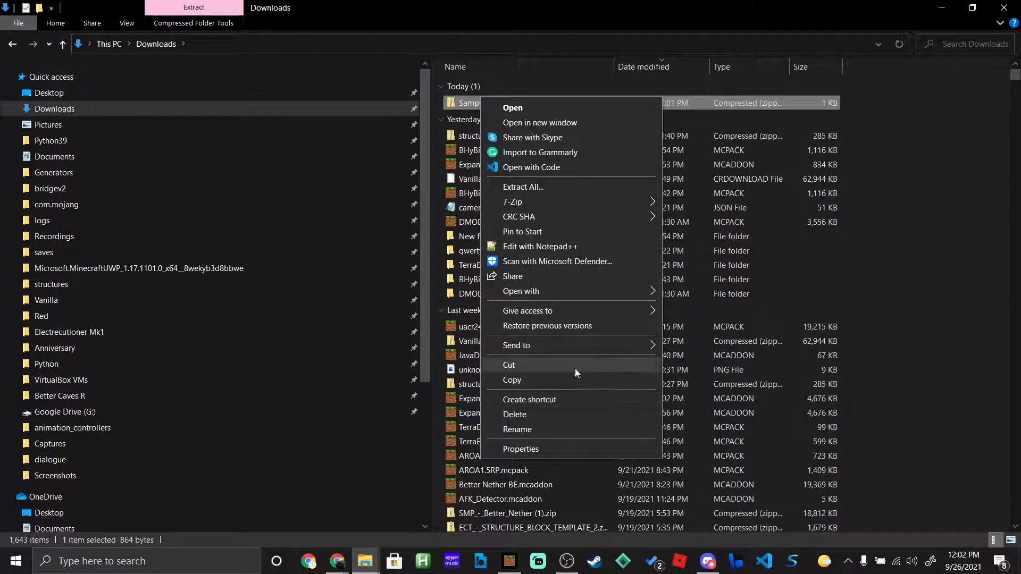
left_click(523, 187)
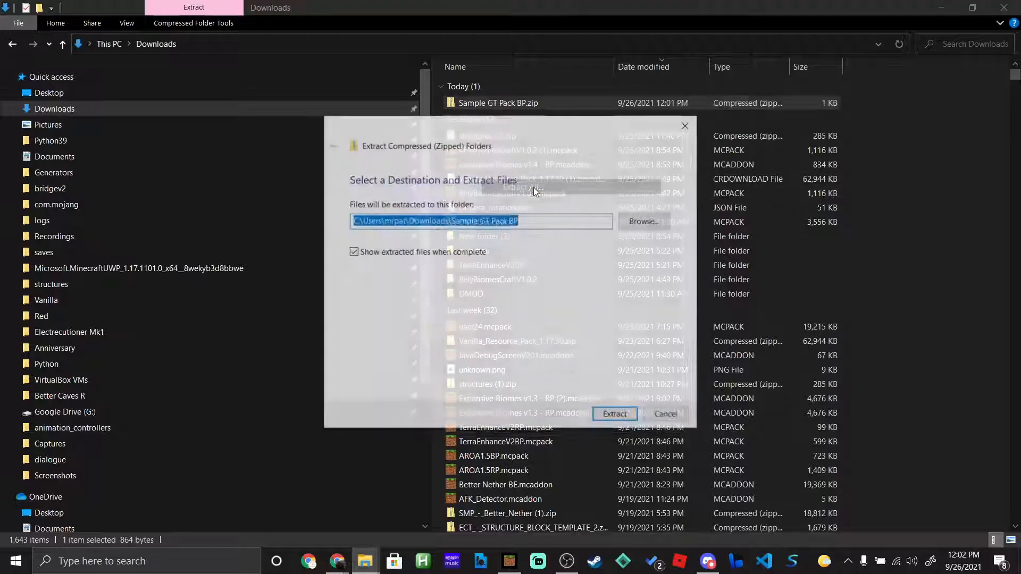
left_click(615, 414)
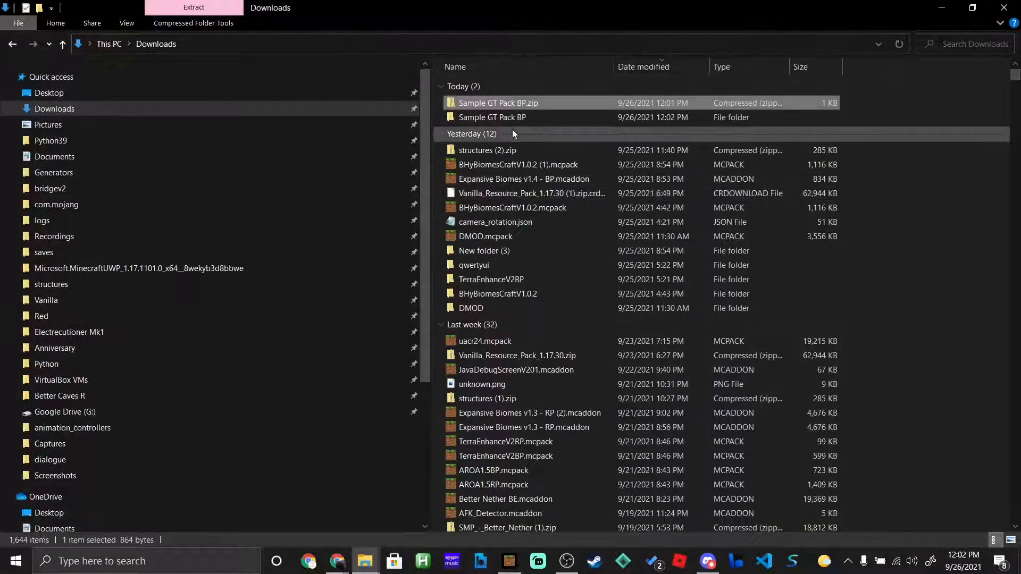
- Highlight the com.mojang folder path in the tutorial video's description
left_click(492, 117)
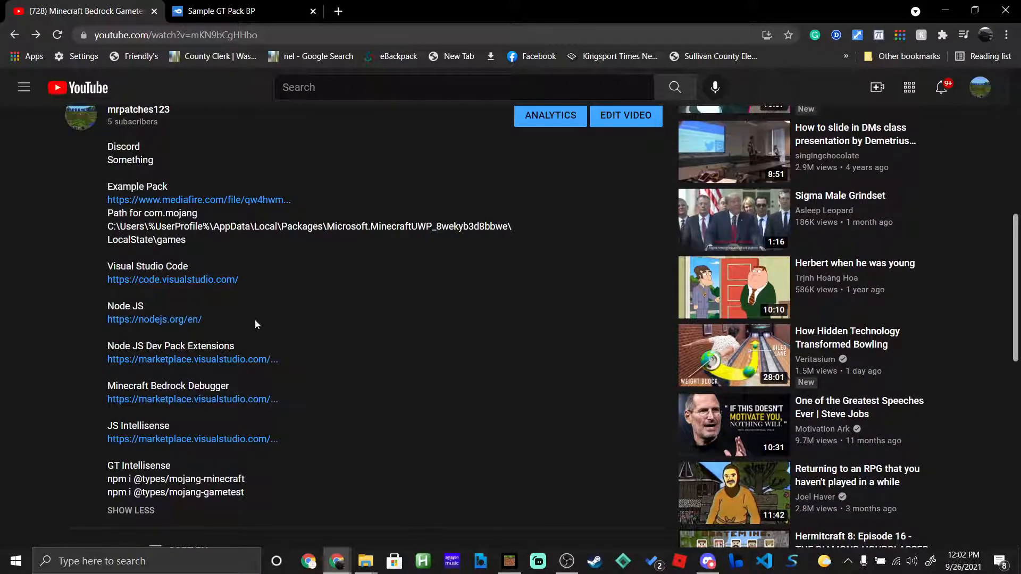
left_click_drag(113, 226, 186, 240)
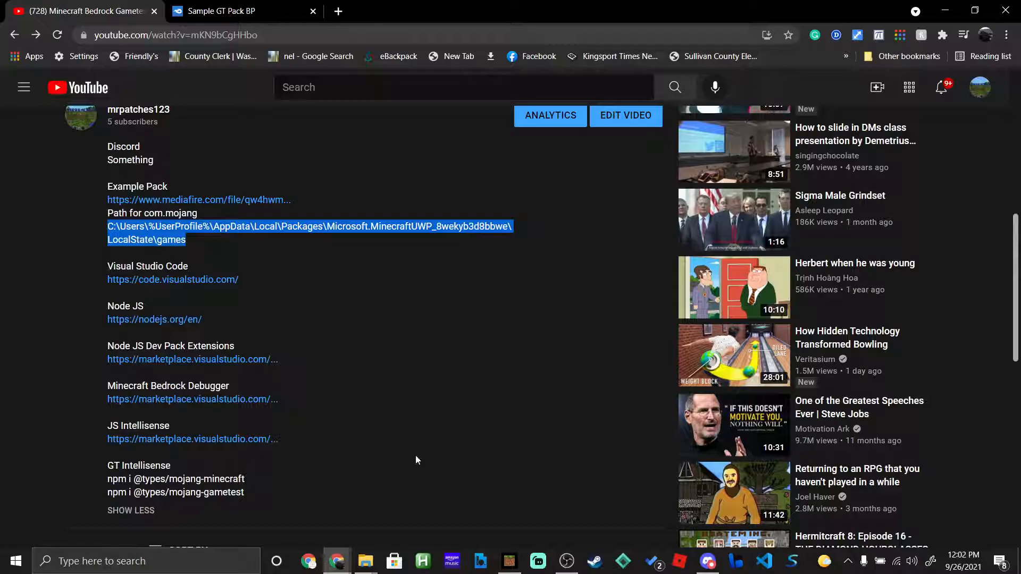
mouse_move(366, 560)
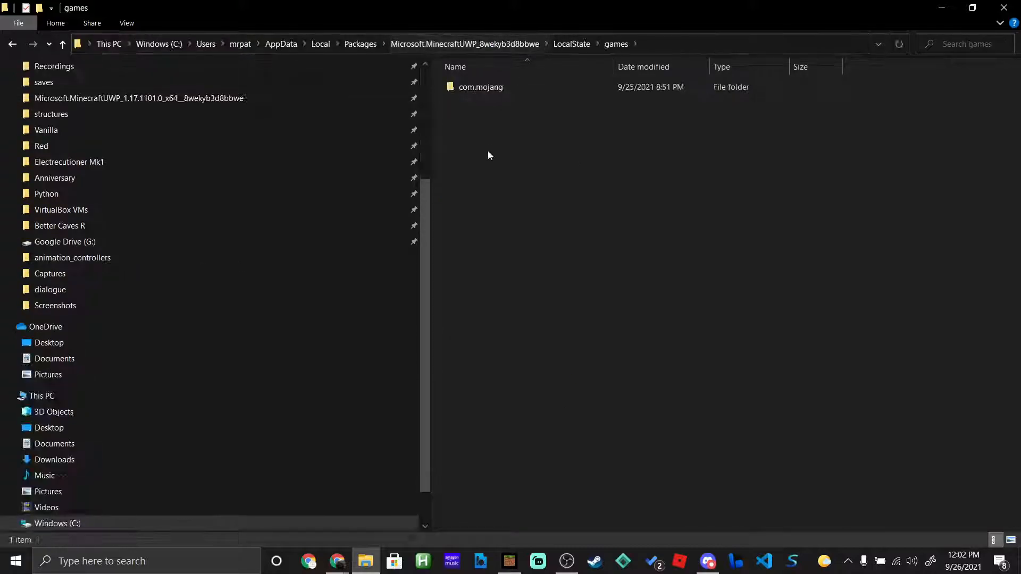
mouse_move(470, 151)
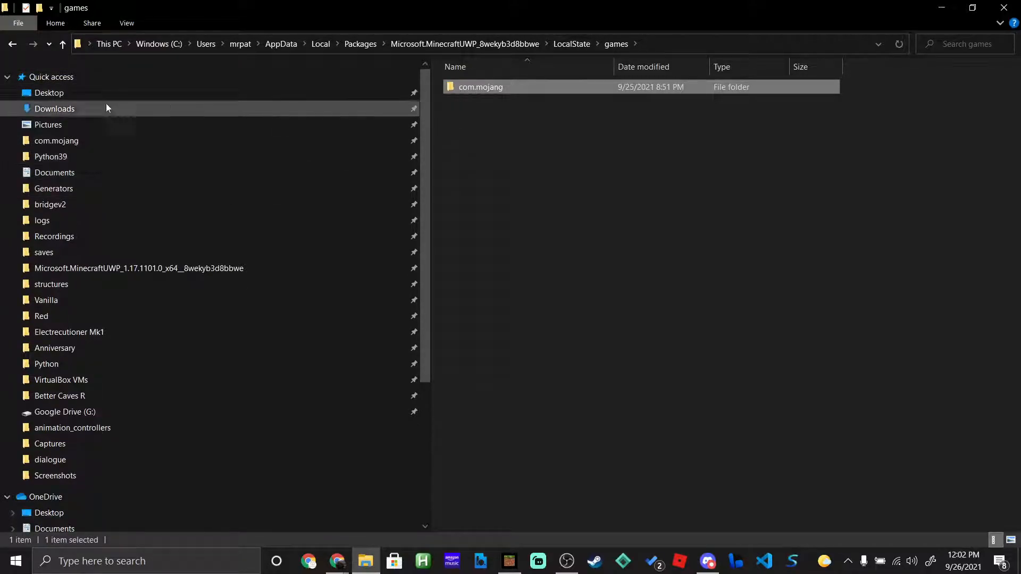
mouse_move(47, 154)
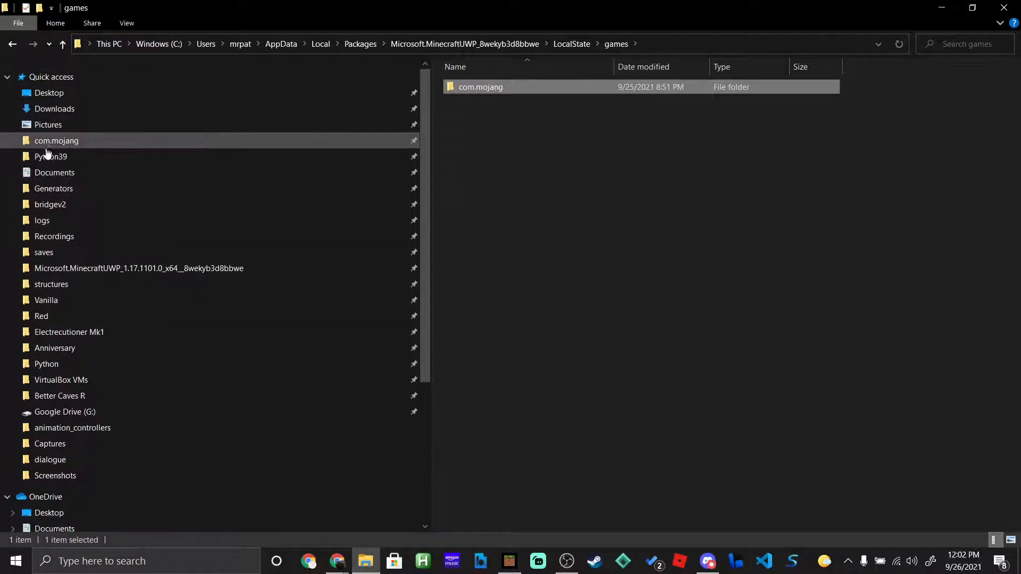
- View the games folder holding com.mojang, then return to Downloads
left_click_drag(56, 140, 59, 188)
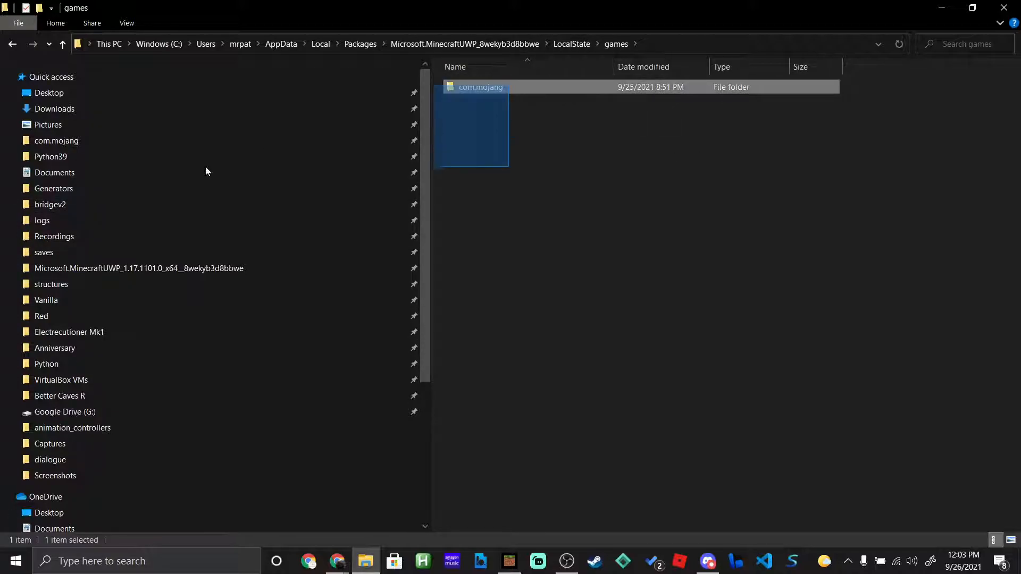
left_click(657, 142)
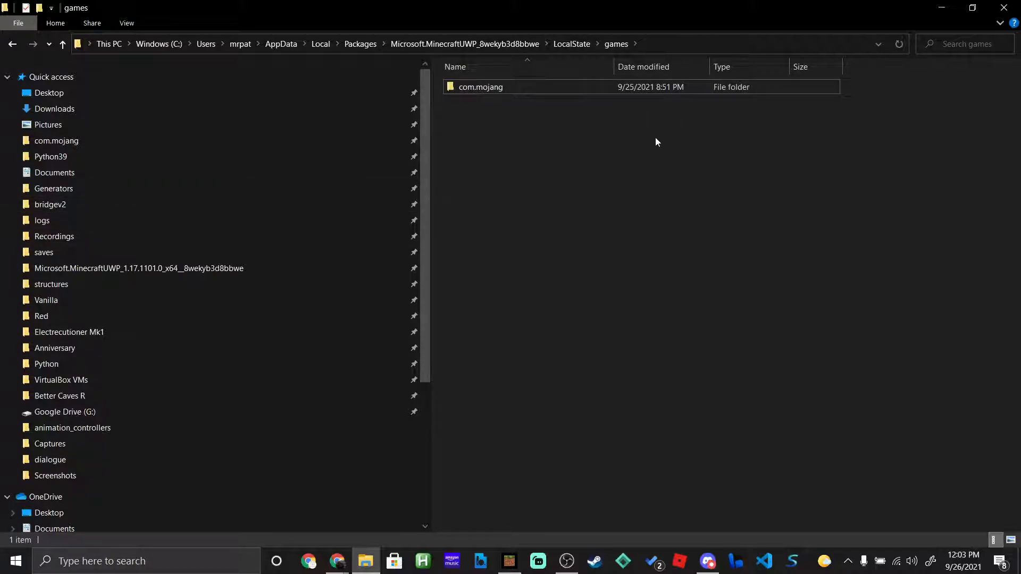
mouse_move(104, 176)
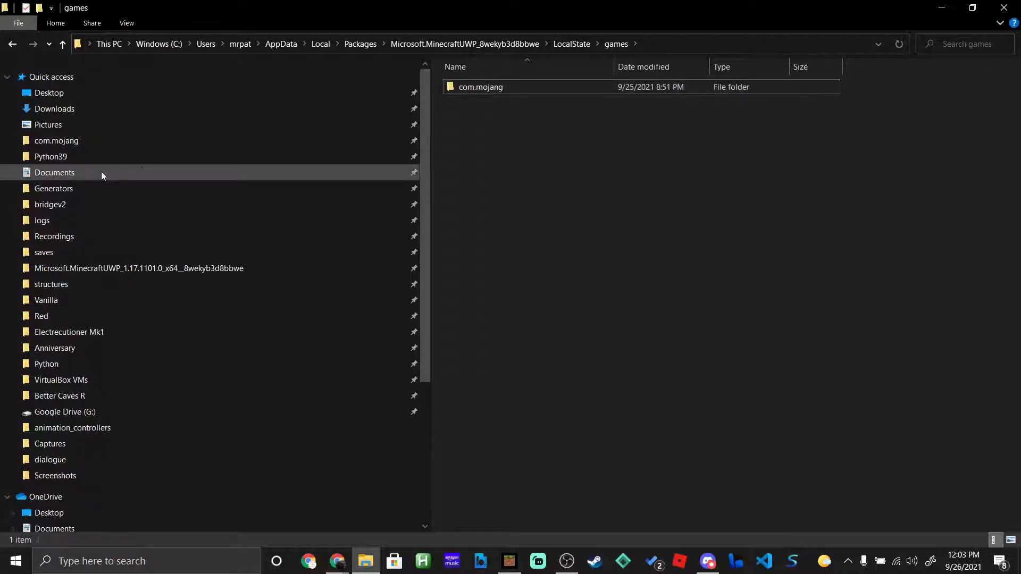
left_click(54, 109)
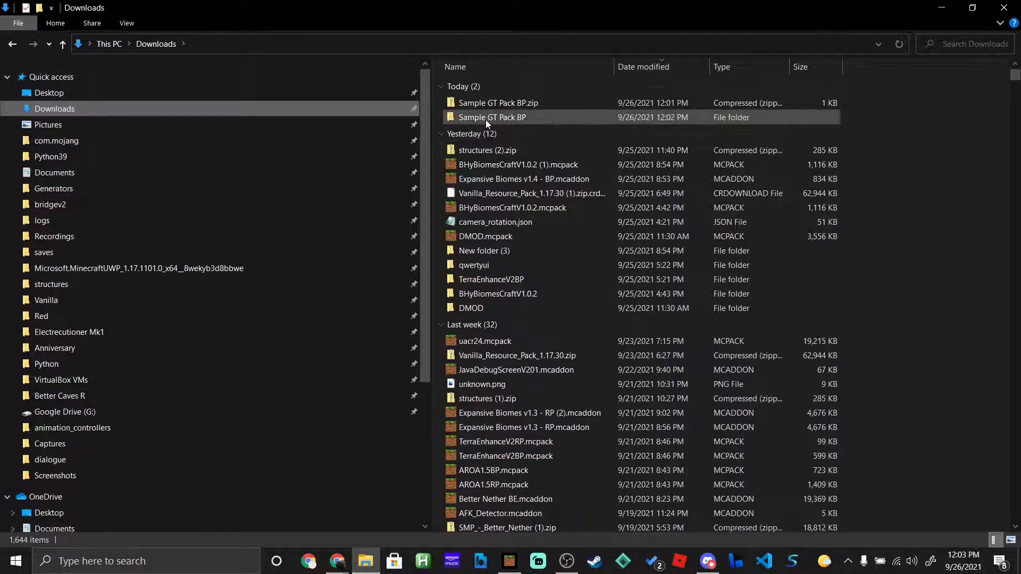
- Paste Sample GT Pack BP into com.mojang's development_behavior_packs and open the pasted folder
left_click(492, 117)
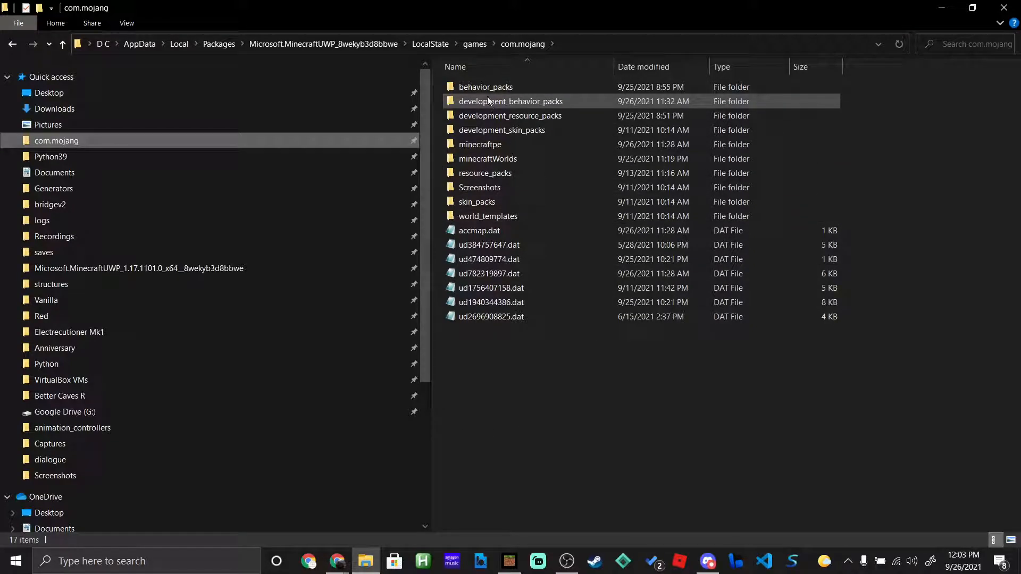
double_click(510, 102)
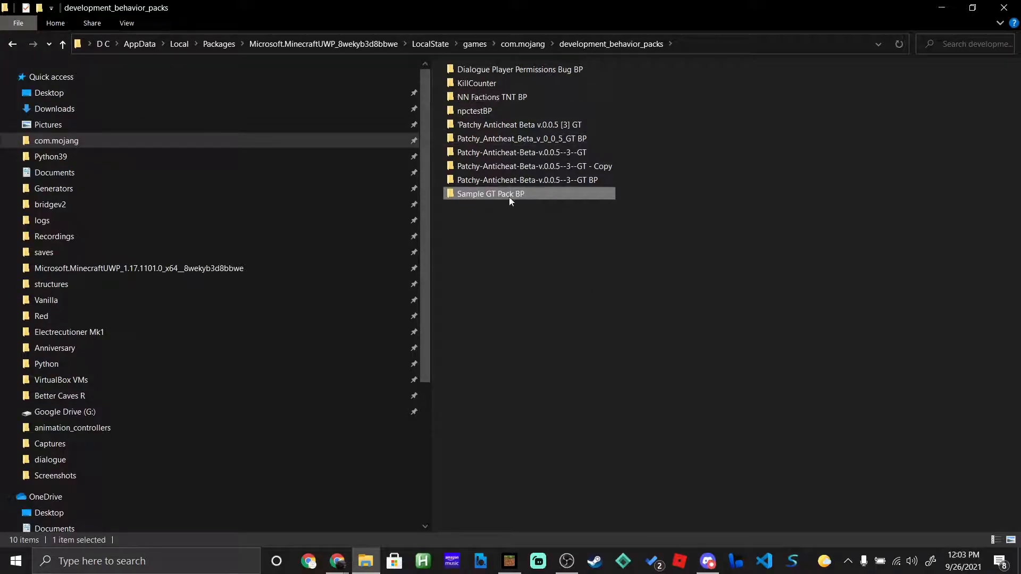
double_click(491, 194)
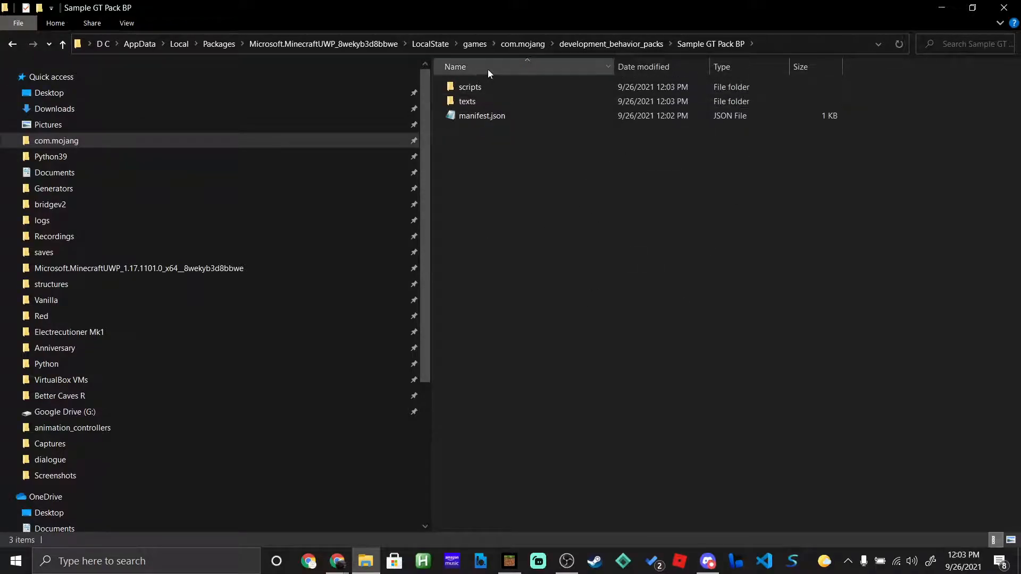
- Open the pack's manifest.json with Notepad through the Open with options
left_click(481, 115)
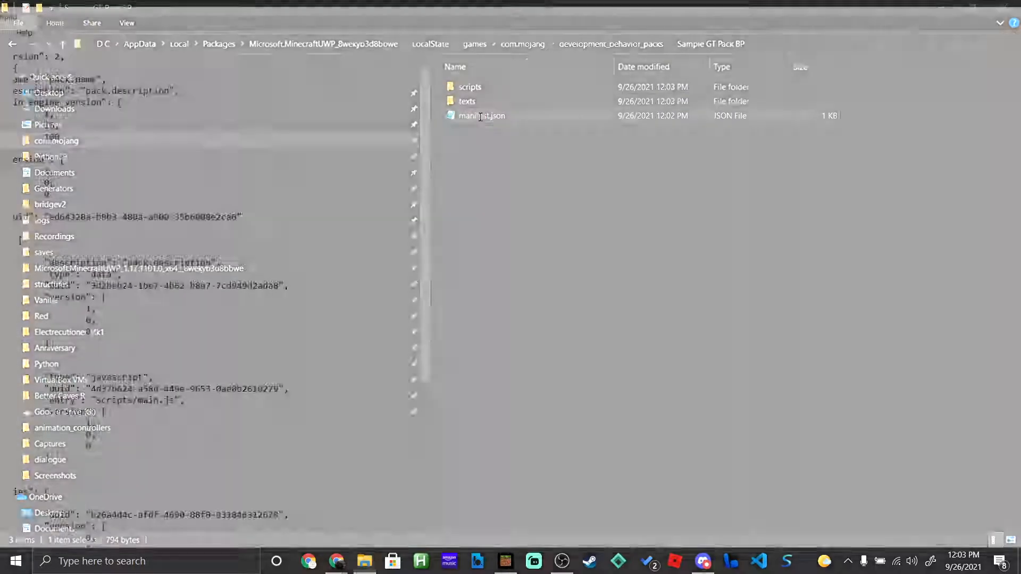
double_click(478, 115)
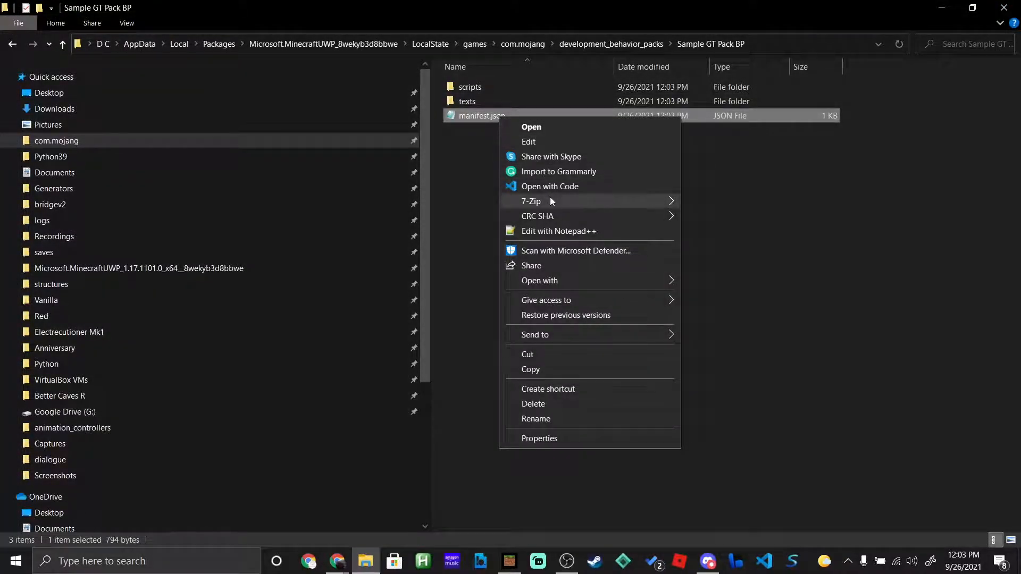
left_click(540, 281)
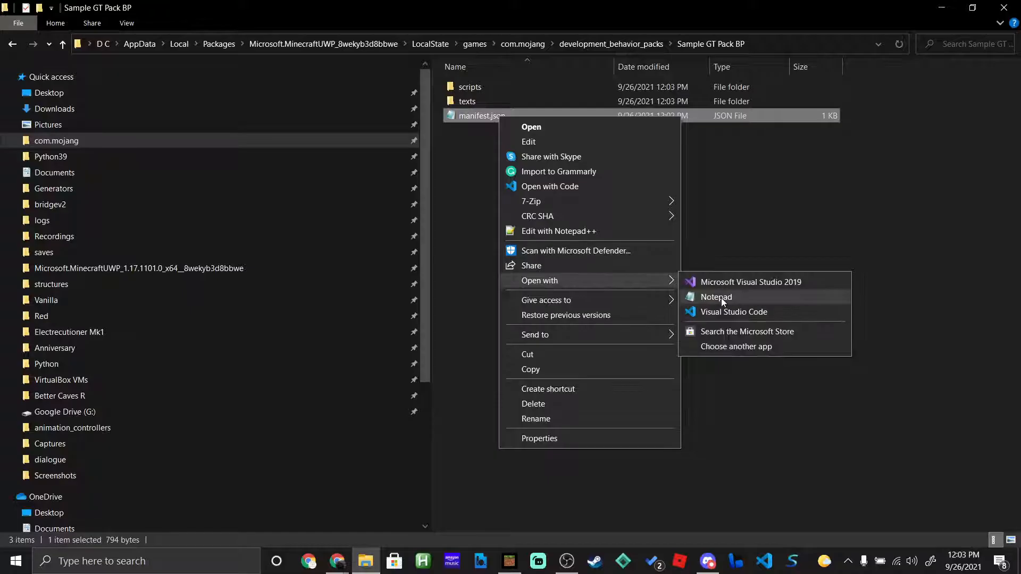
left_click(717, 297)
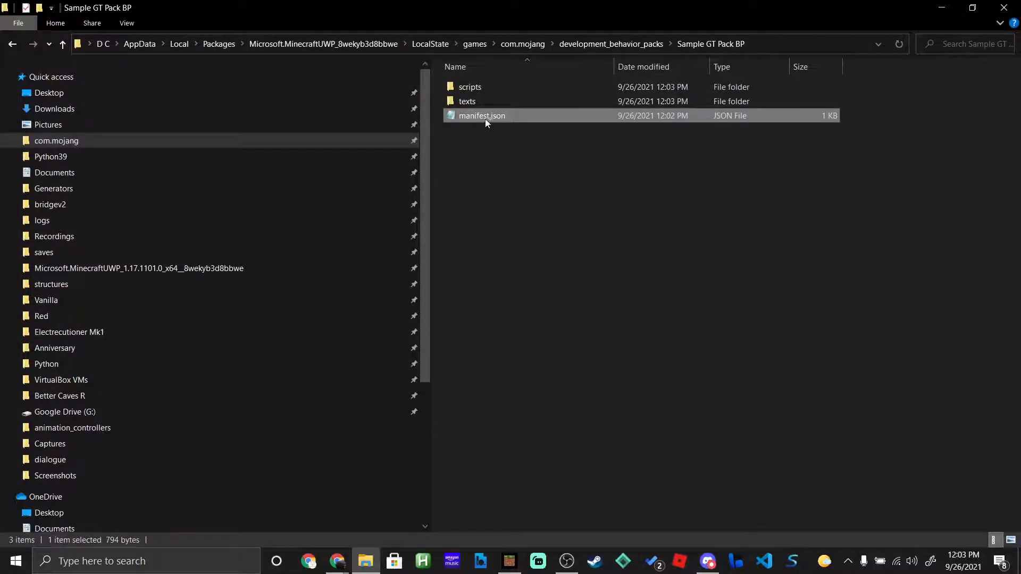
mouse_move(485, 122)
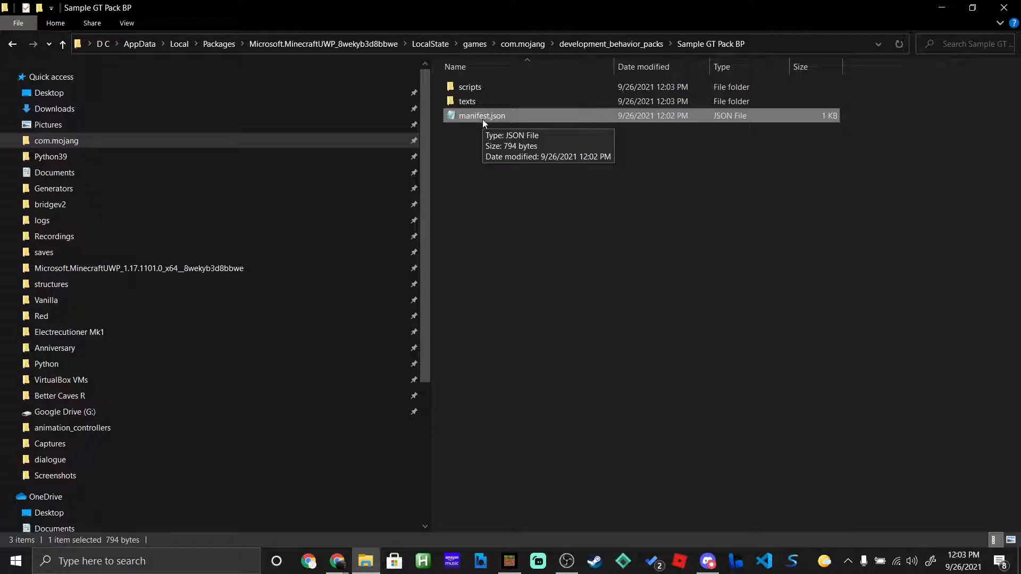
right_click(480, 116)
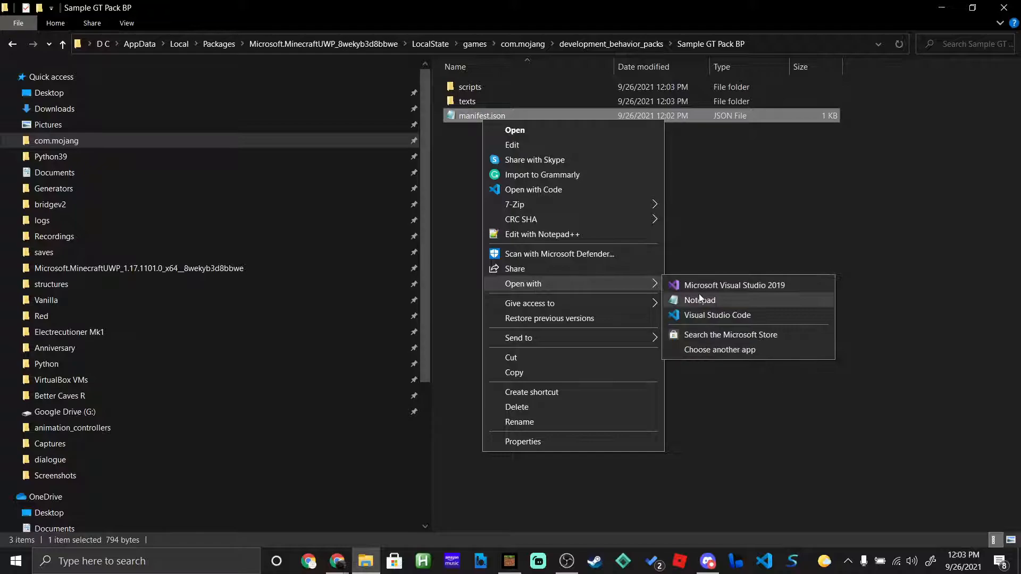
left_click(699, 300)
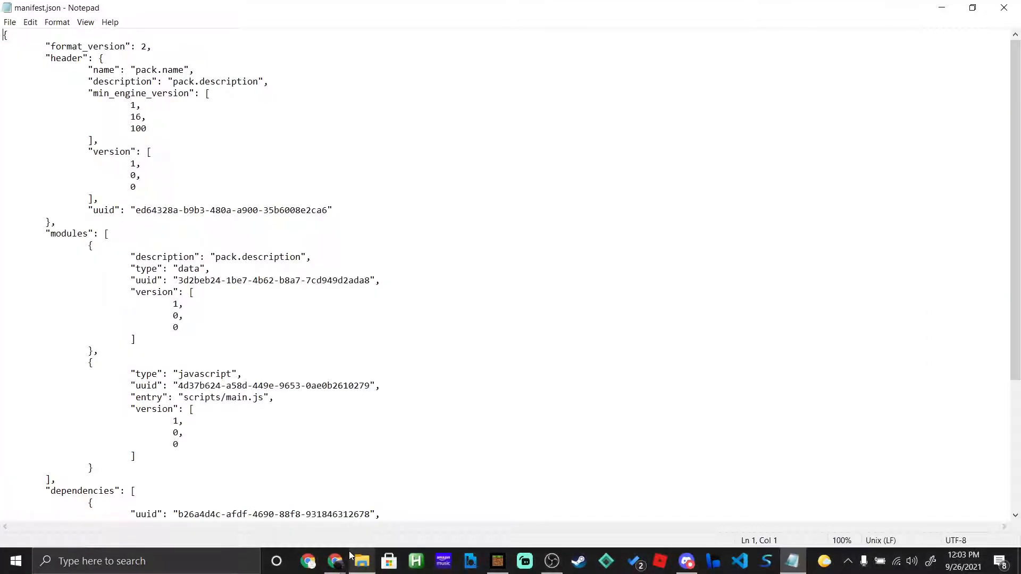
- Copy the generated version 4 UUID from uuidgenerator.net
left_click(333, 562)
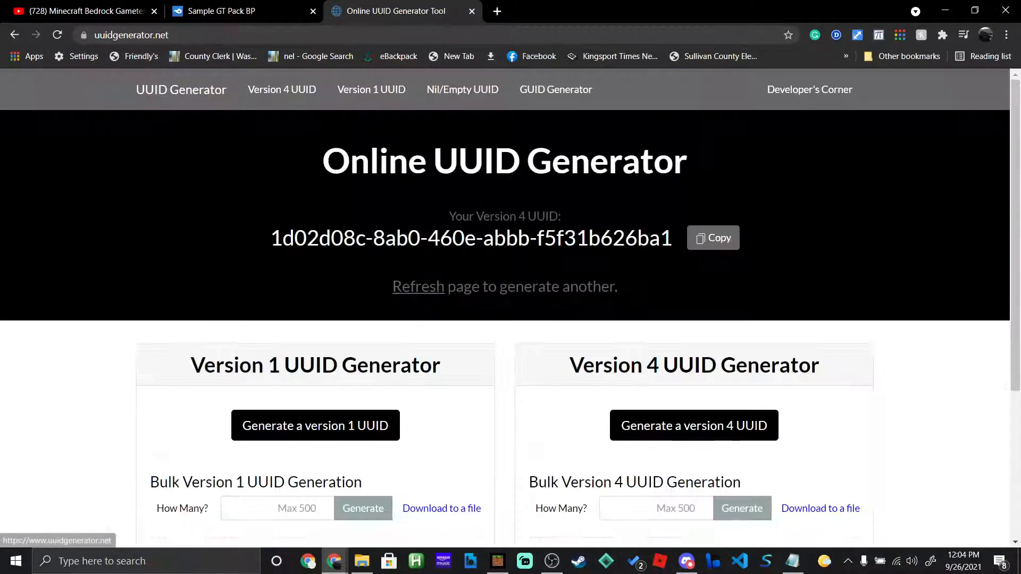
scroll("down", 3)
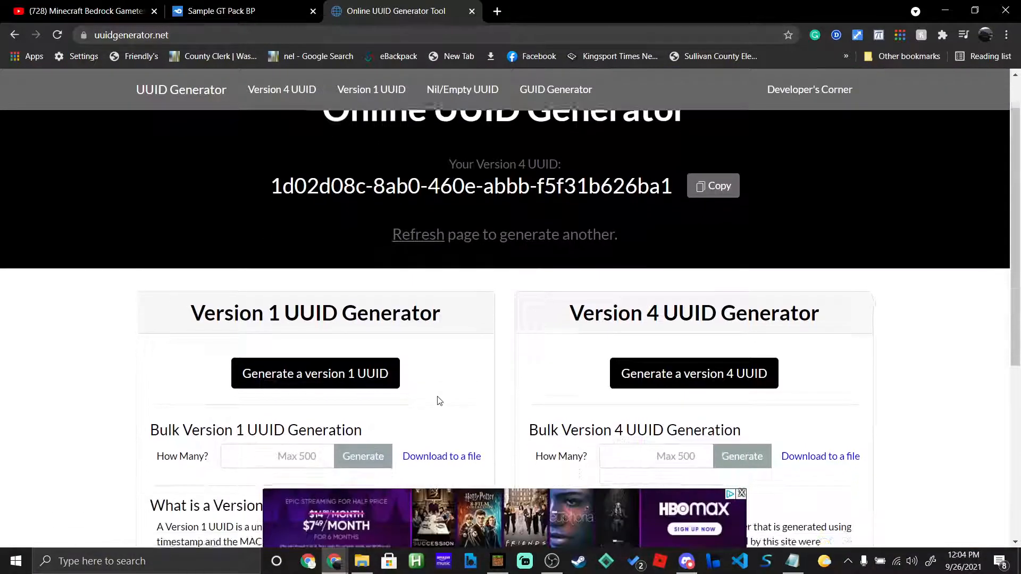
left_click(713, 185)
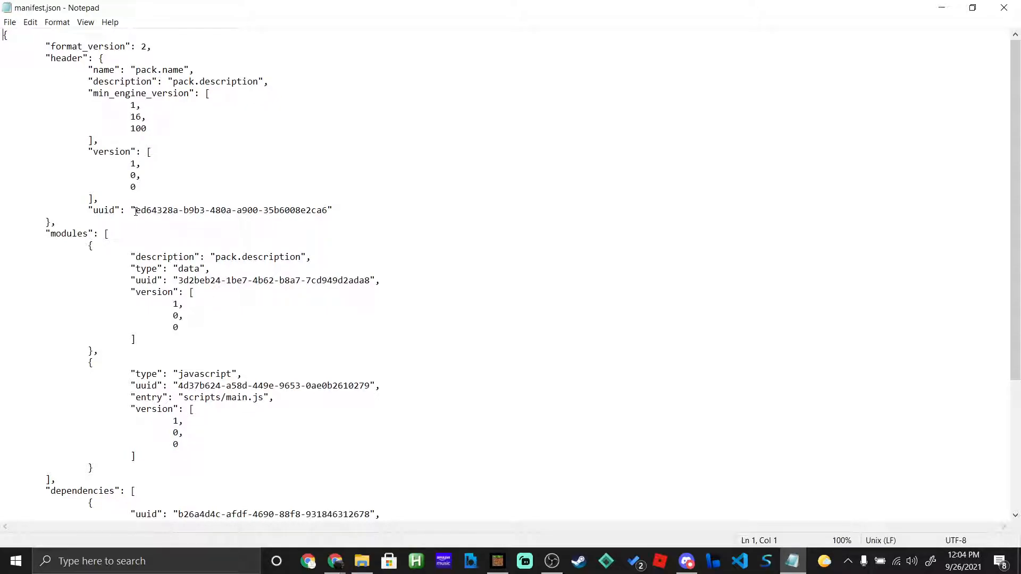
- Replace the header uuid with 1d02d08c-8ab0-460e-abbb-f5f31b626ba1 and alter a module uuid digit
left_click_drag(135, 209, 329, 210)
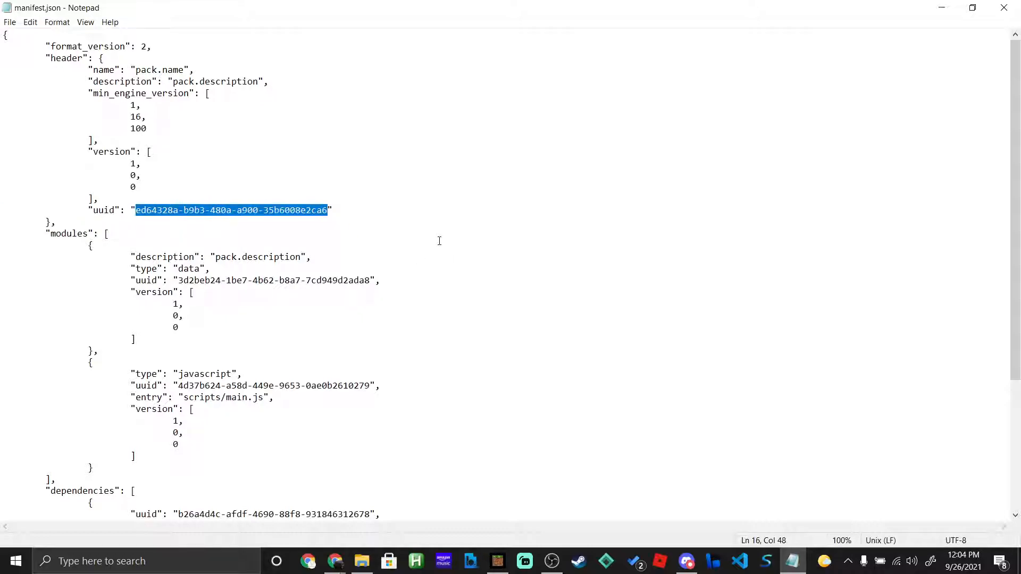
type("1d02d08c-8ab0-460e-abbb-f5f31b626ba1")
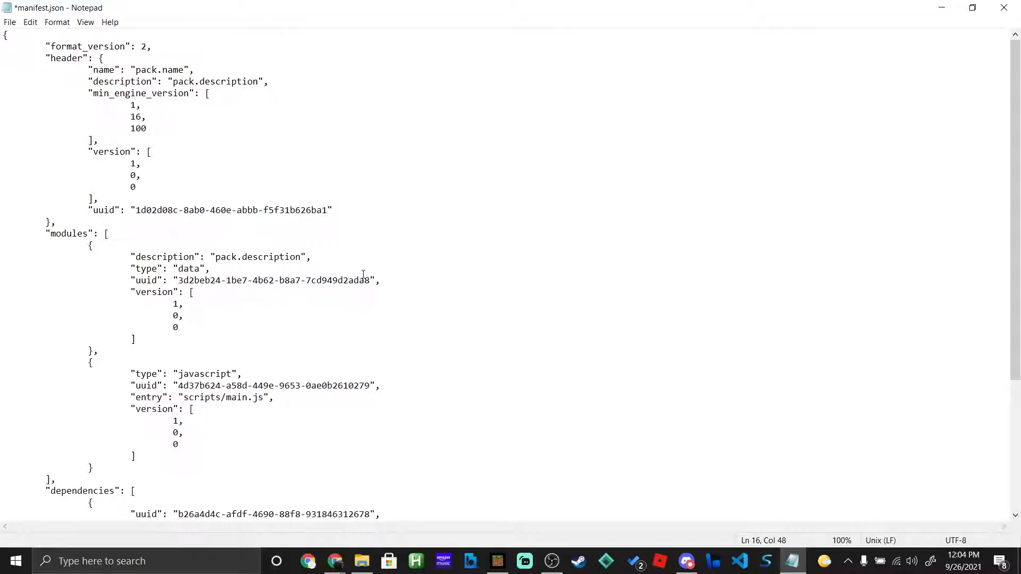
scroll("down", 3)
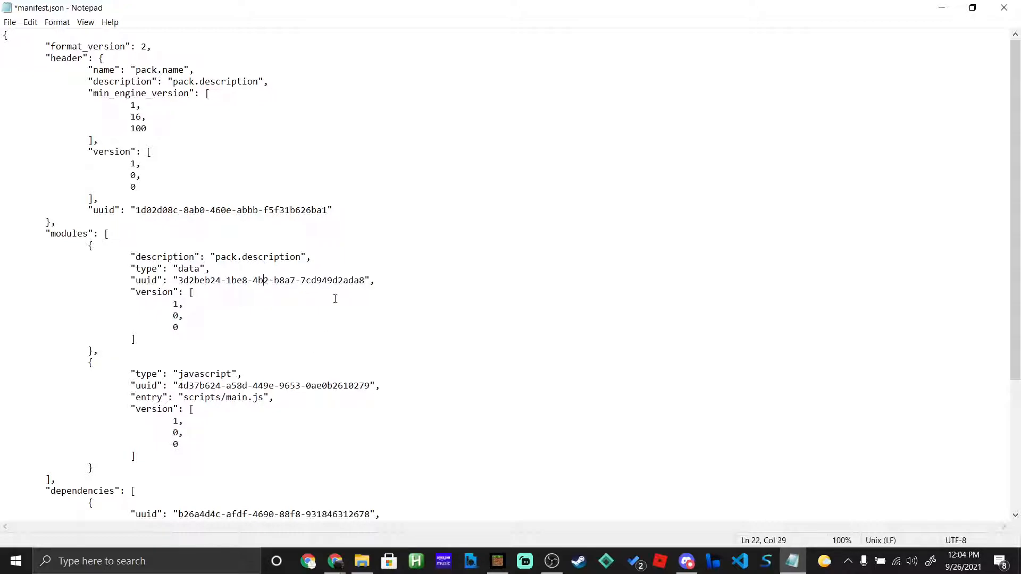
type("8")
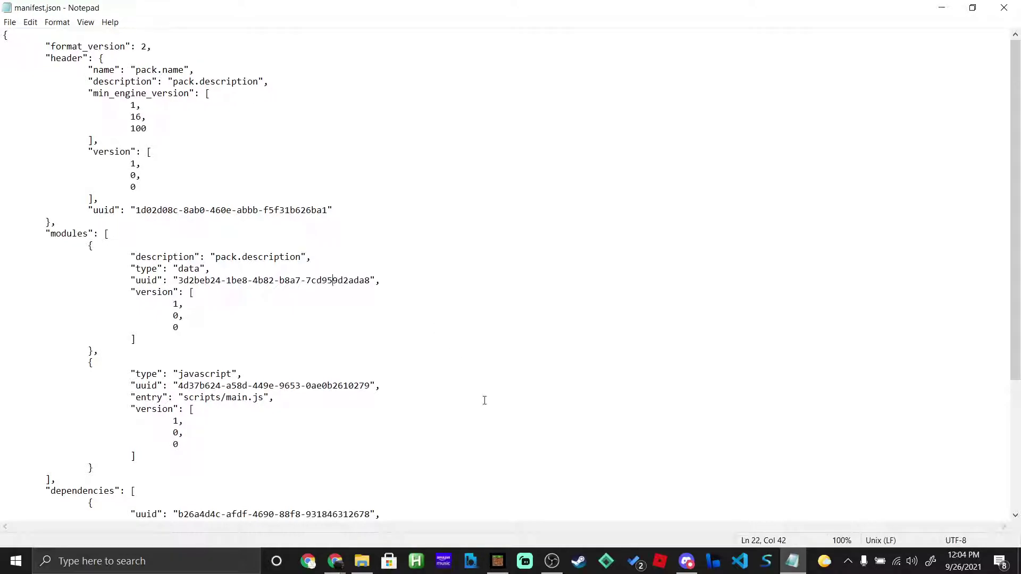
mouse_move(806, 174)
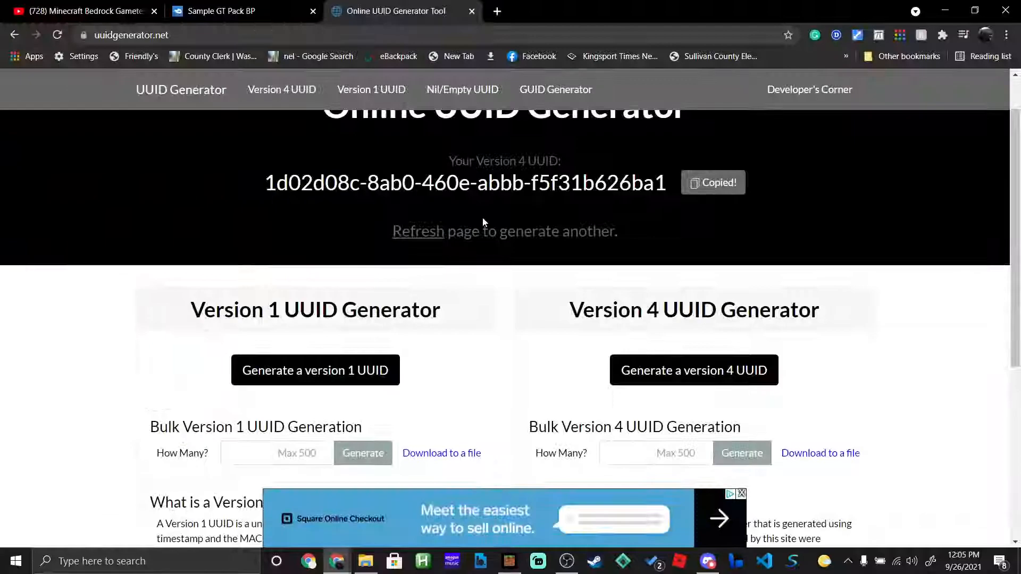
- Browse into the pack's scripts folder, then back up to Sample GT Pack BP
left_click(365, 561)
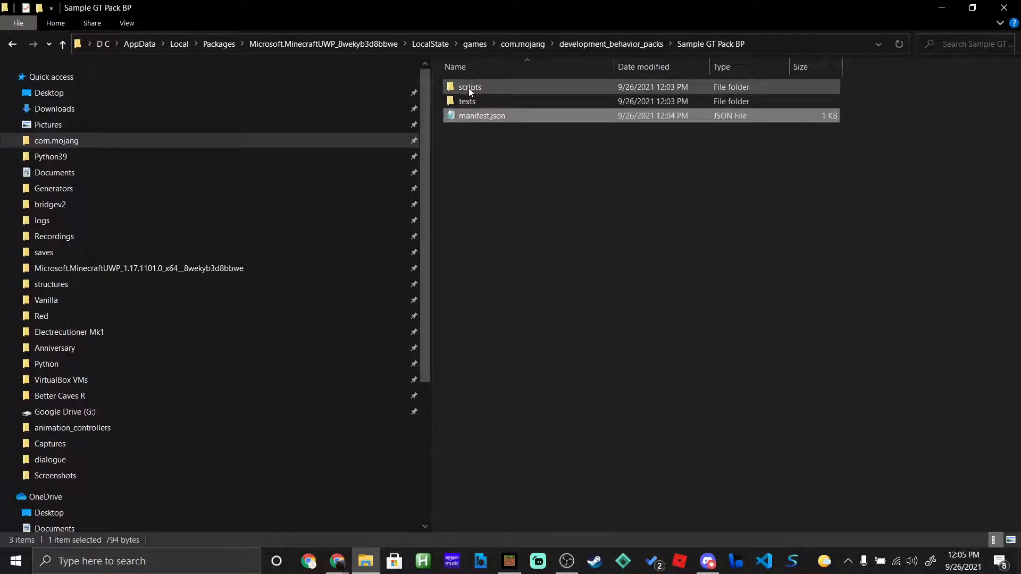
double_click(470, 87)
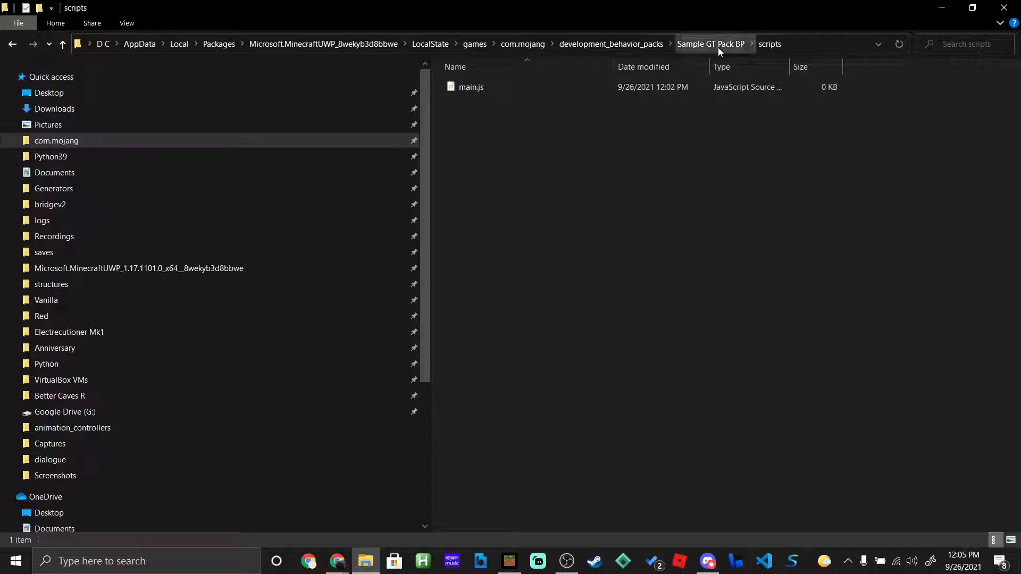
left_click(712, 44)
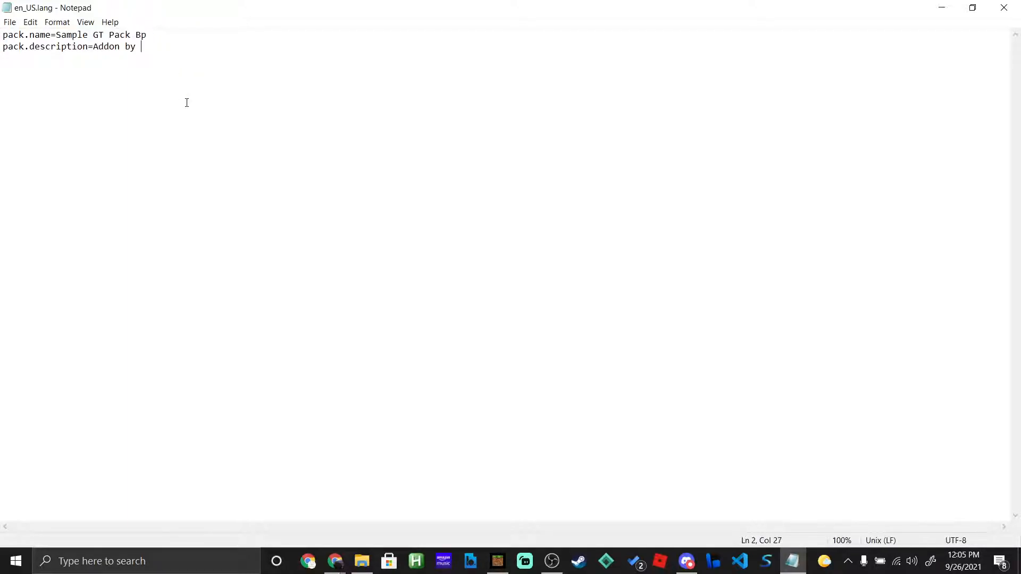
- Edit the en_US.lang description back to 'Addon by' and close Notepad
double_click(132, 46)
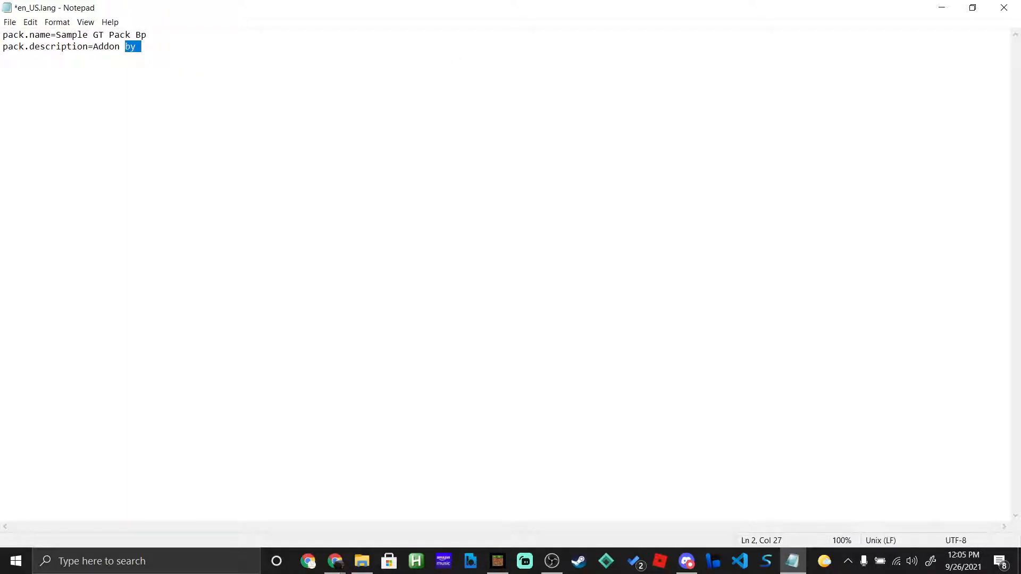
key("Delete")
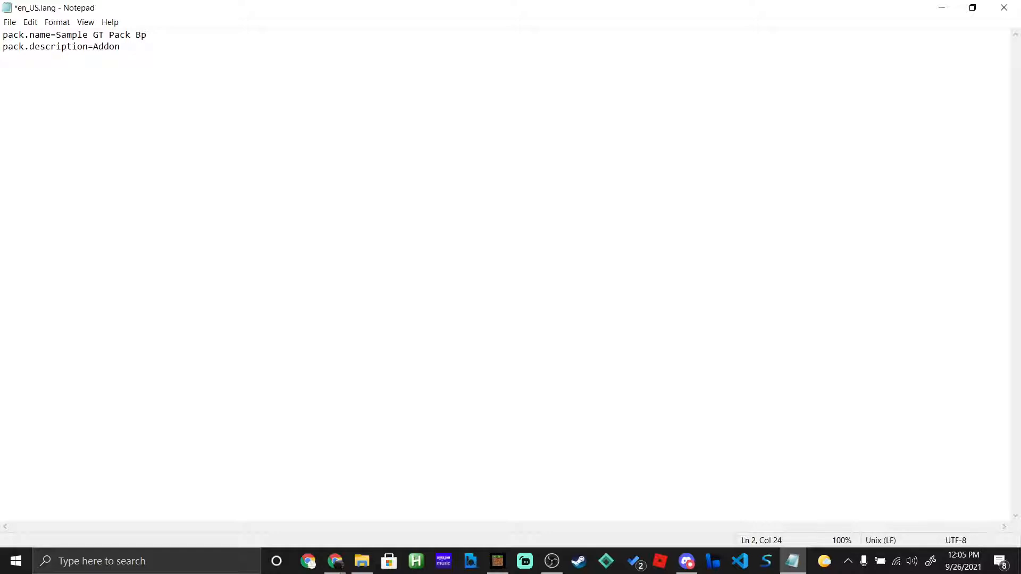
type("bob")
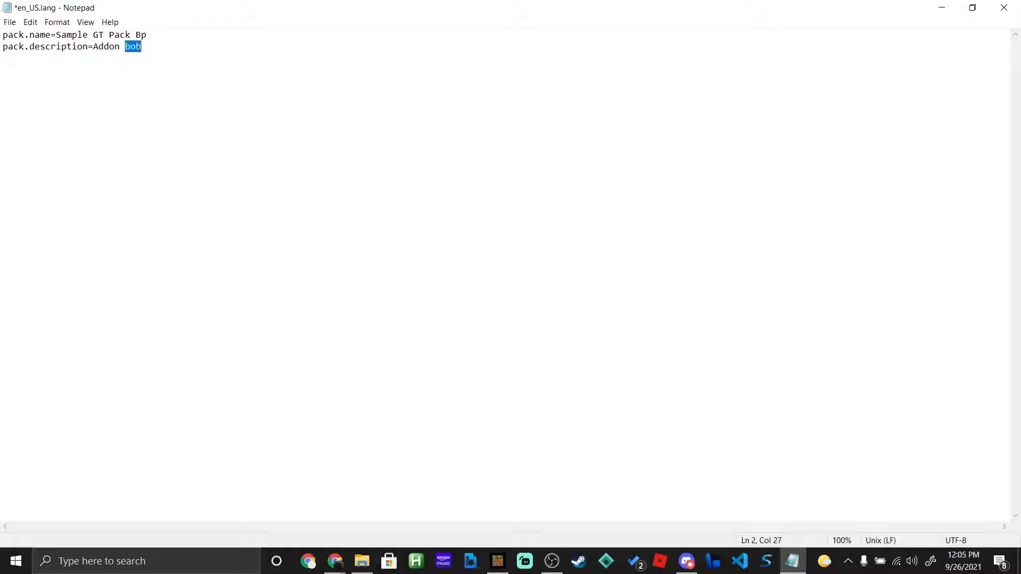
type("by")
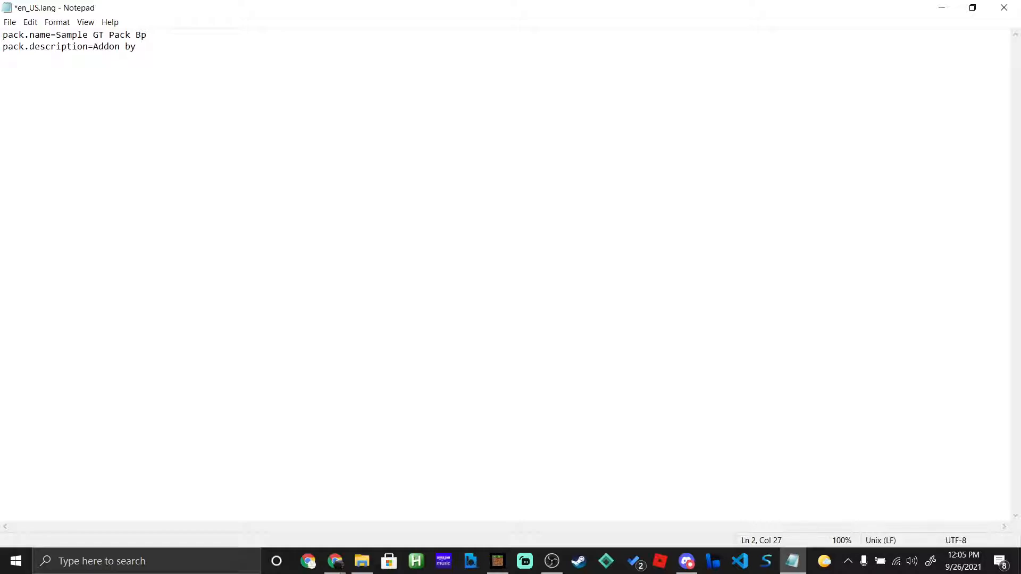
mouse_move(429, 77)
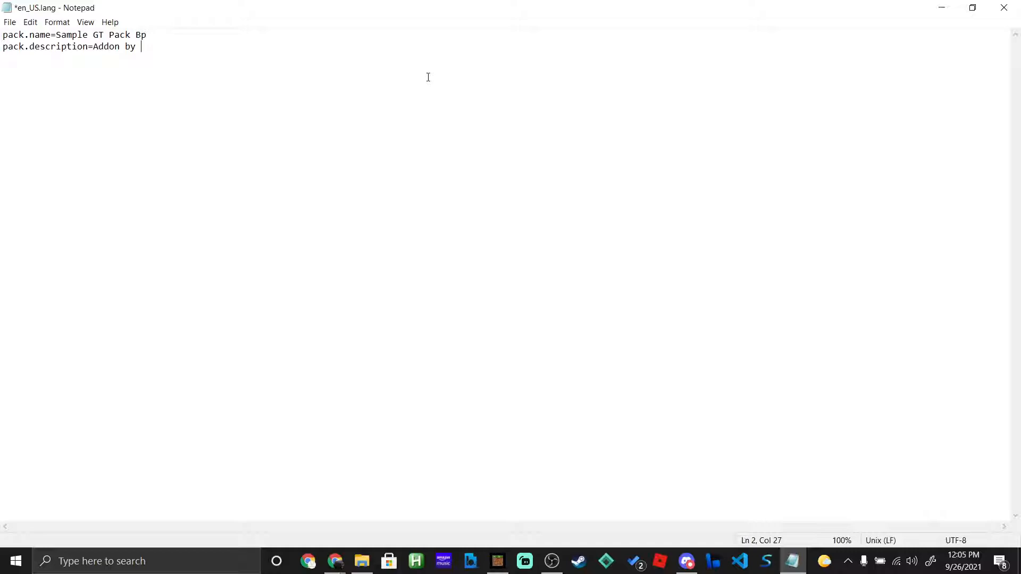
type("bob")
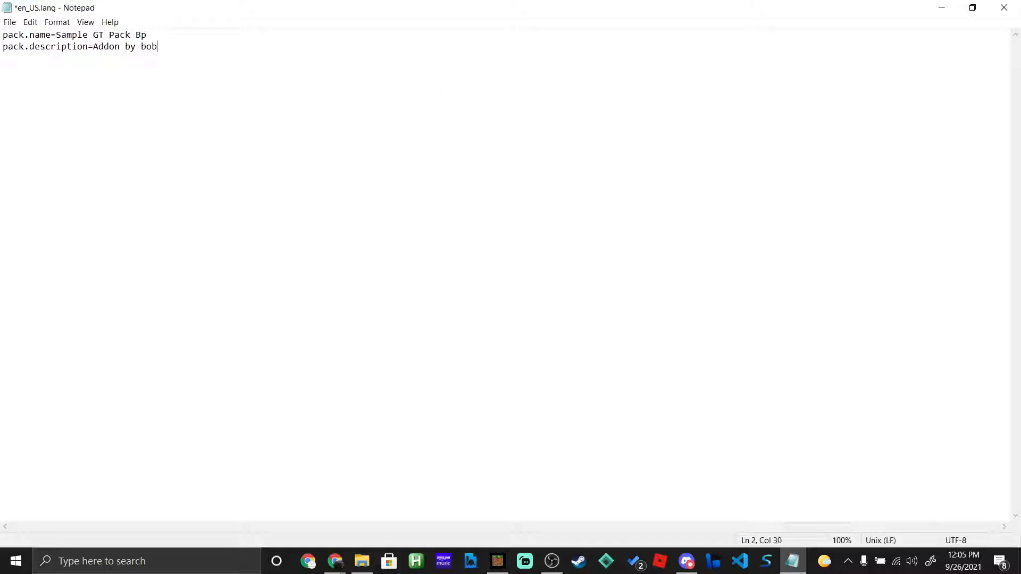
key("Backspace")
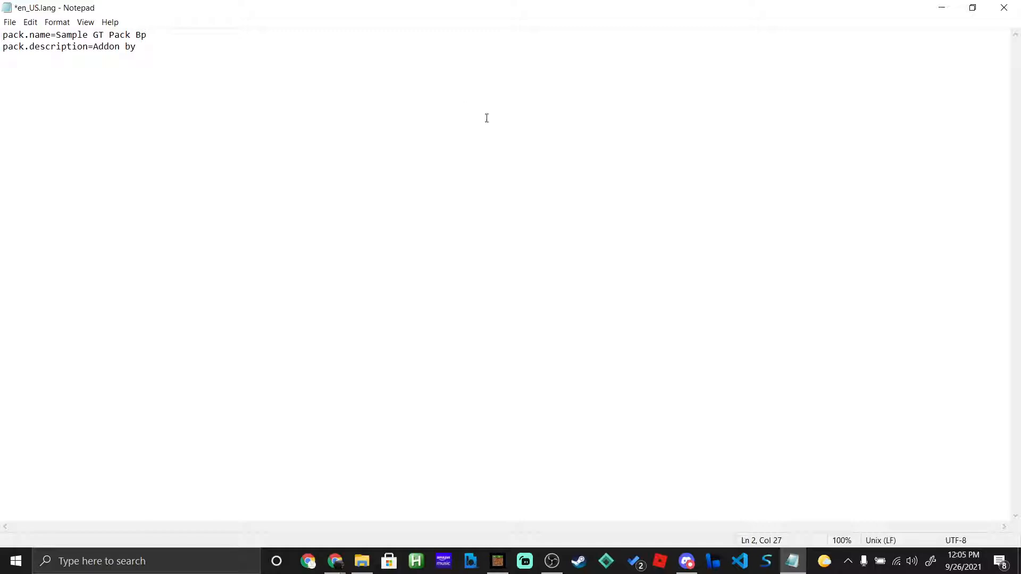
mouse_move(1005, 7)
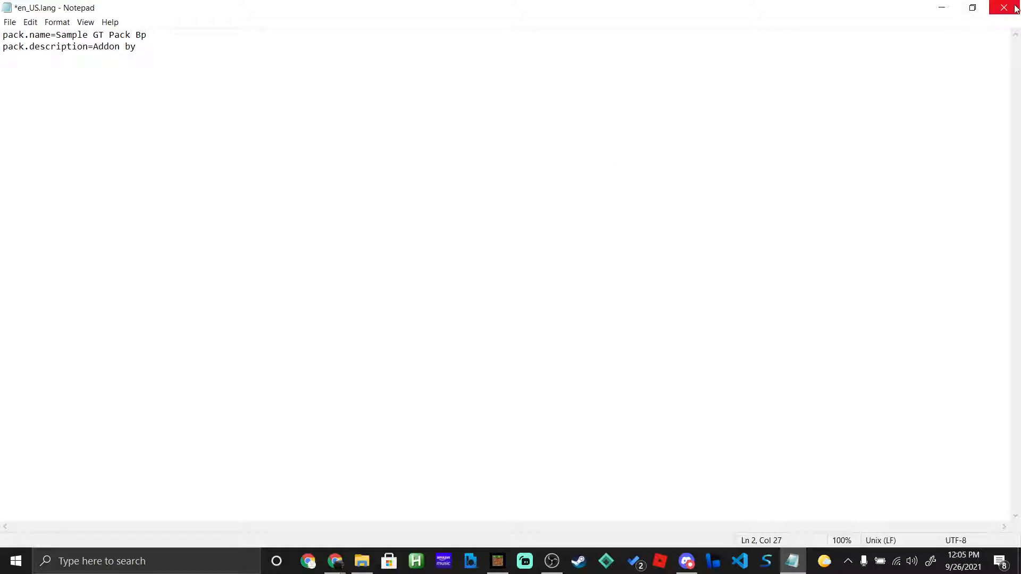
left_click(1004, 7)
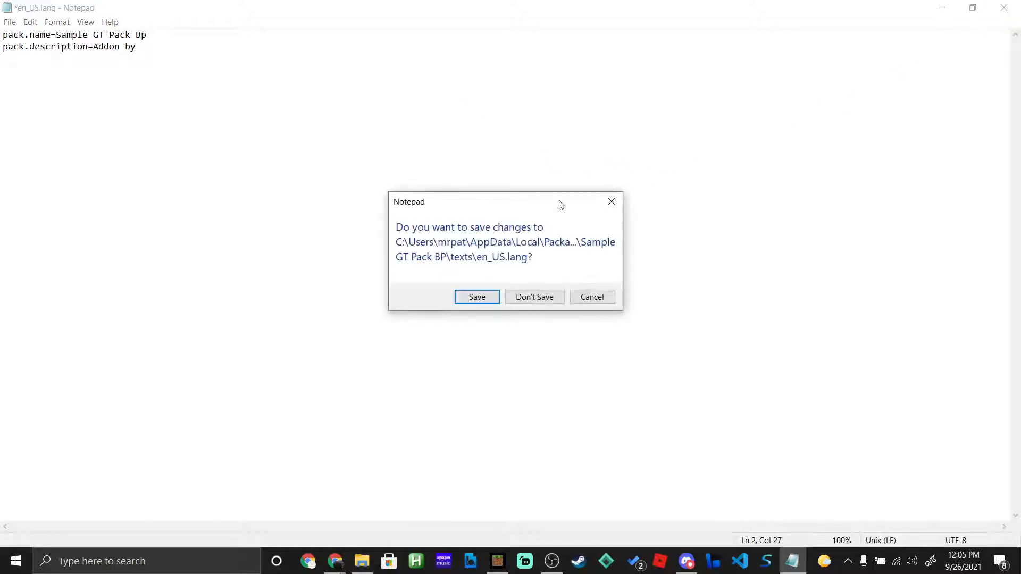
- Discard the en_US.lang changes and scroll the YouTube description to the setup links
left_click(535, 297)
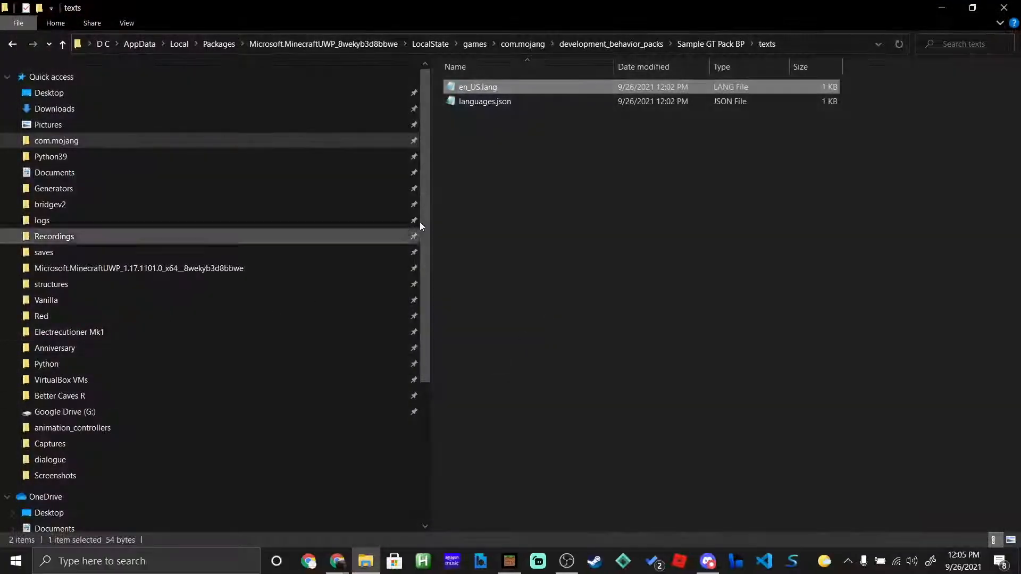
left_click(710, 44)
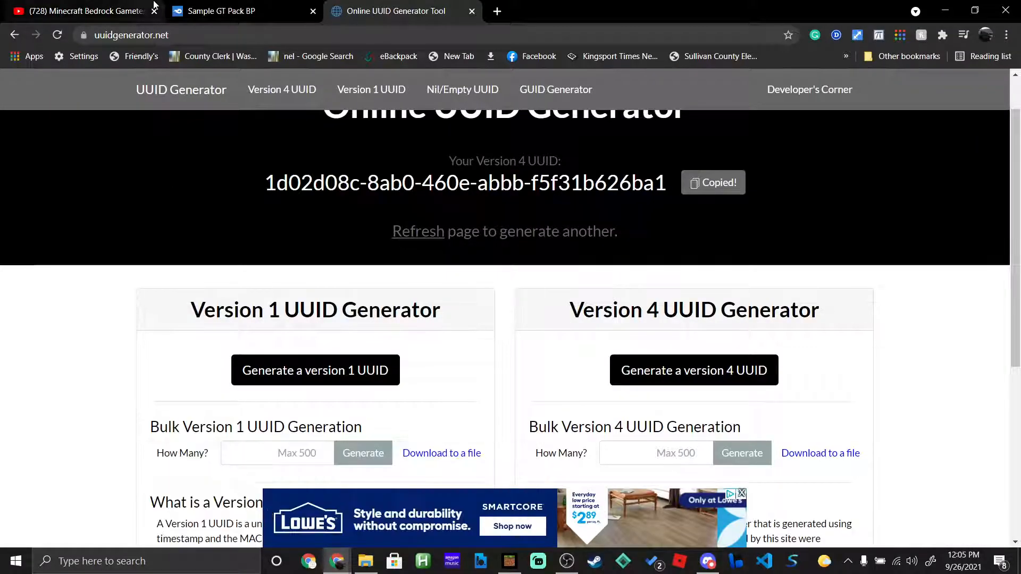
left_click(80, 12)
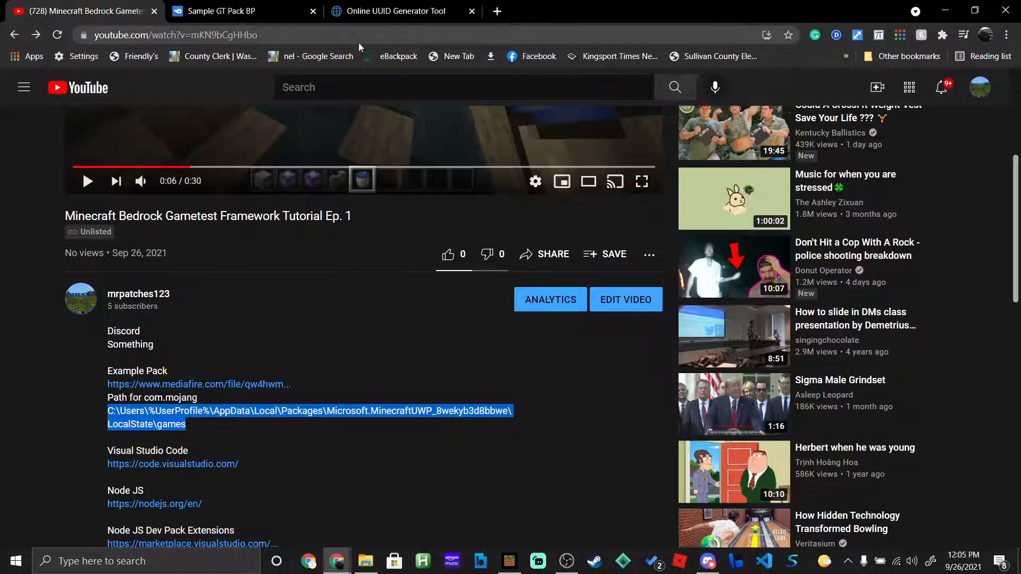
scroll("down", 3)
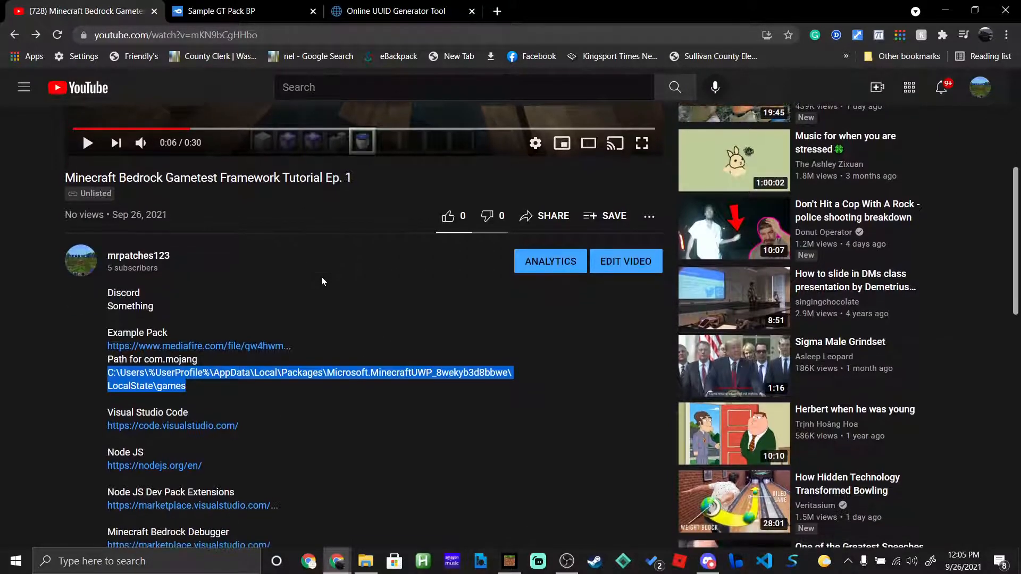
scroll("down", 3)
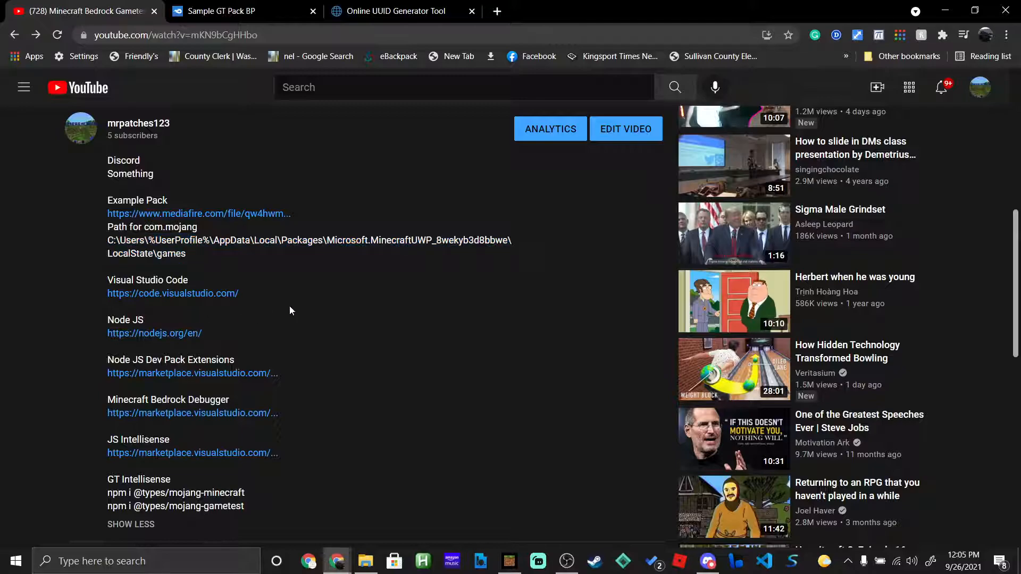
scroll("down", 3)
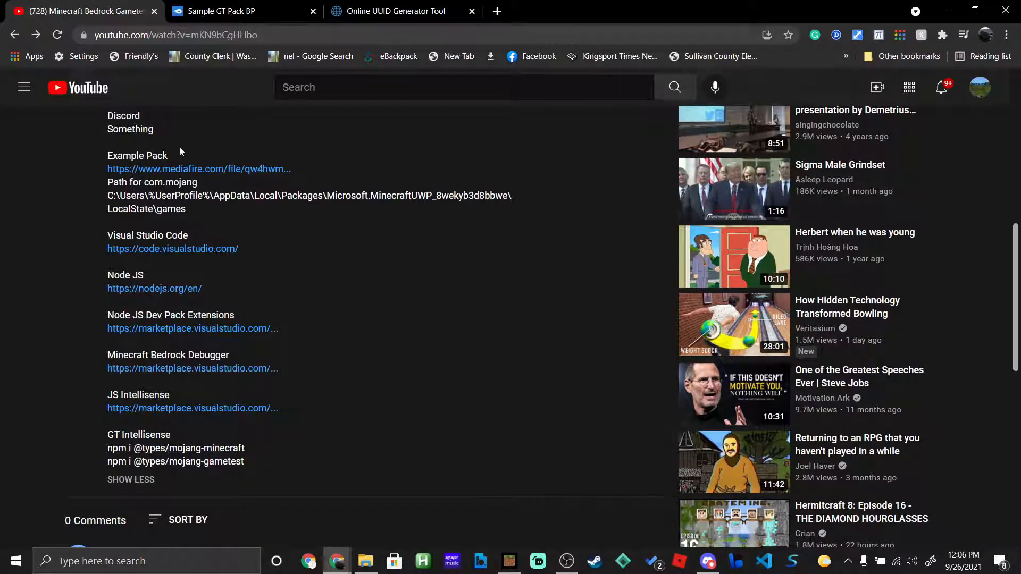
scroll("down", 3)
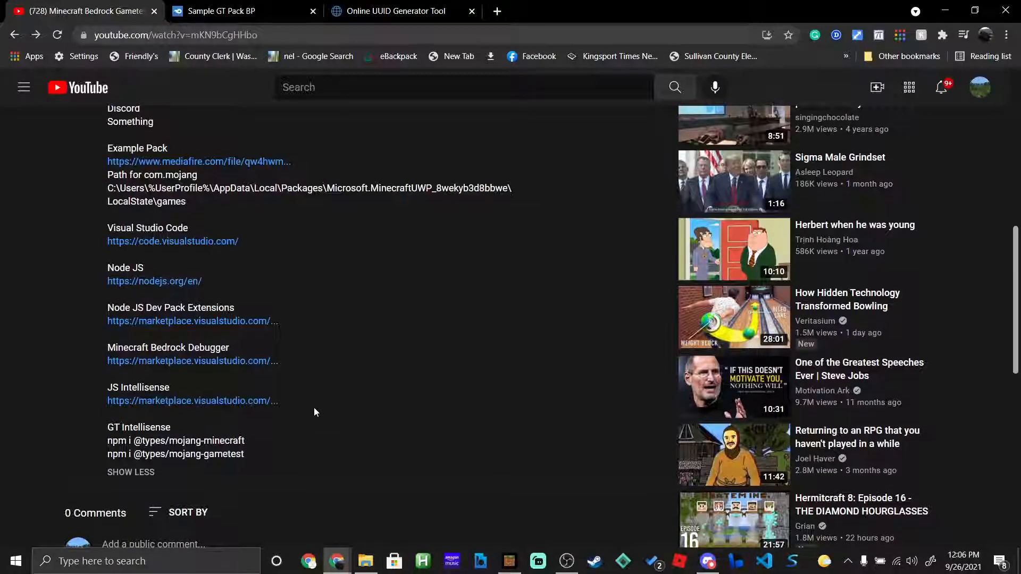
mouse_move(144, 244)
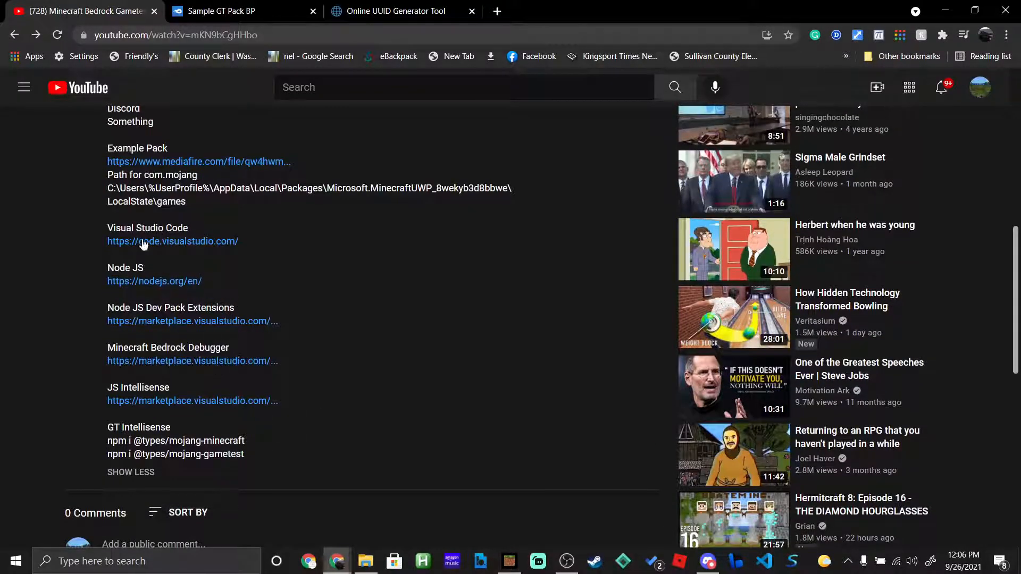
- Download the Windows VSCodeUserSetup.exe installer from code.visualstudio.com and keep the file
left_click(143, 241)
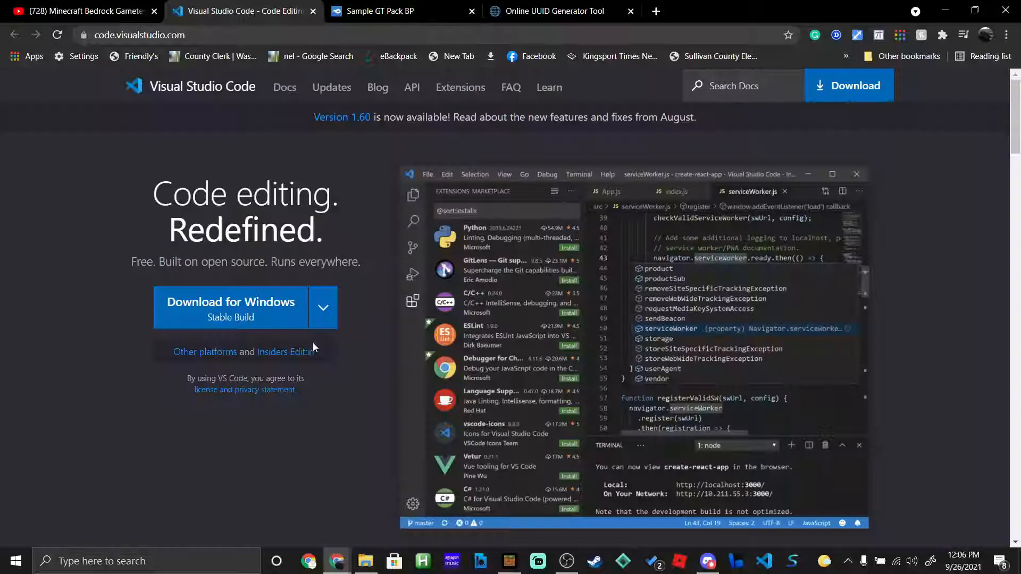
left_click(285, 87)
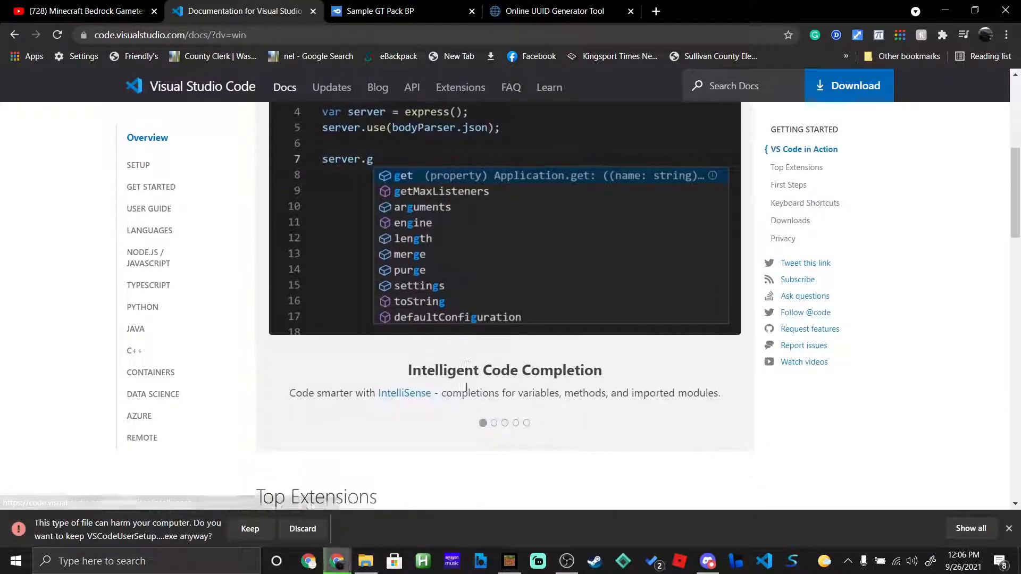
left_click(250, 529)
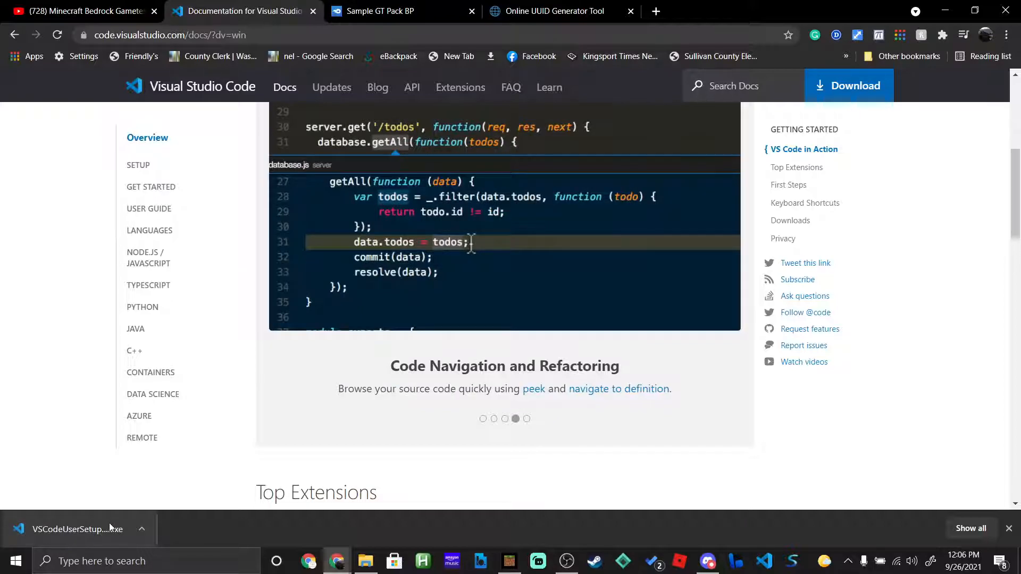
left_click(366, 561)
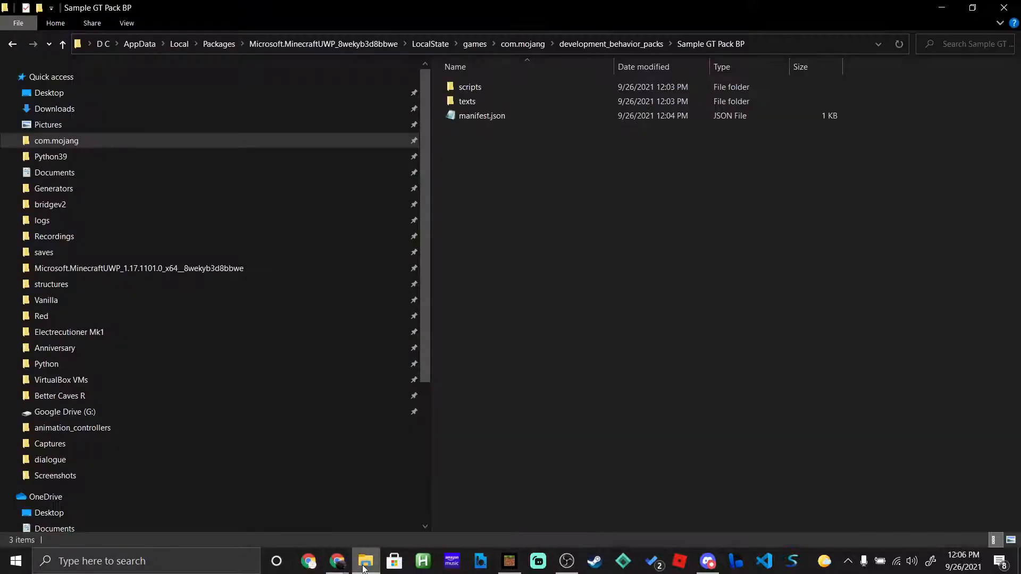
left_click(53, 108)
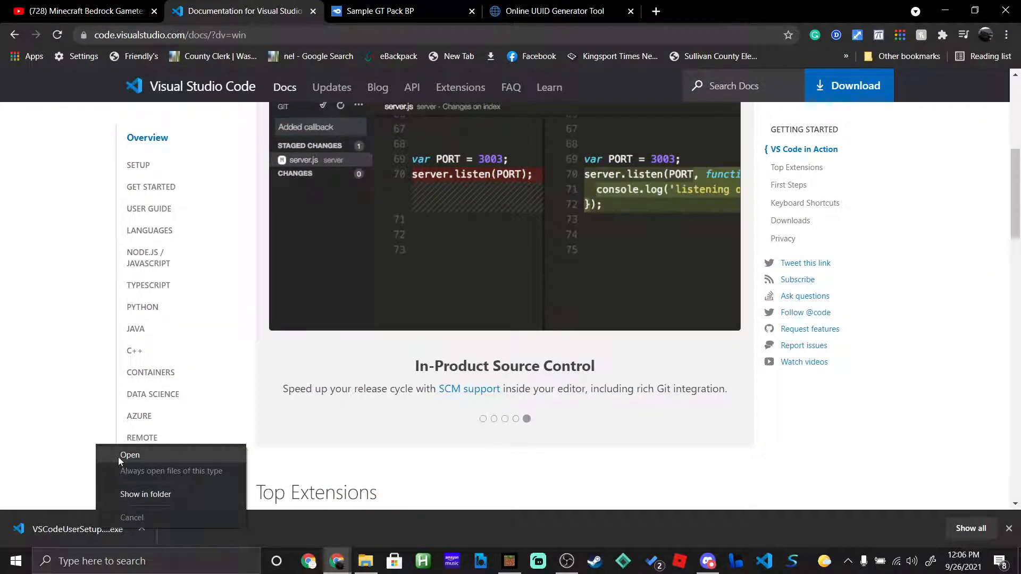
- Run VSCodeUserSetup.exe, accept the license, and finish setup with Launch Visual Studio Code checked
left_click(130, 455)
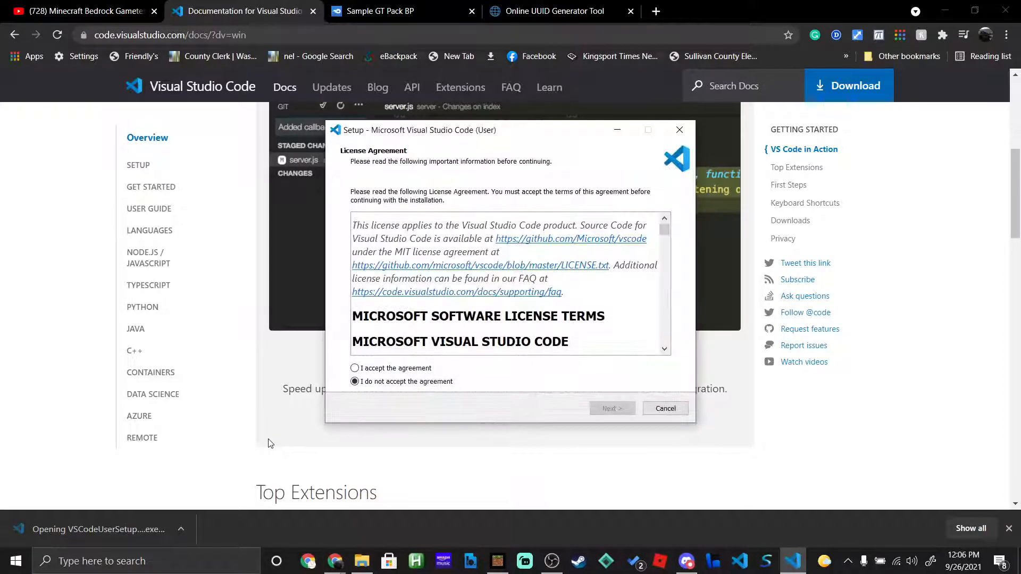
left_click(355, 368)
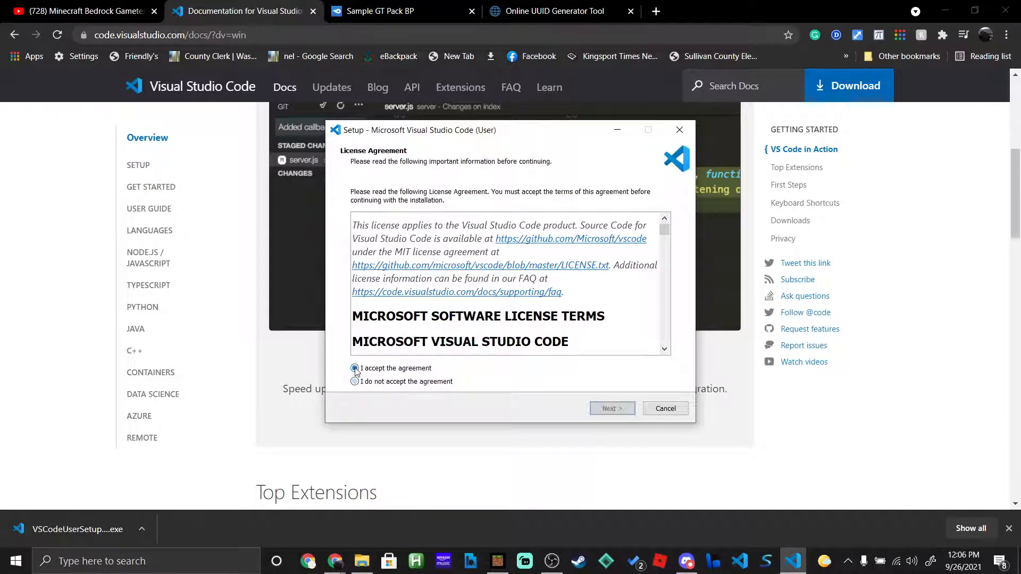
left_click(612, 409)
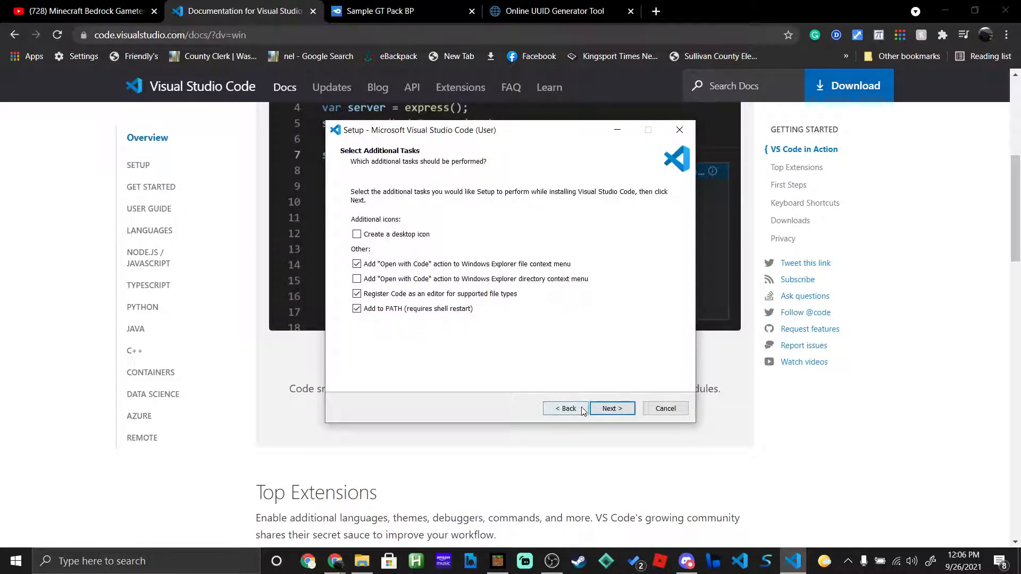
left_click(612, 408)
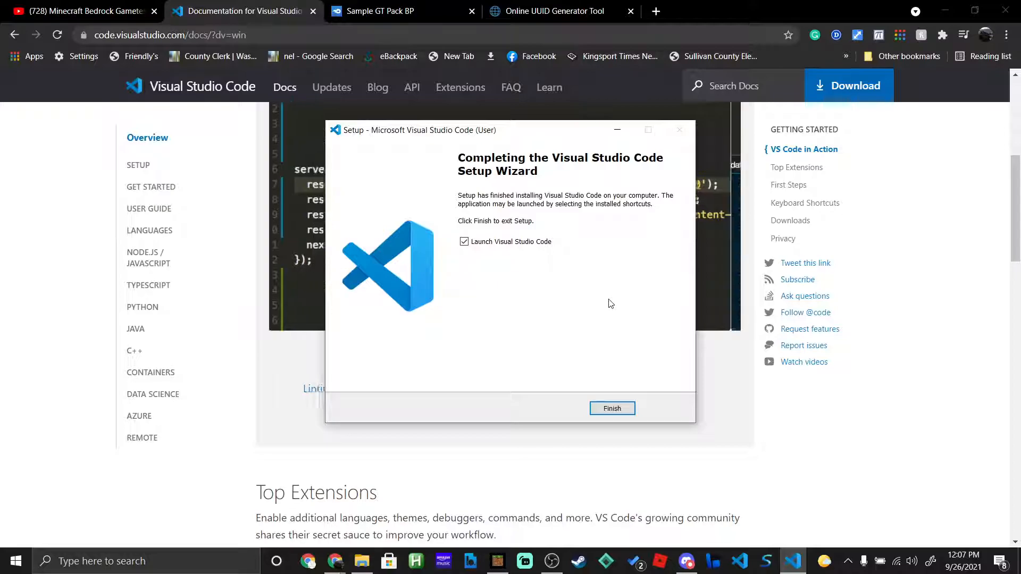
left_click(613, 408)
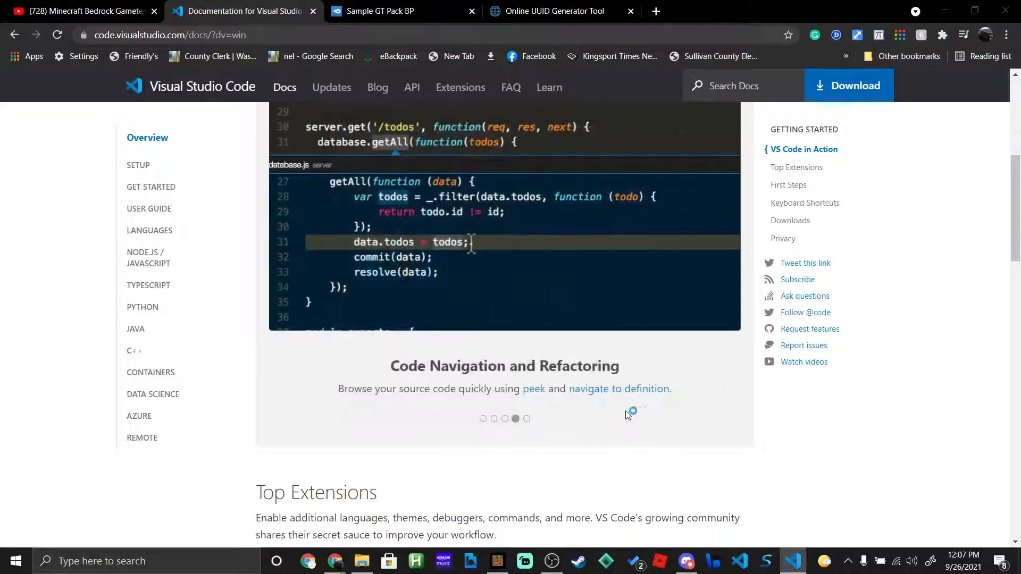
- Dismiss the Windows search panel and return to the YouTube tutorial description tab
left_click(792, 561)
type("tas")
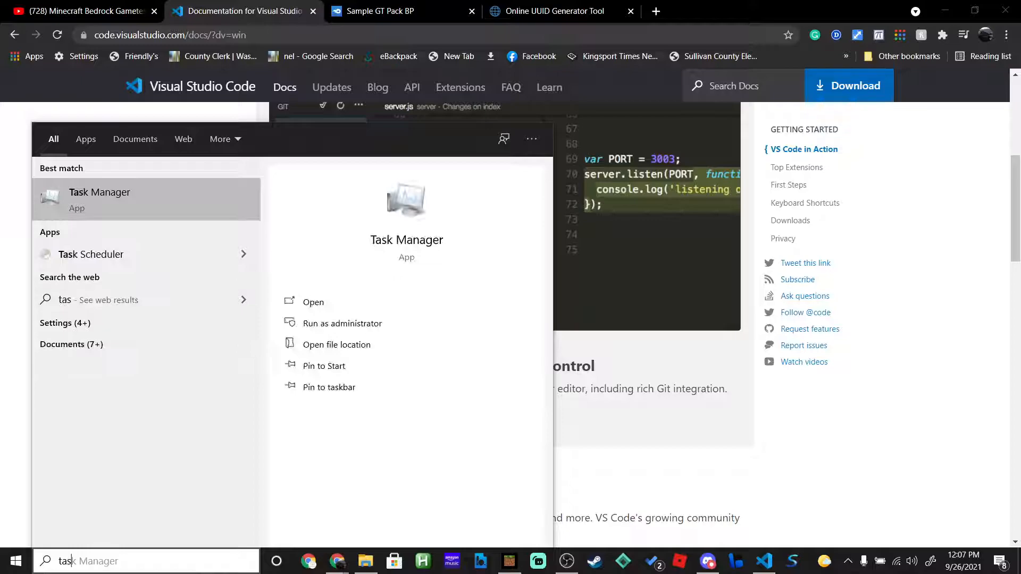
left_click(79, 12)
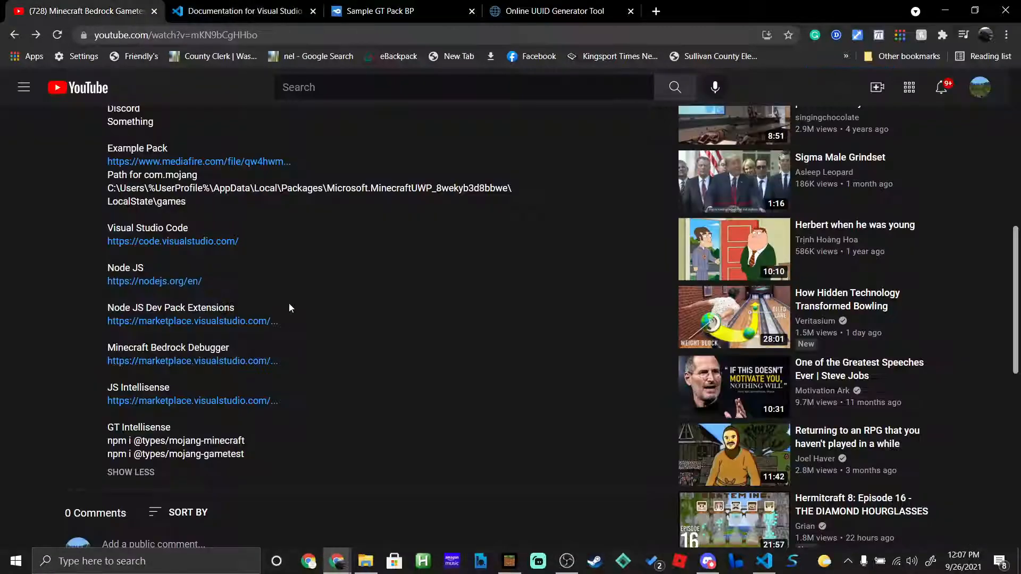
- Download and run node-v14.17.6-x64.msi, acknowledging the newer-version warning and closing setup
left_click(154, 282)
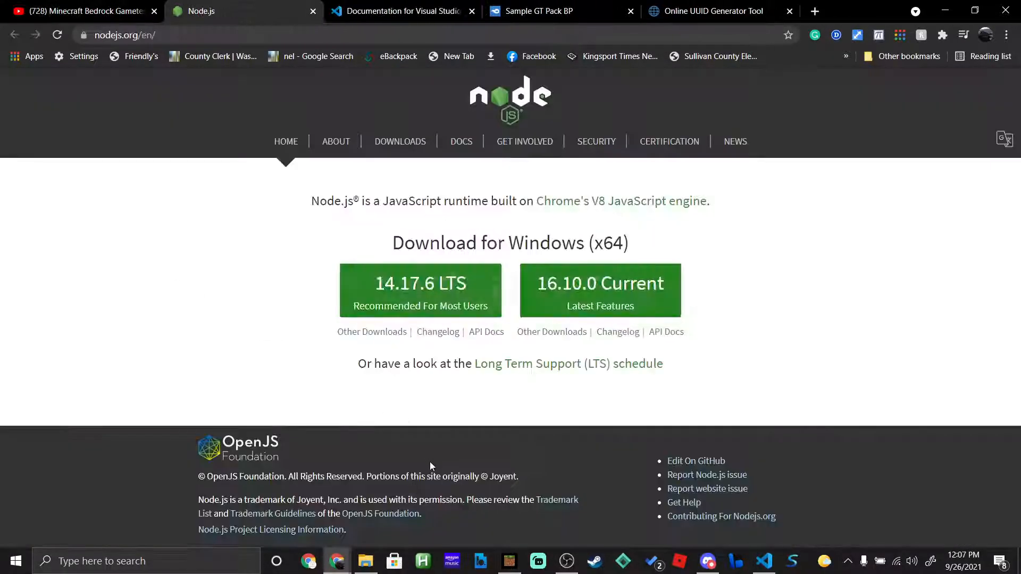
mouse_move(632, 309)
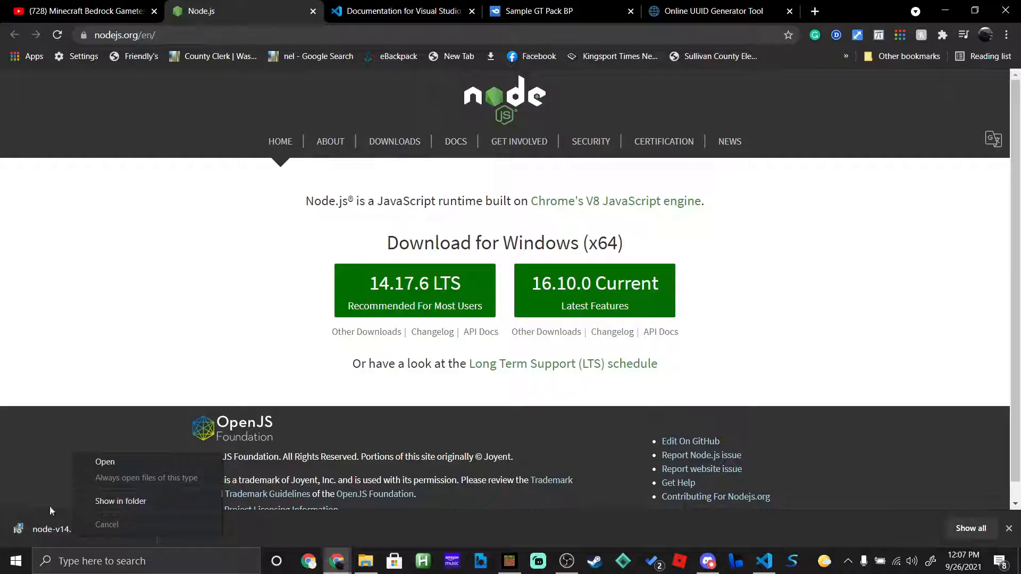
left_click(104, 462)
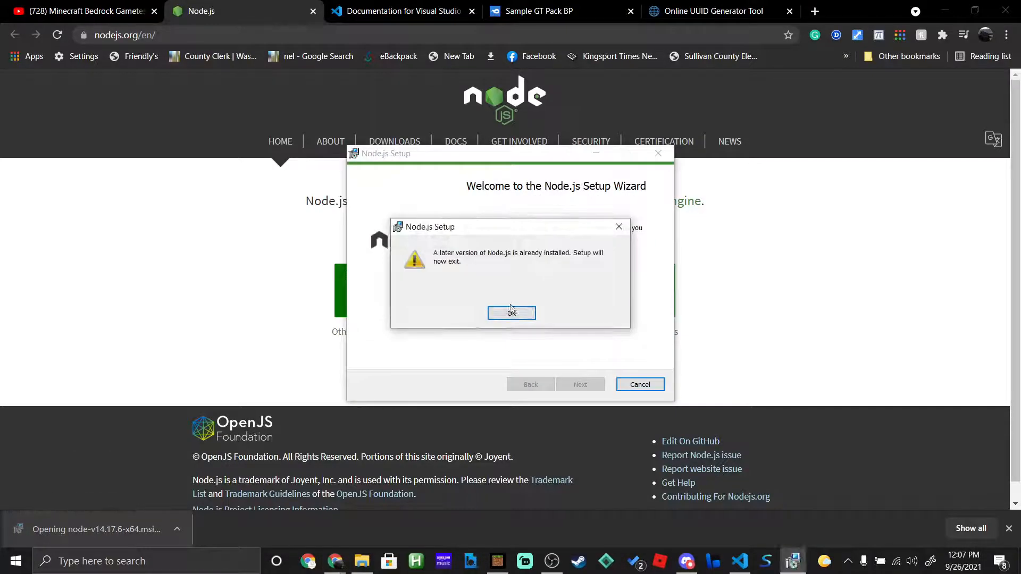
left_click(512, 313)
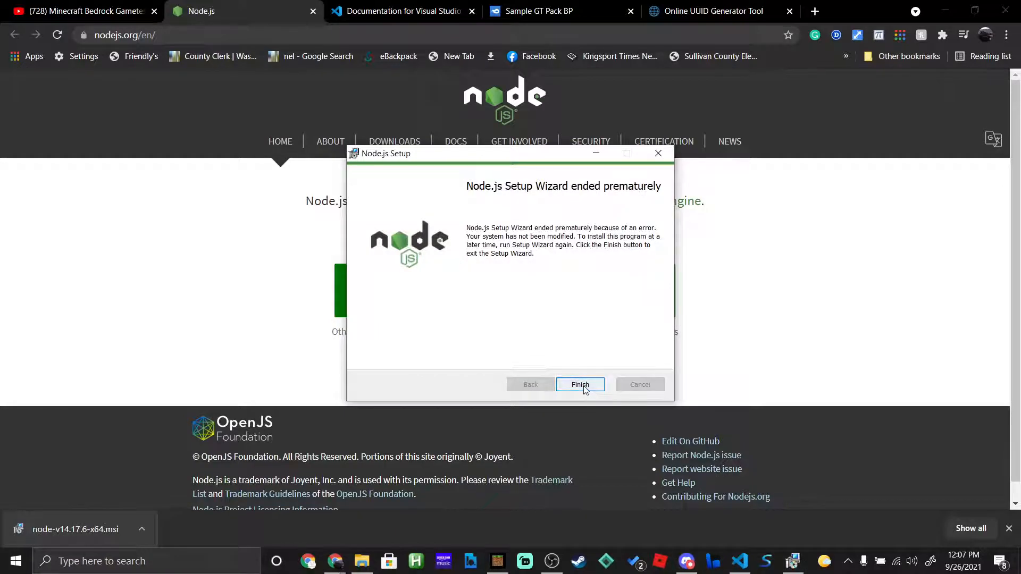
left_click(580, 384)
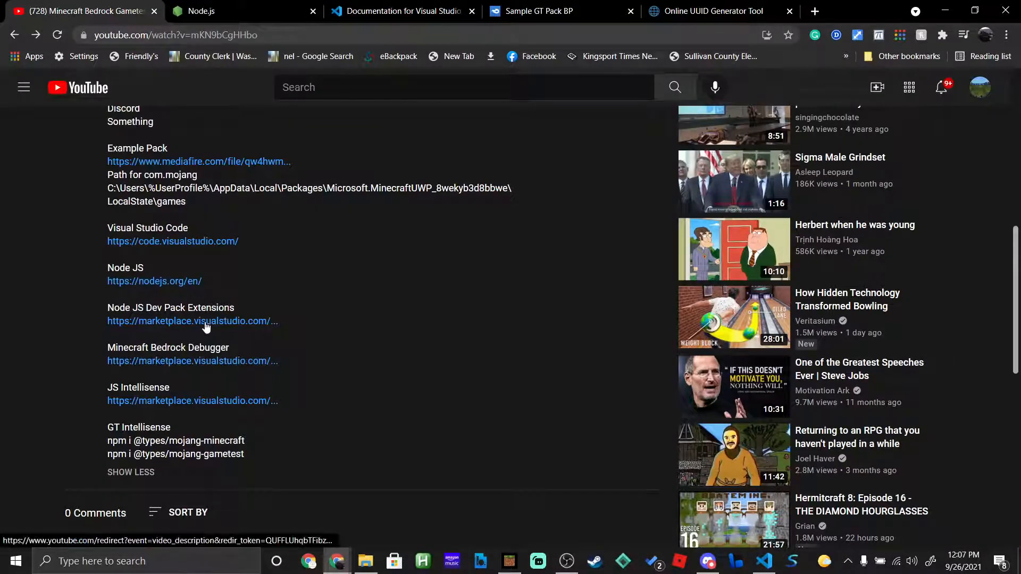
- Install Node.js Development Pack, Minecraft Bedrock Edition Debugger and js-intellisense via their Marketplace pages
left_click(192, 321)
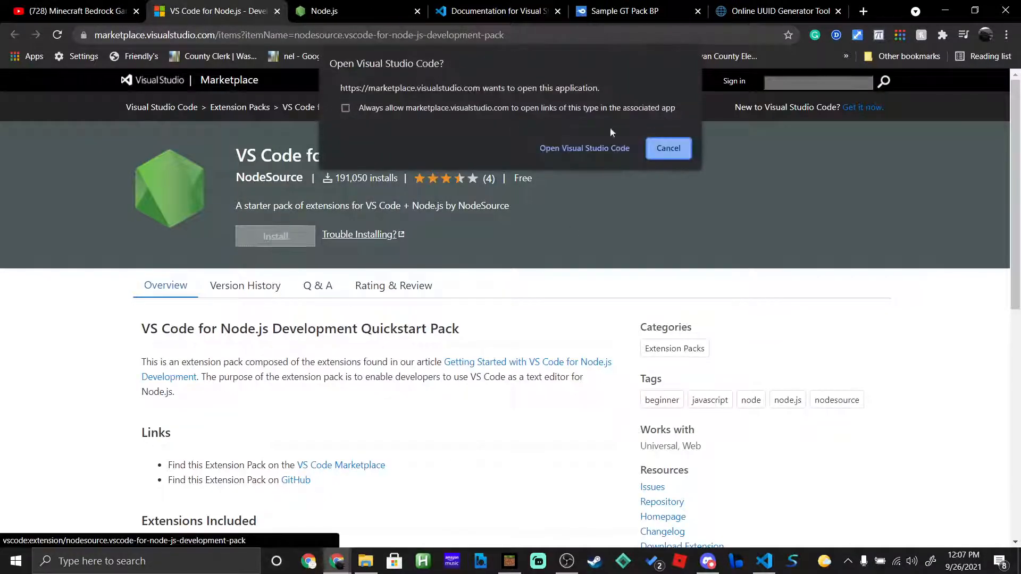
left_click(585, 148)
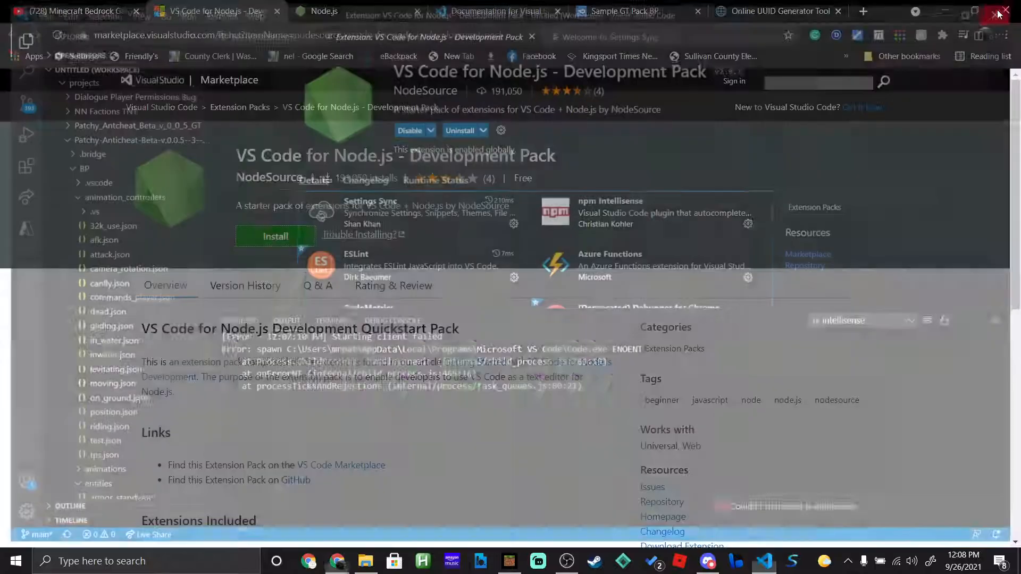
left_click(75, 11)
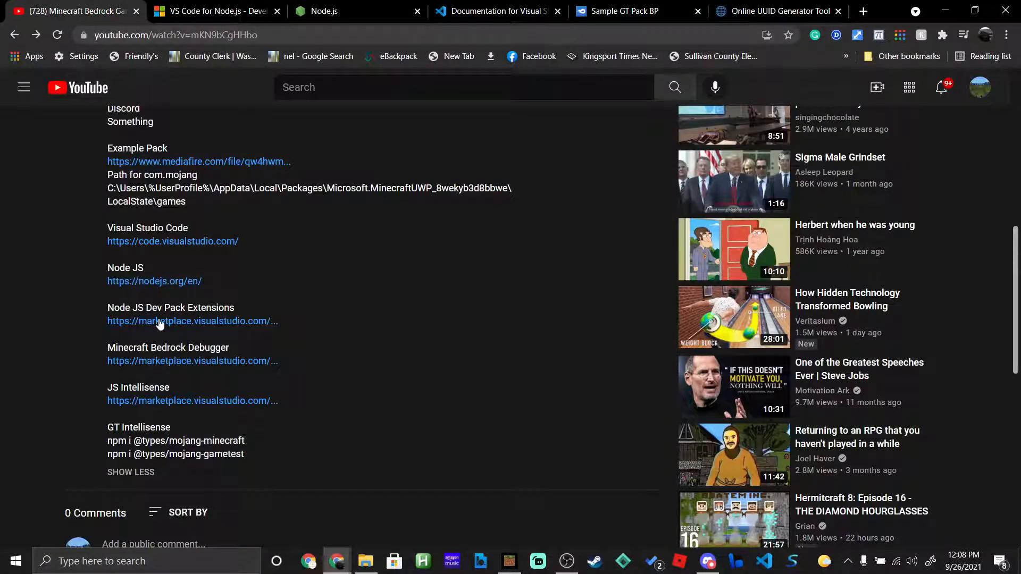
left_click(193, 361)
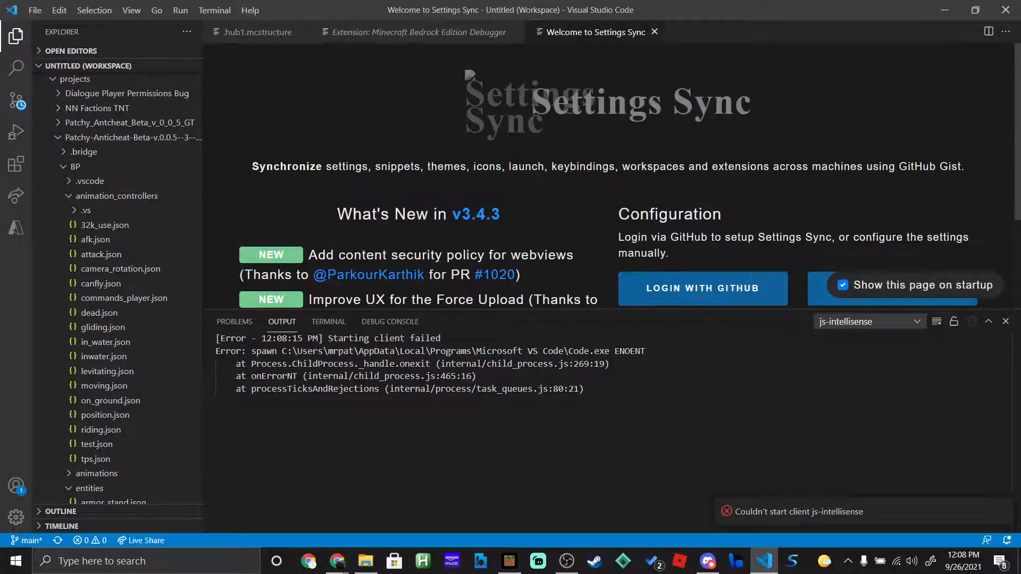
left_click(414, 32)
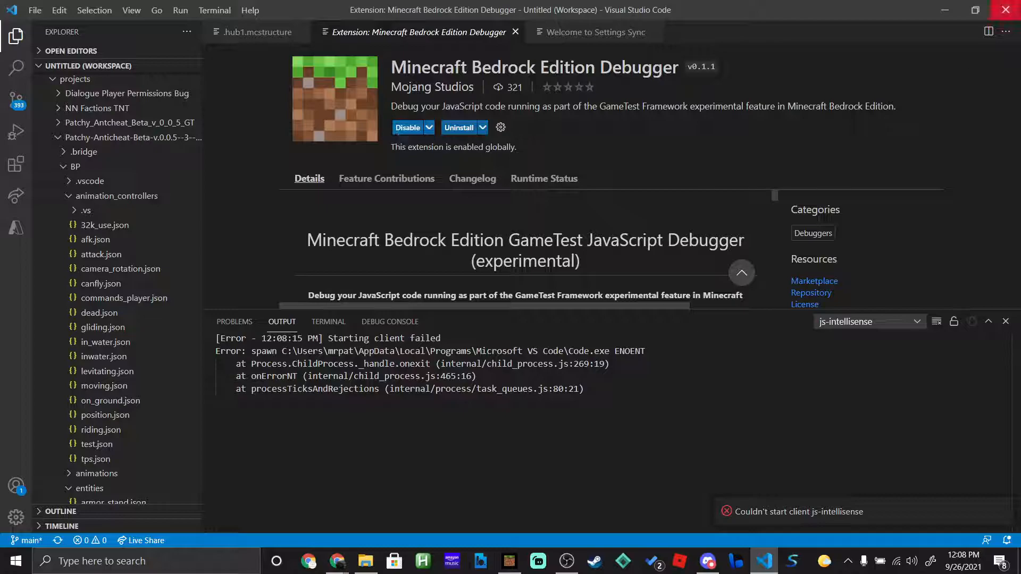
left_click(336, 561)
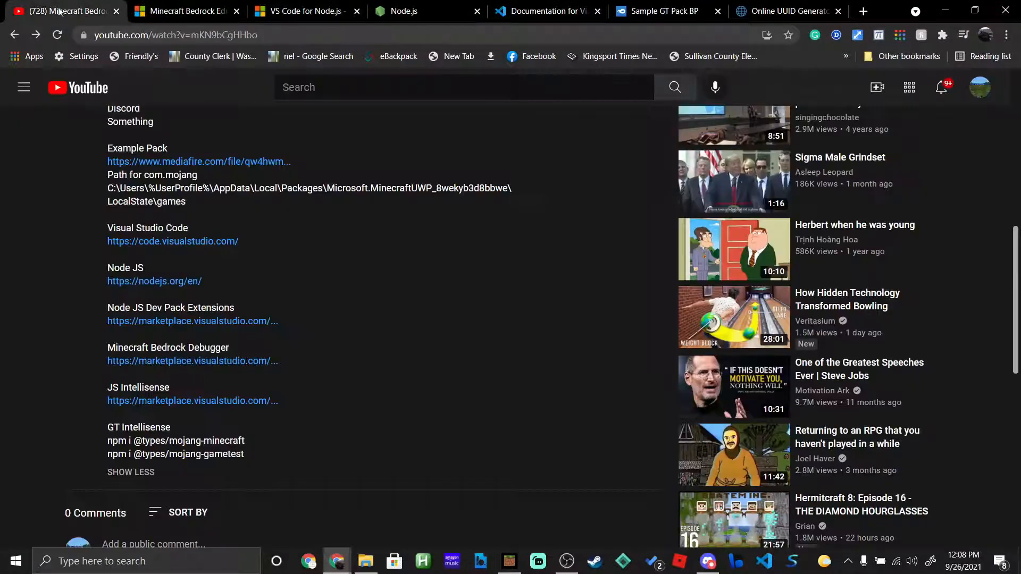
left_click(192, 401)
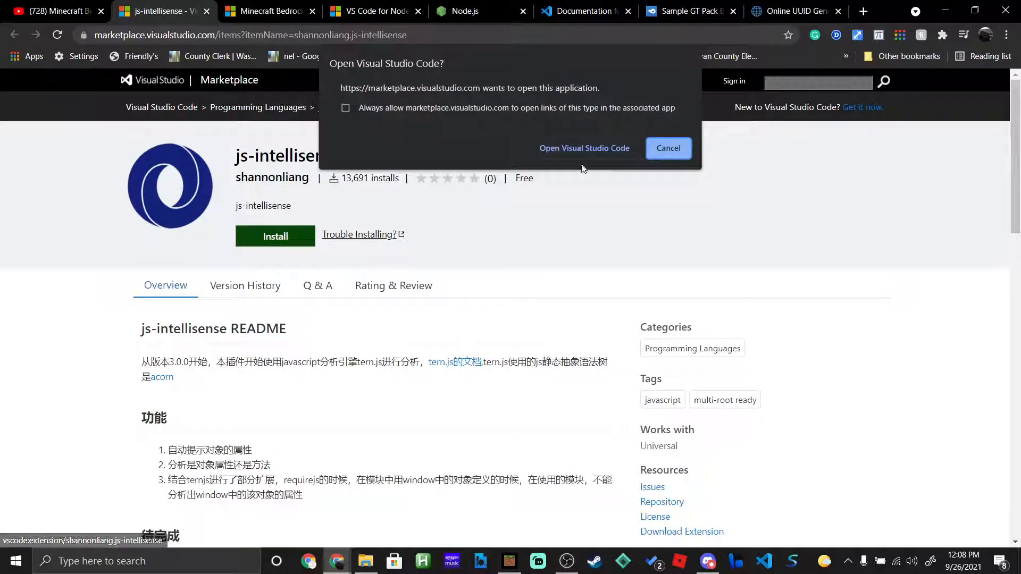
left_click(585, 148)
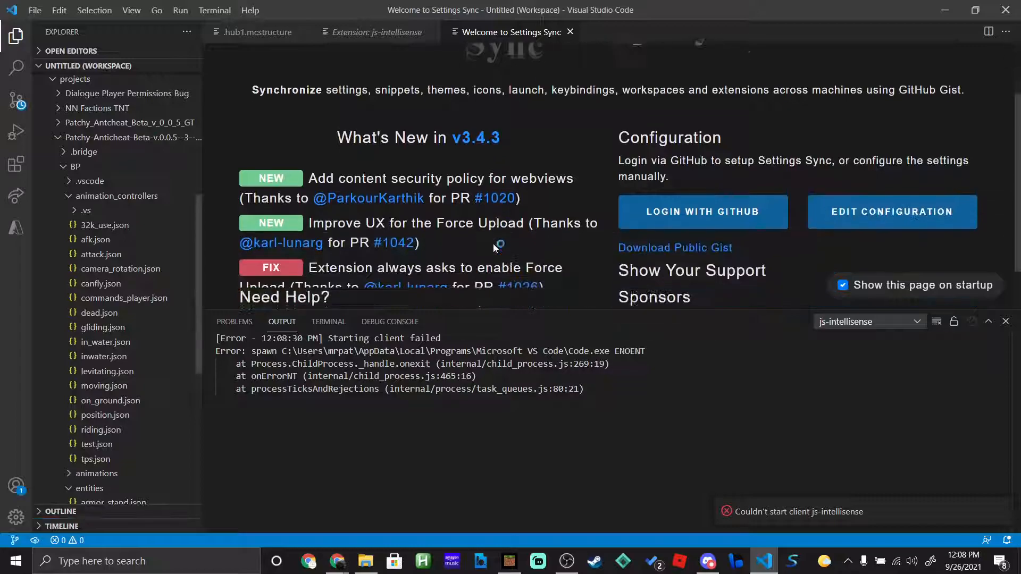
left_click(373, 32)
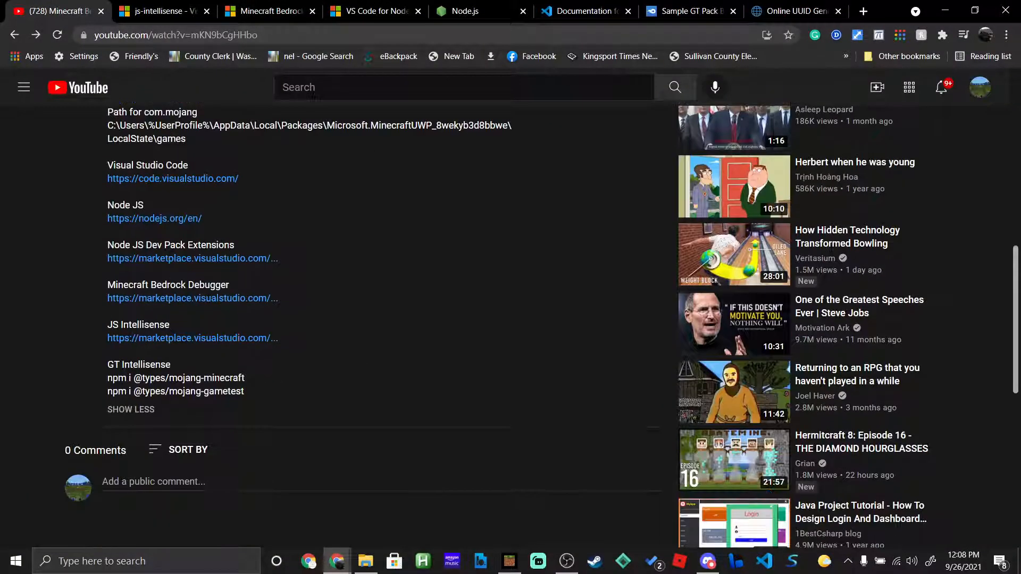
- Open an integrated terminal in the workspace folder from its context menu
left_click_drag(107, 378, 245, 392)
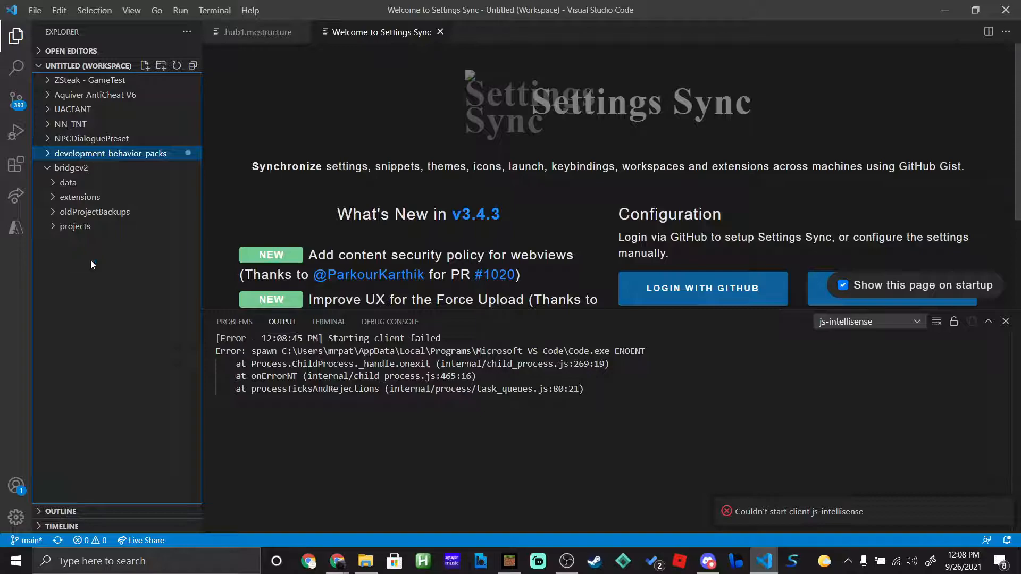
right_click(110, 153)
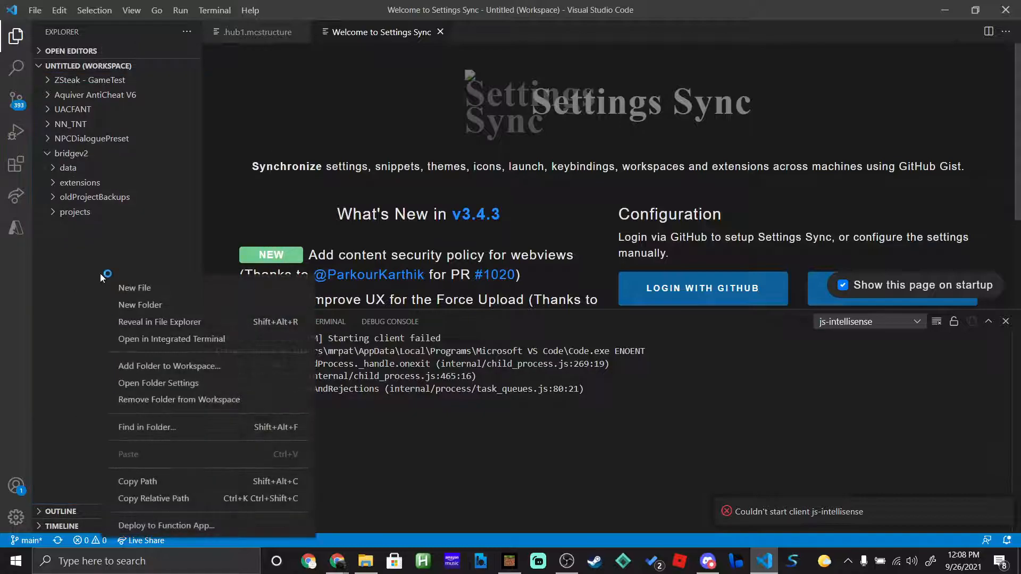
mouse_move(189, 347)
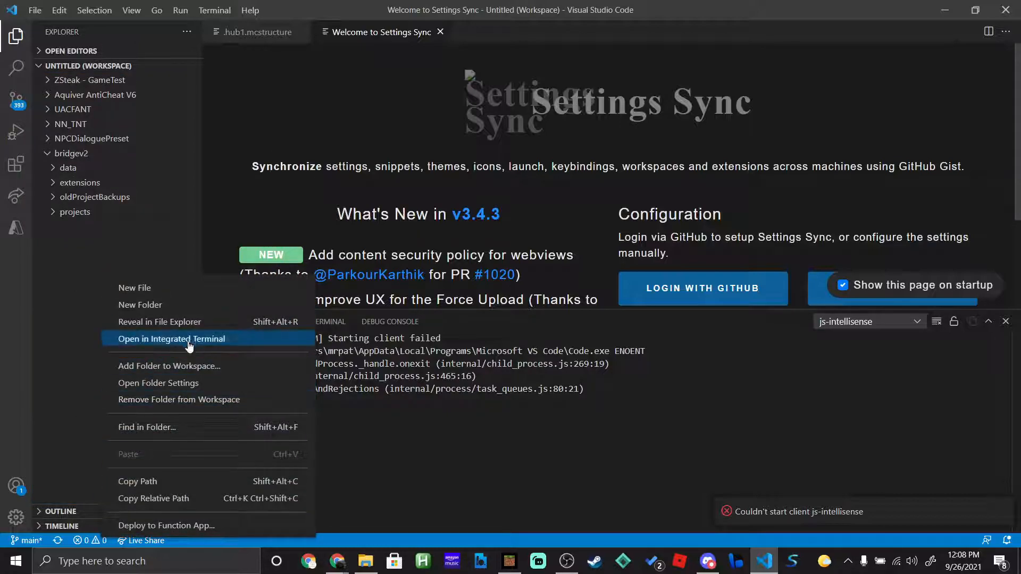
left_click(169, 366)
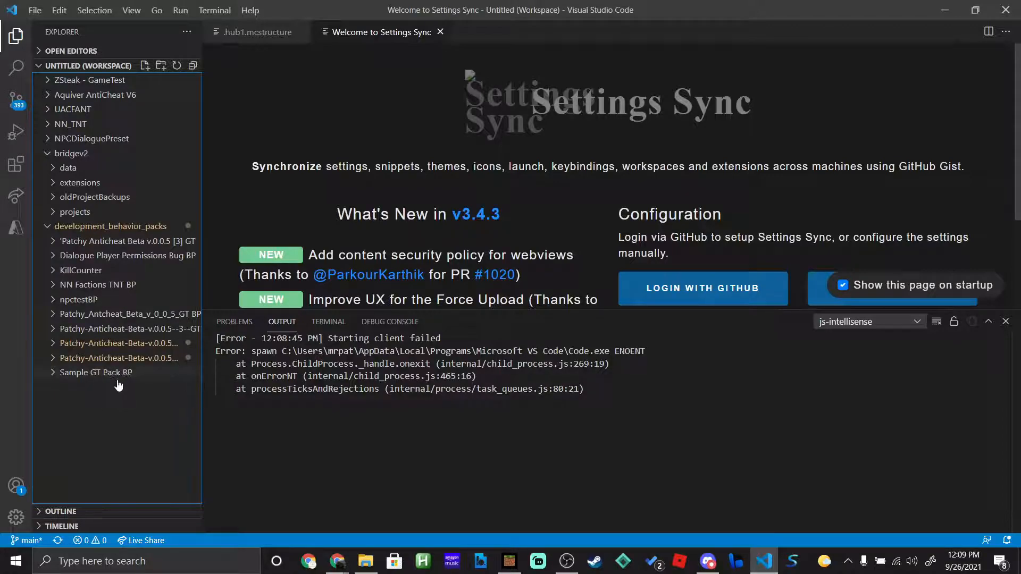
- Expand Sample GT Pack BP and its scripts and texts folders in the Explorer
left_click(96, 372)
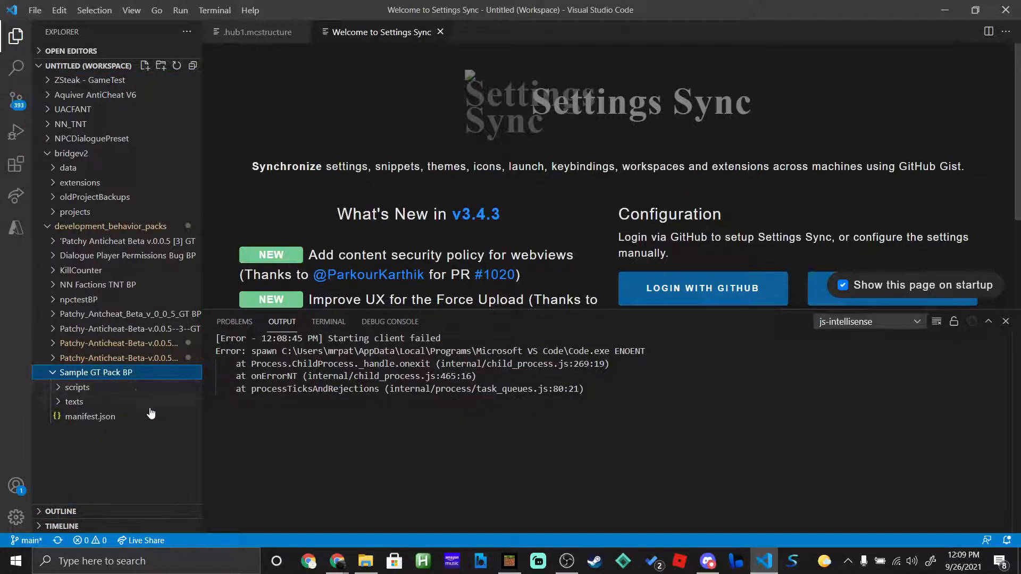
mouse_move(126, 286)
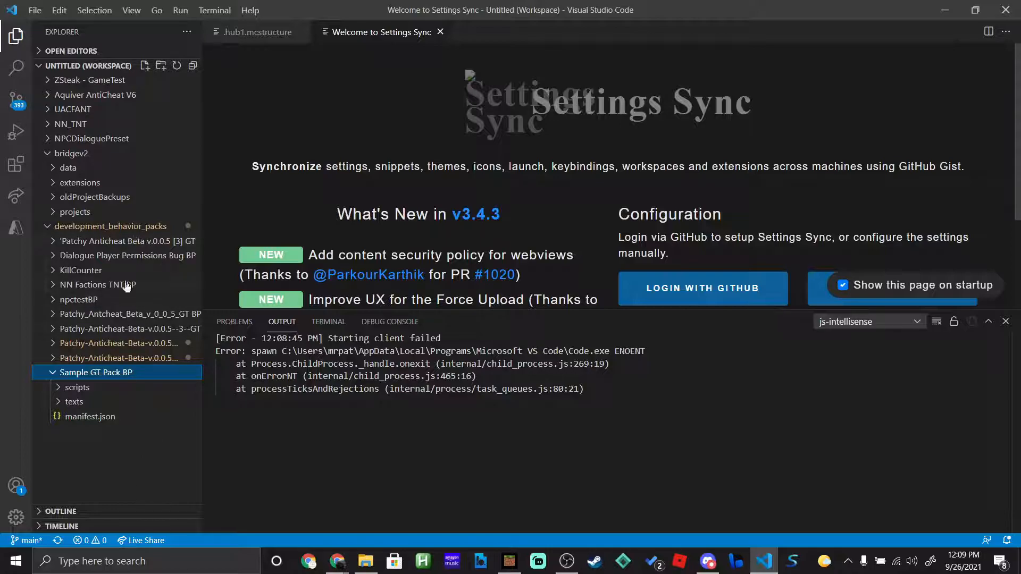
left_click(78, 387)
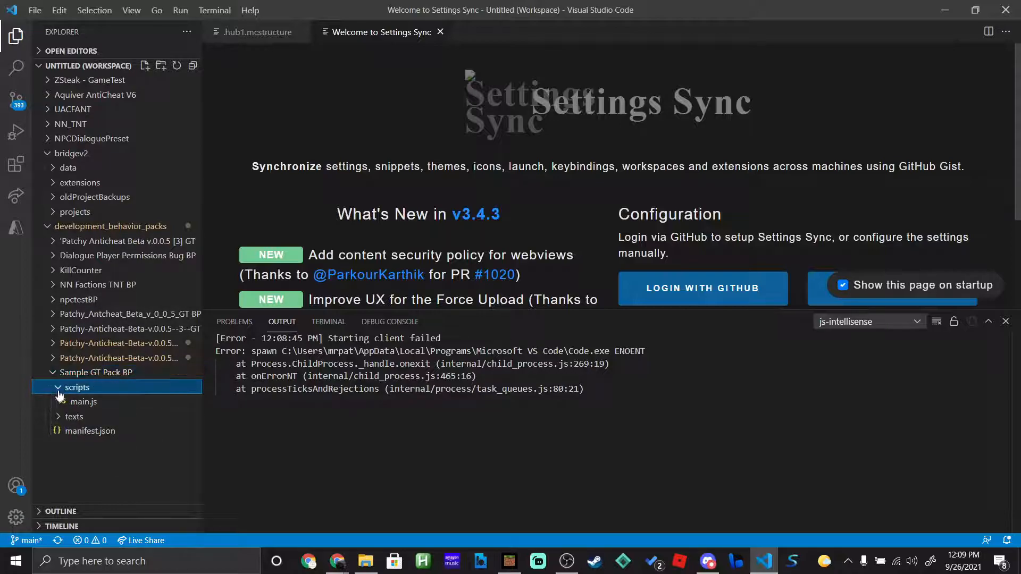
left_click(73, 417)
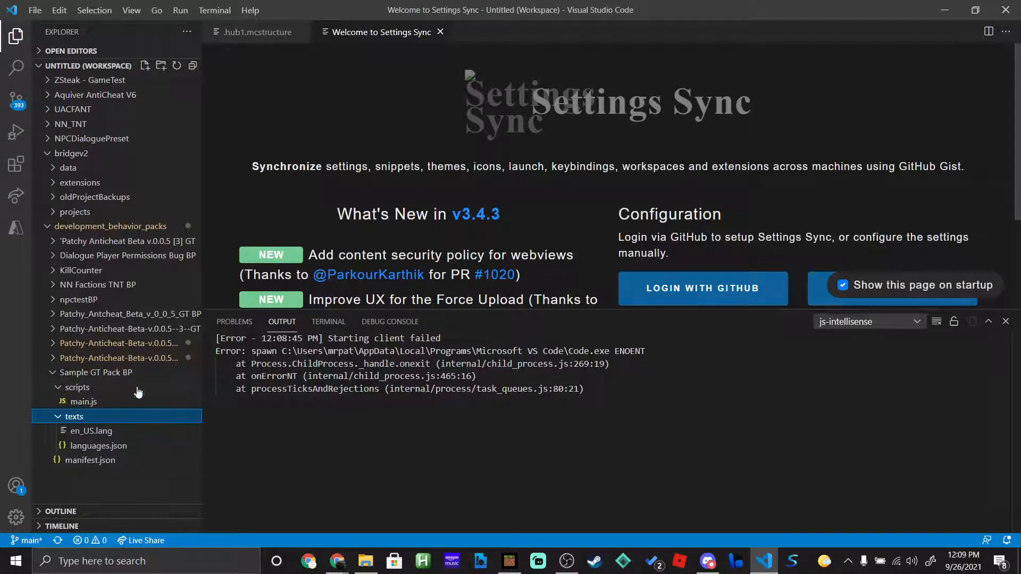
mouse_move(120, 402)
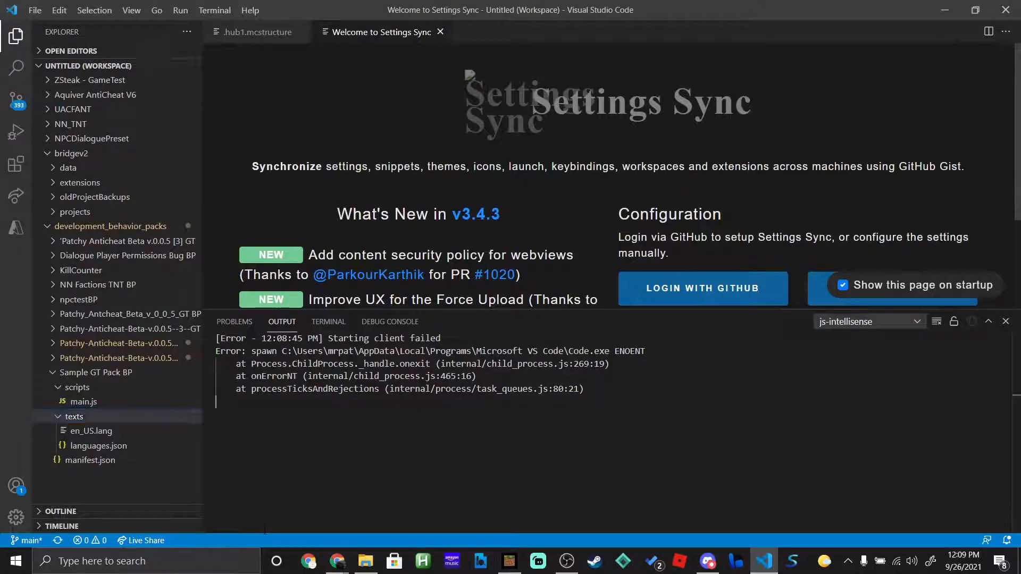
mouse_move(205, 549)
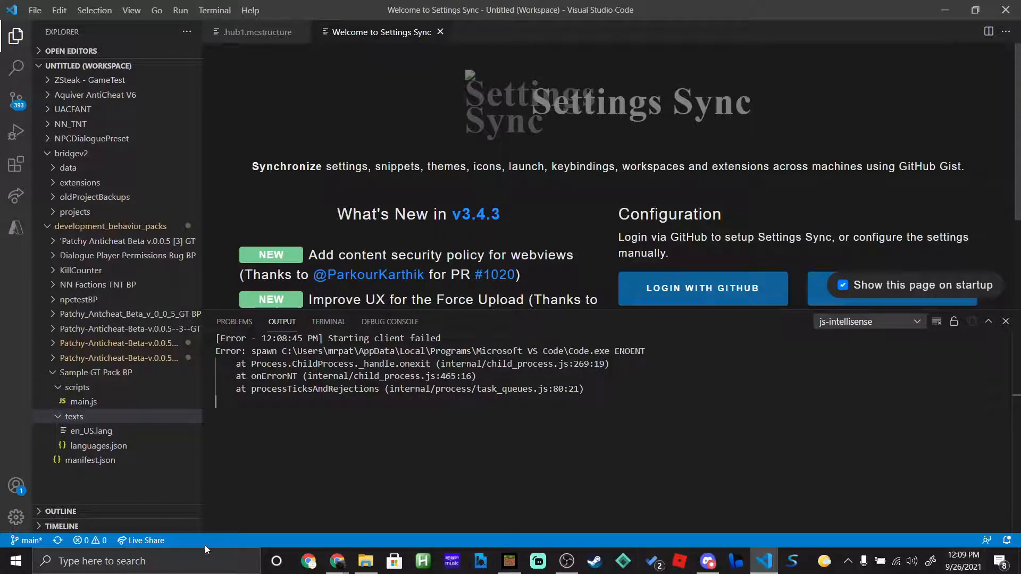
left_click(34, 11)
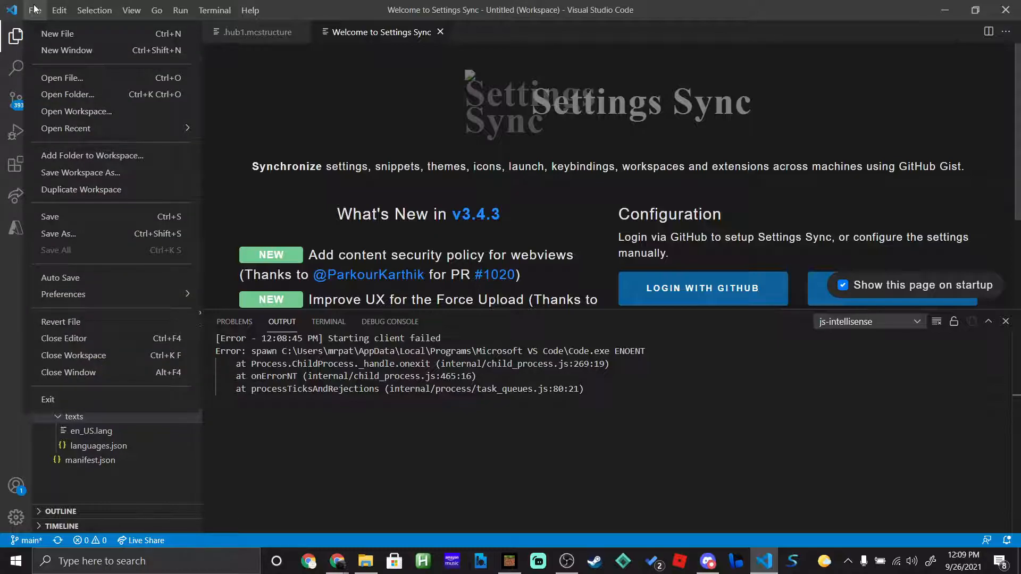
left_click(59, 10)
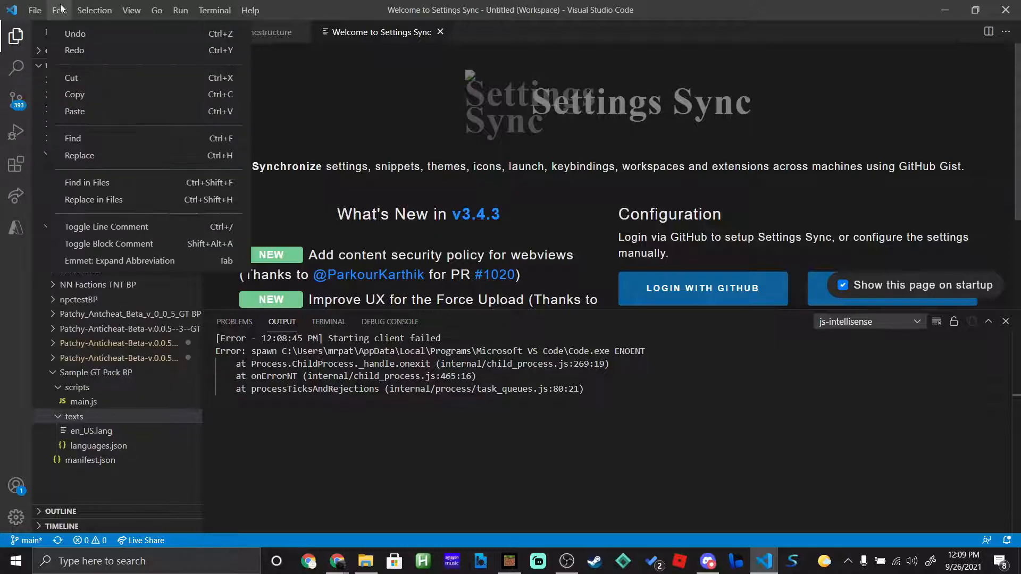
left_click(95, 10)
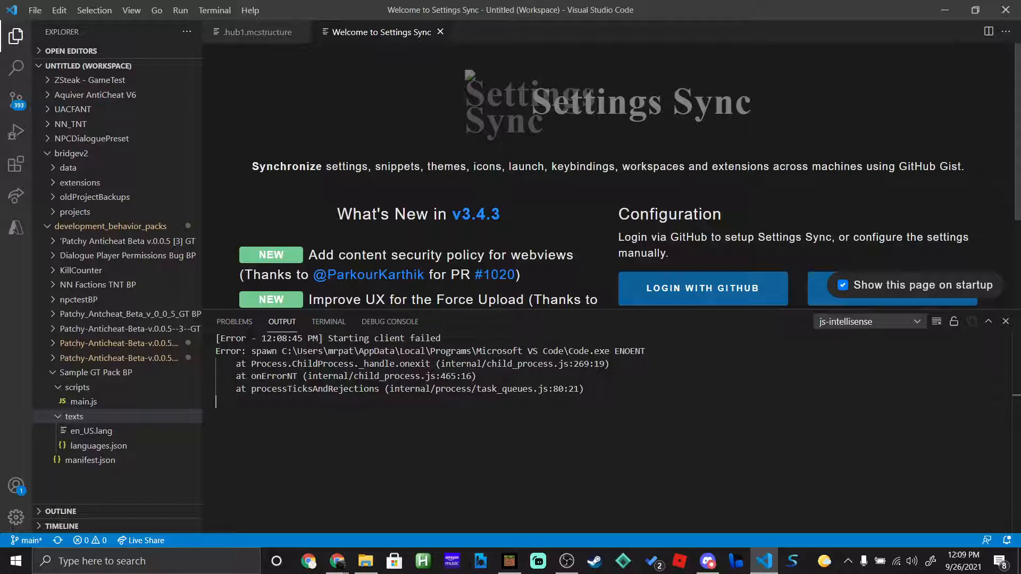
mouse_move(1006, 321)
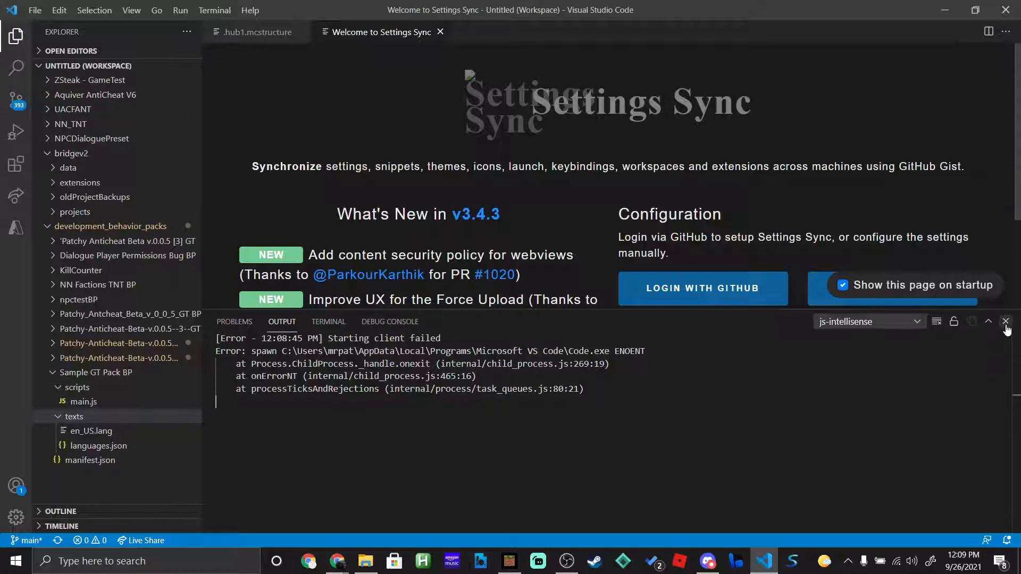
left_click(1005, 321)
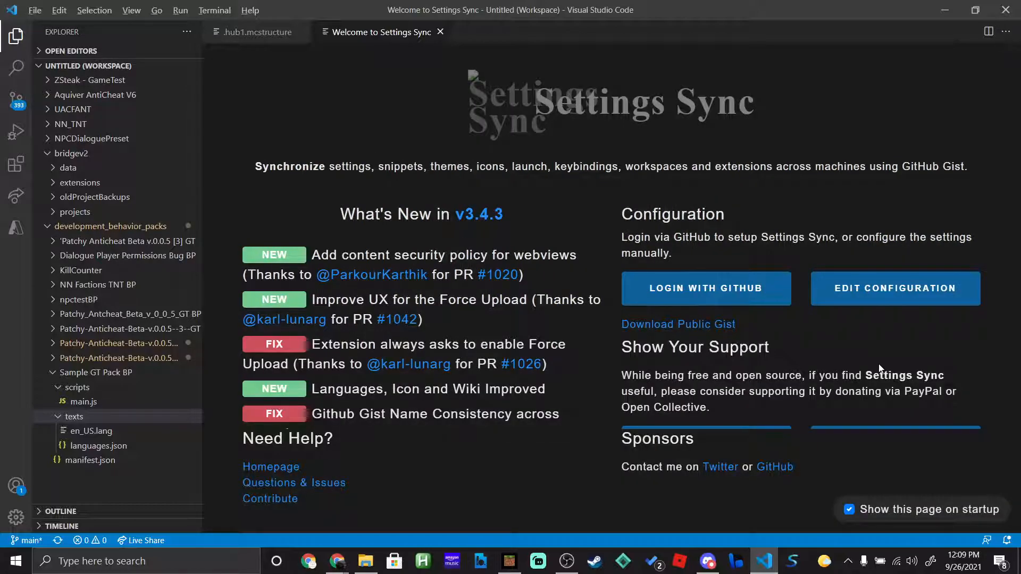
mouse_move(696, 529)
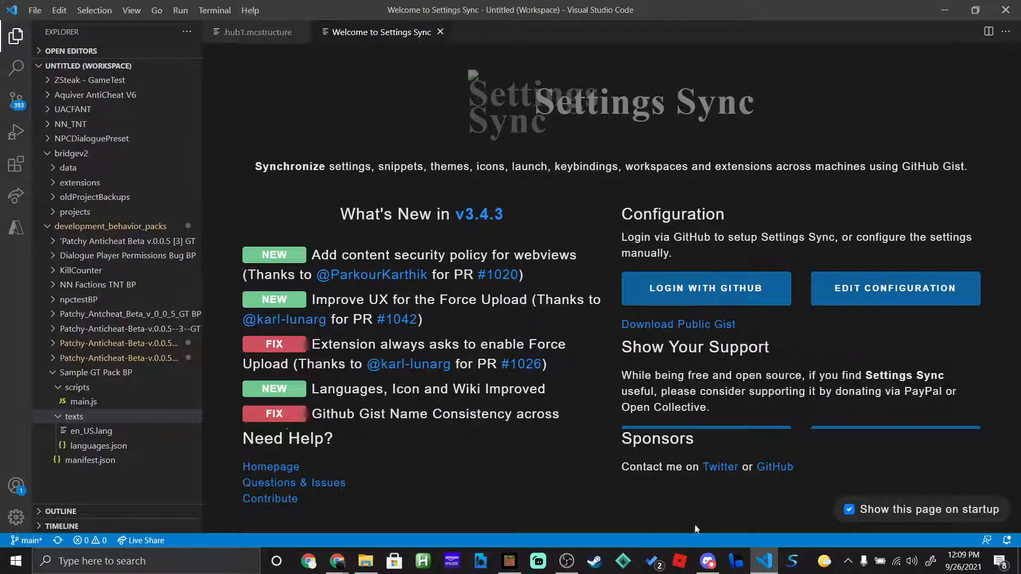
double_click(657, 438)
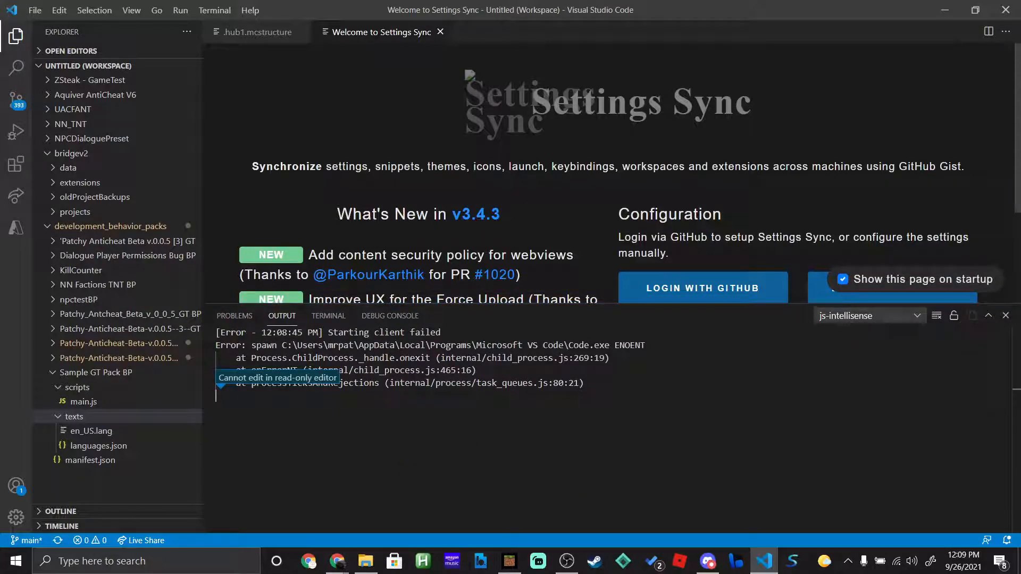
mouse_move(404, 321)
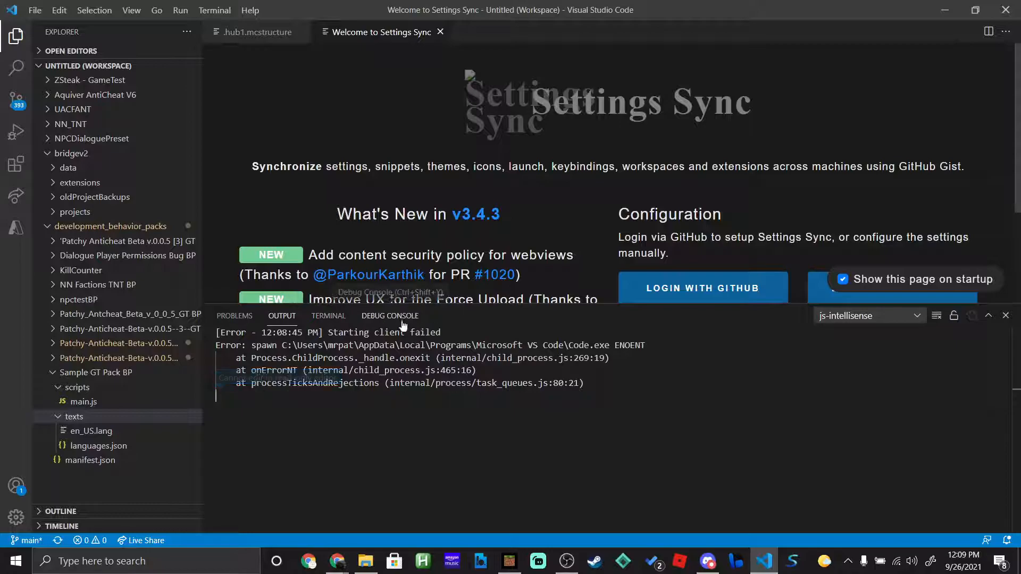
left_click(328, 316)
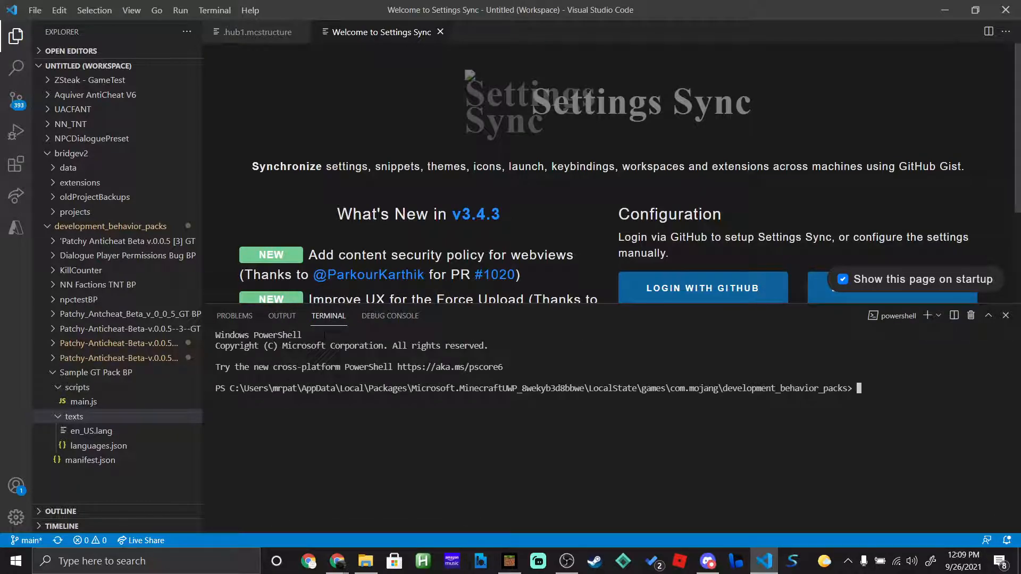
type("npm i @types/mojang-minecraft")
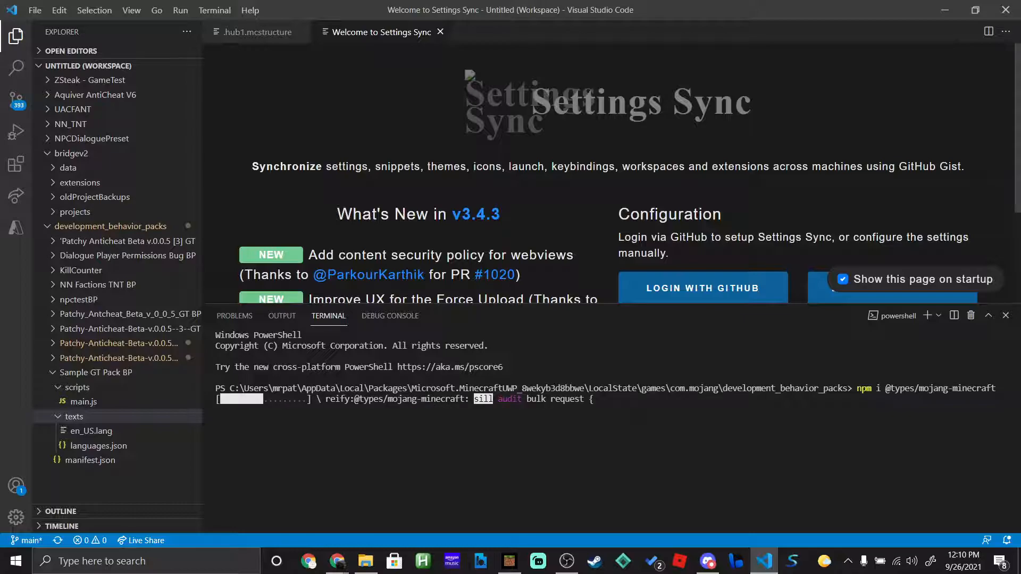
type("npm i @types/mojang-gametest")
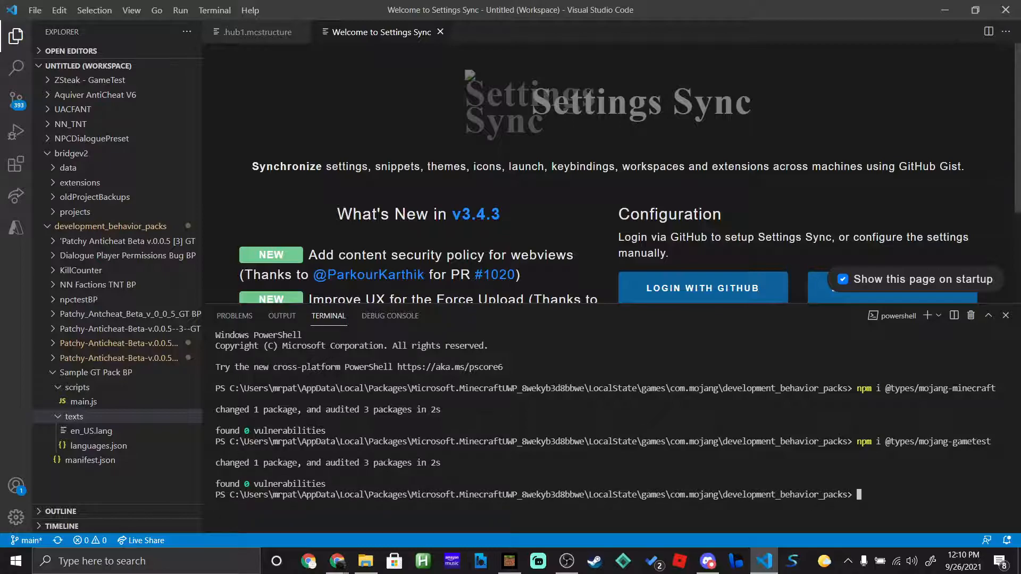
mouse_move(114, 515)
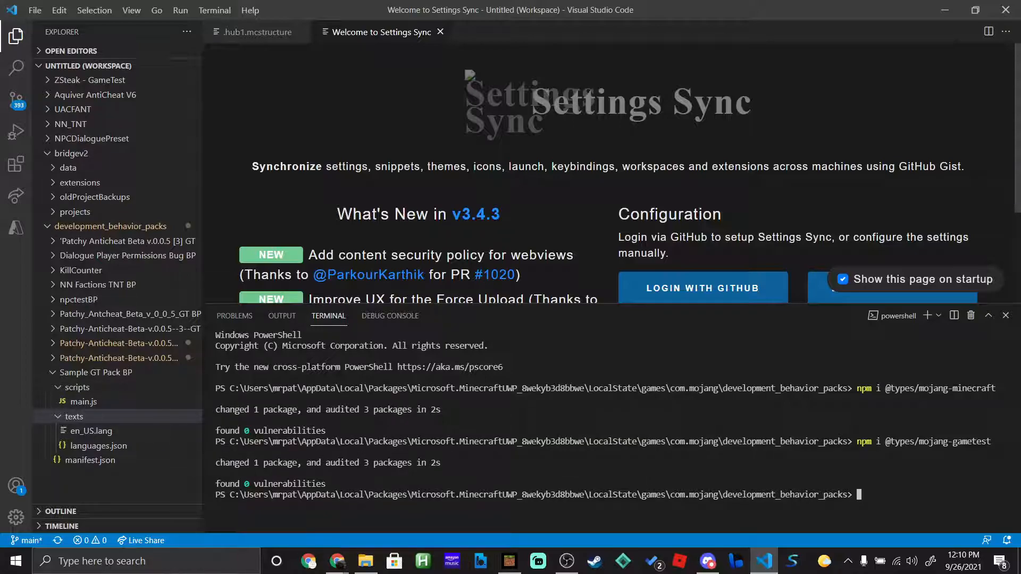
double_click(83, 401)
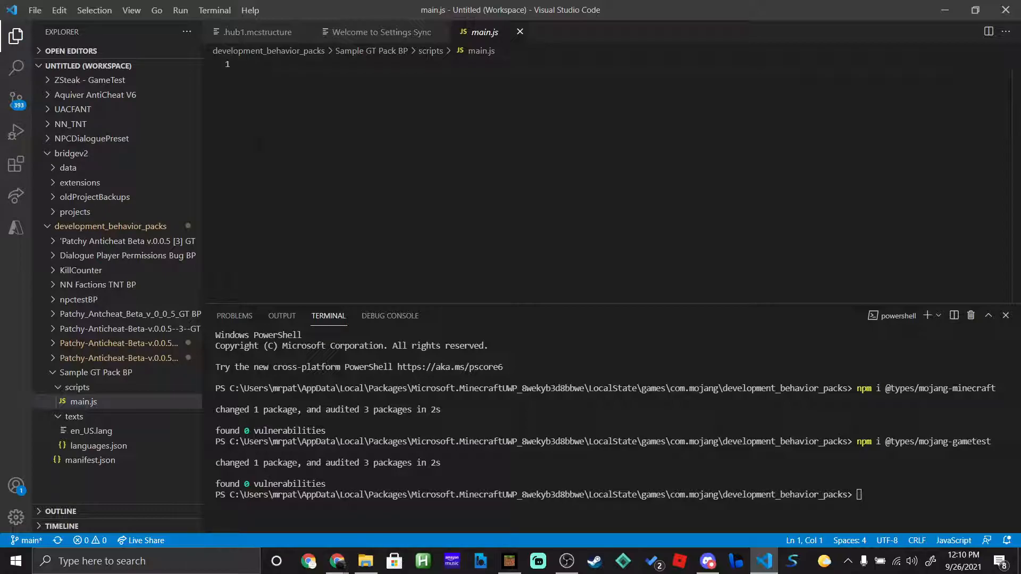
- Write import {Commands, World} from "mojang-minecraft" as main.js's first line
left_click(248, 64)
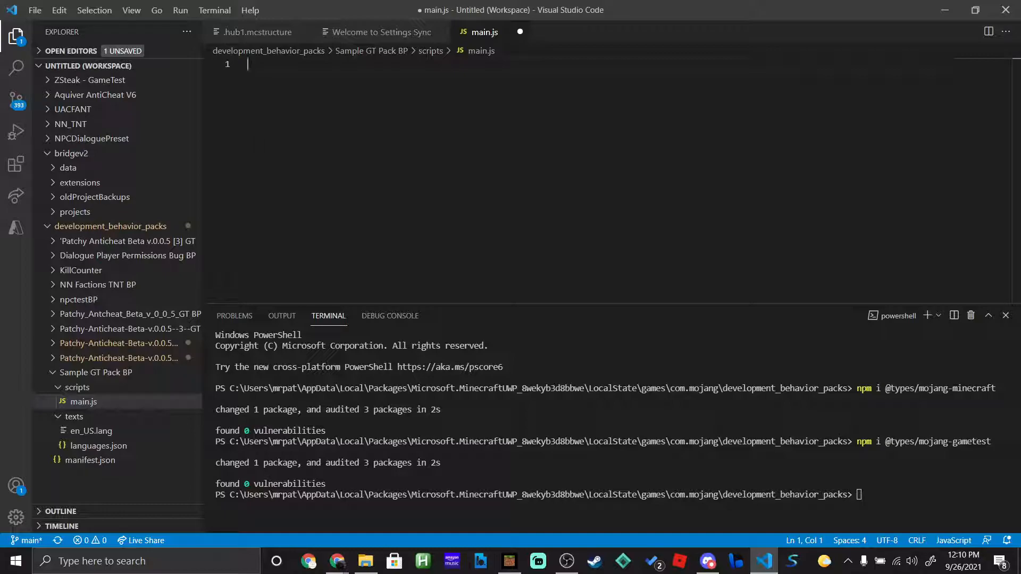
type("C")
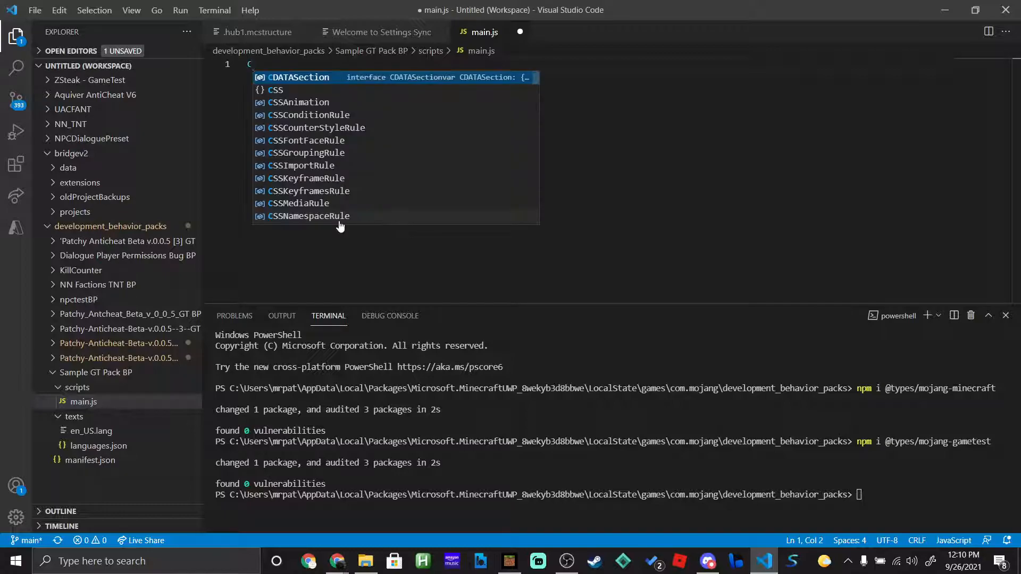
type("omme")
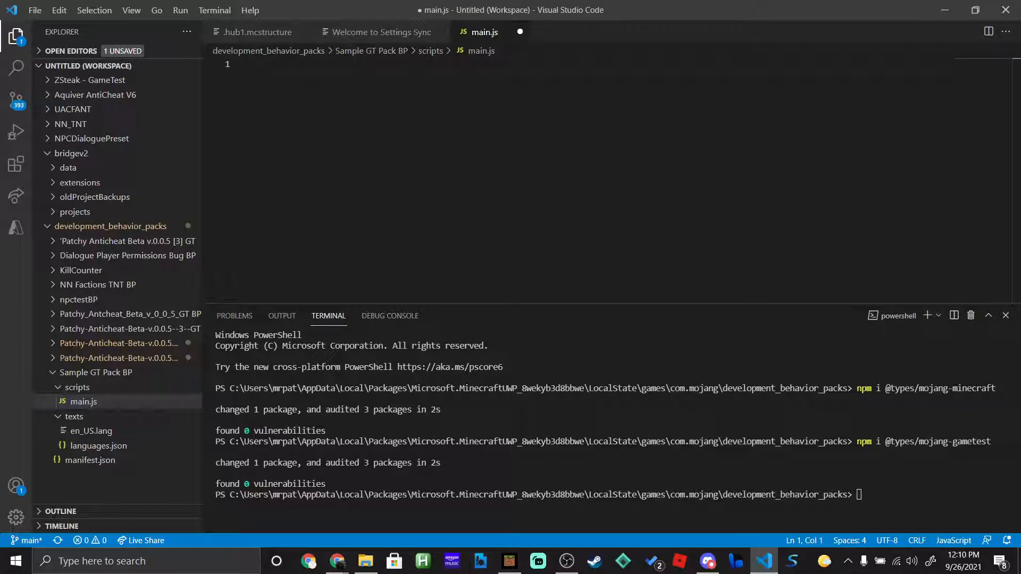
type("import {")
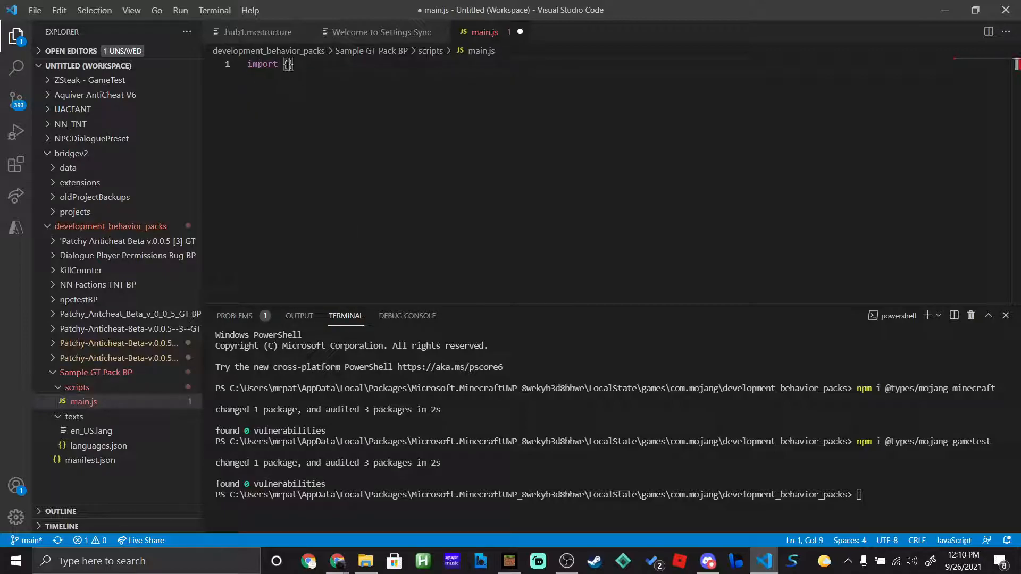
type("C")
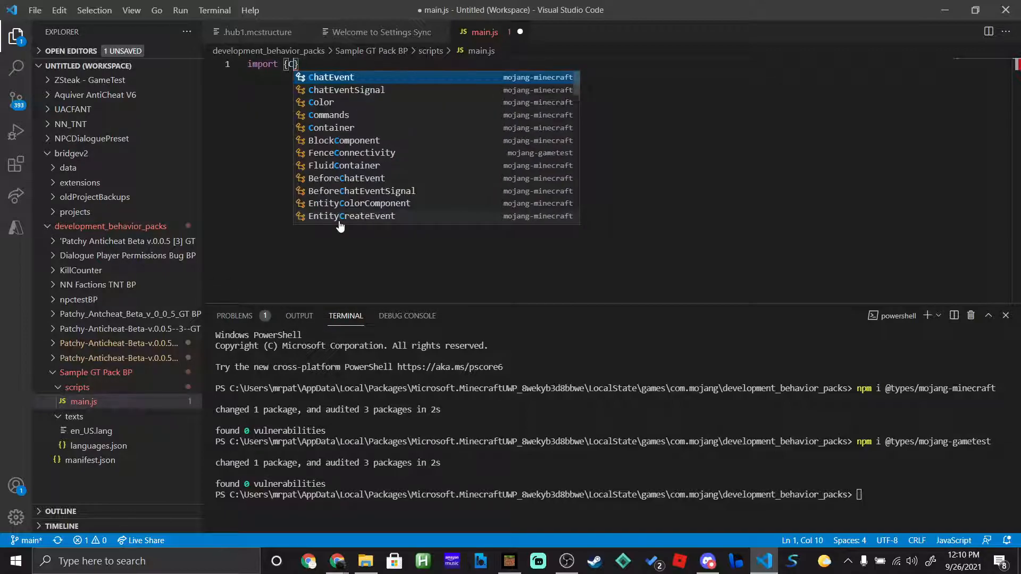
type("Commands")
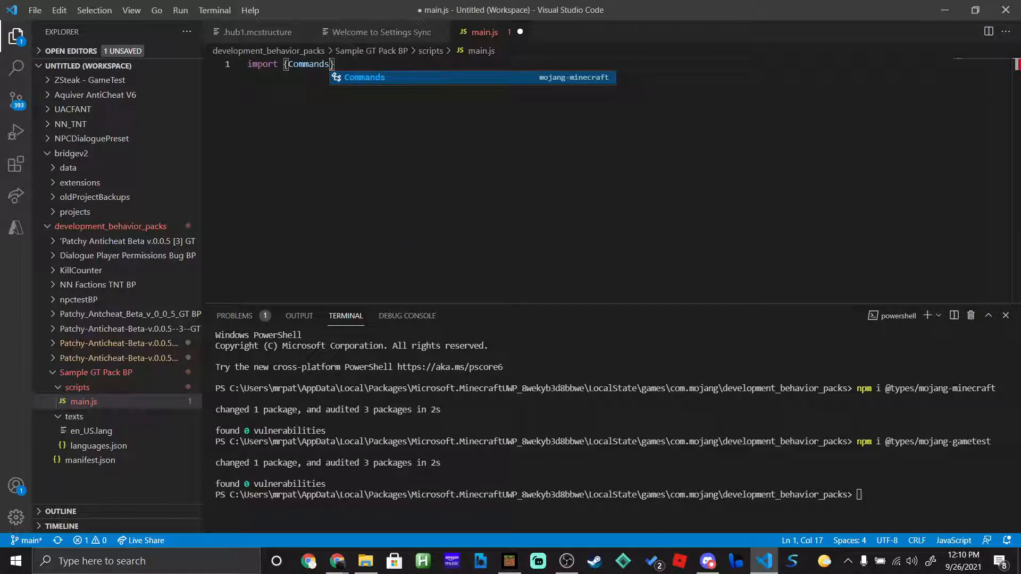
type("ru")
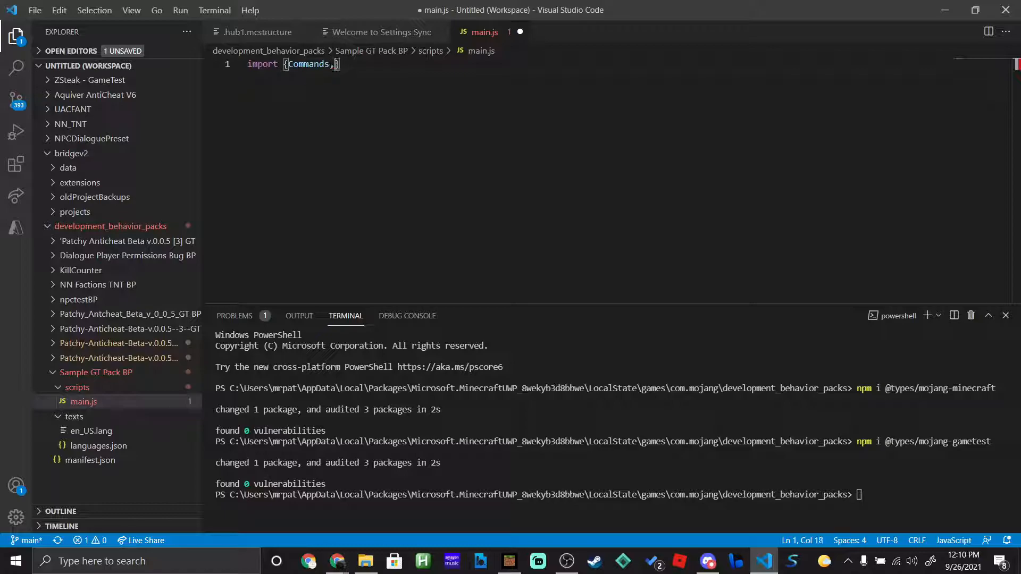
type("World")
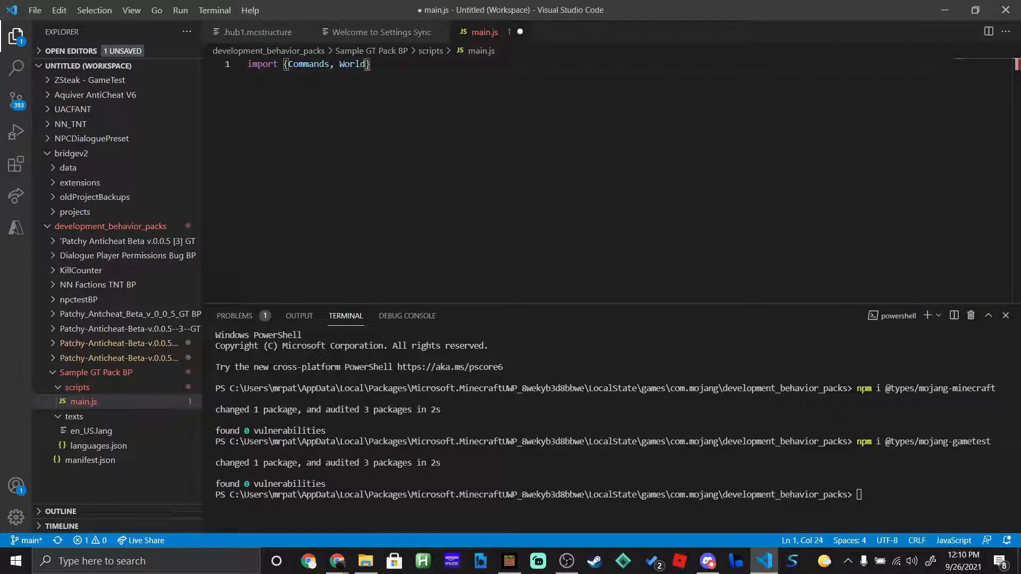
type("form")
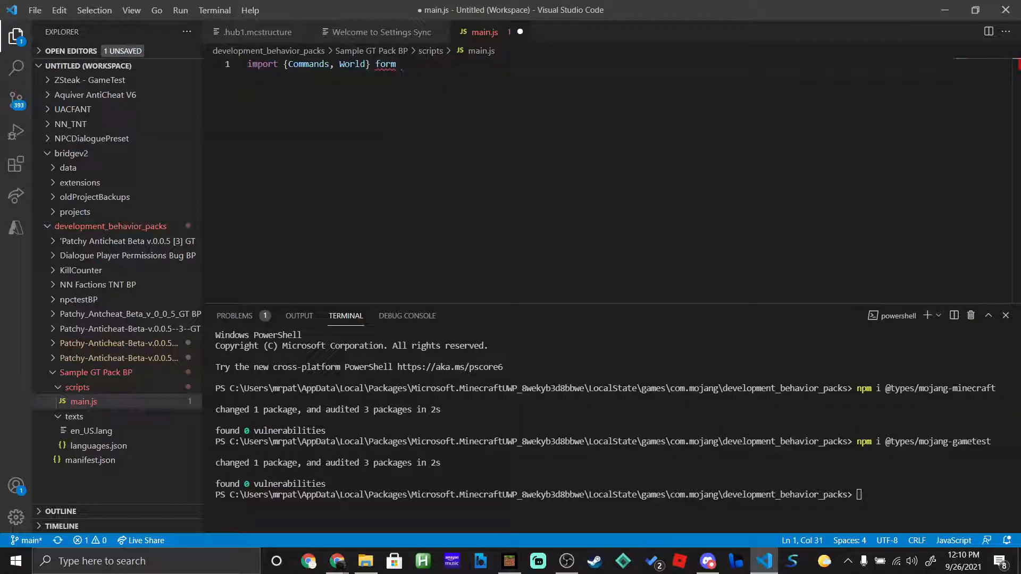
type("\" \"")
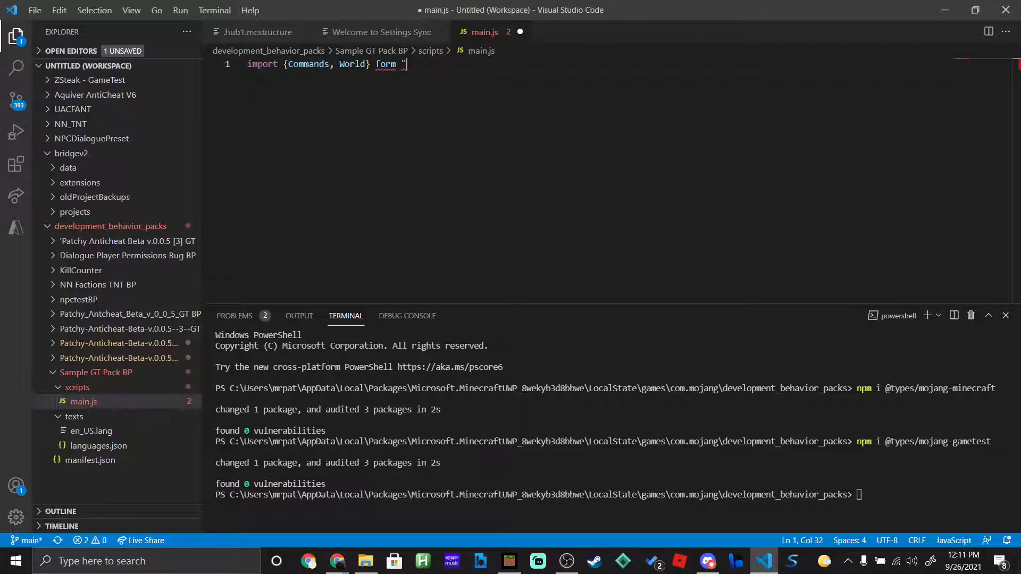
type("m")
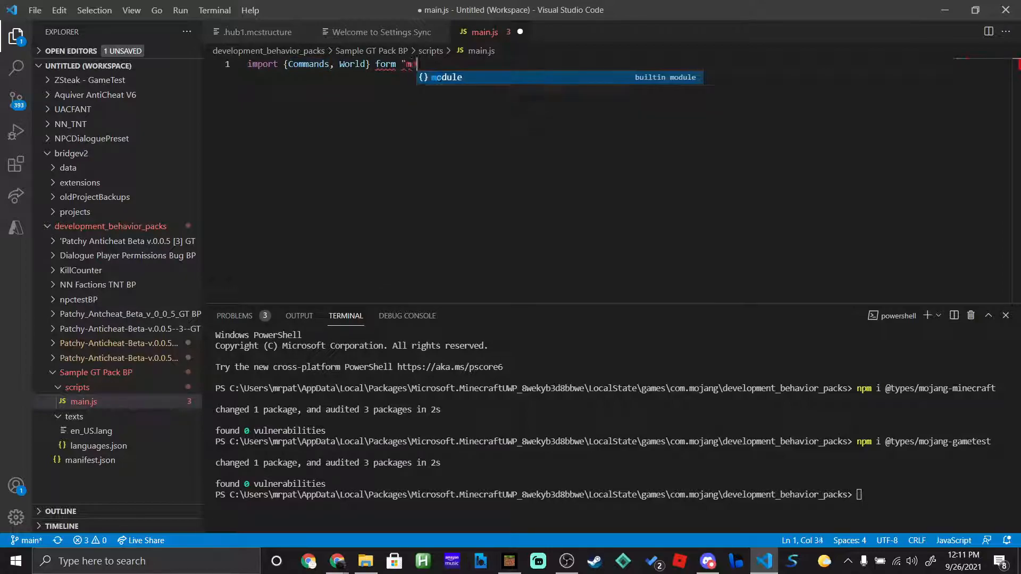
type("ojang-minece")
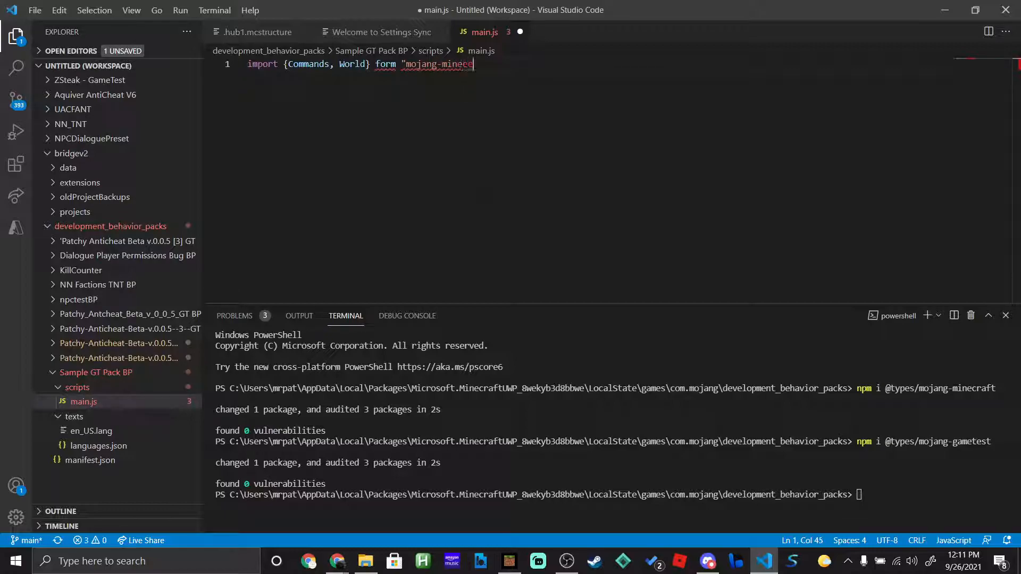
type("raft\"")
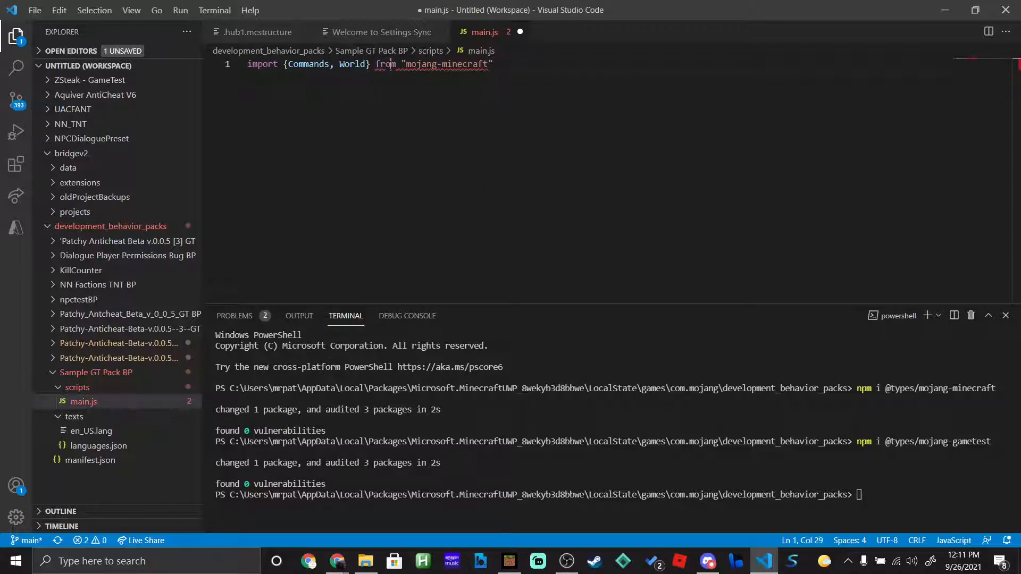
key("Enter")
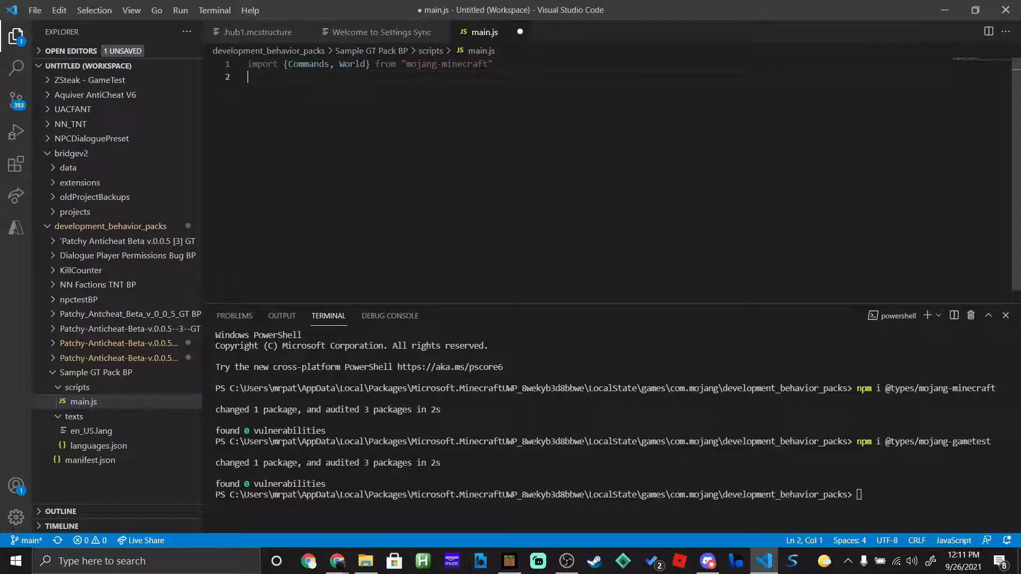
- Start a Commands.run call with the command 'say Hello World'
type("C")
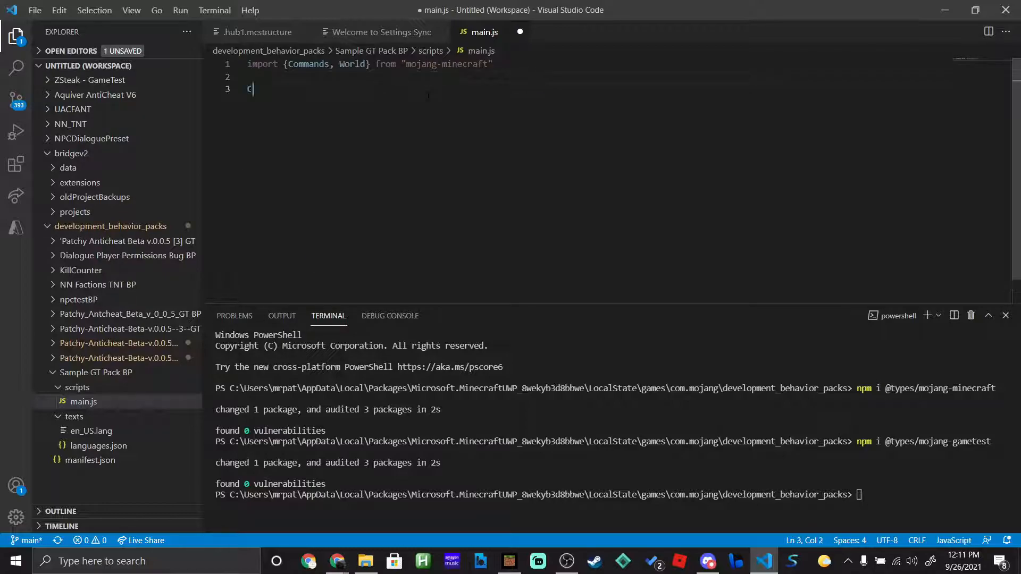
type("omme")
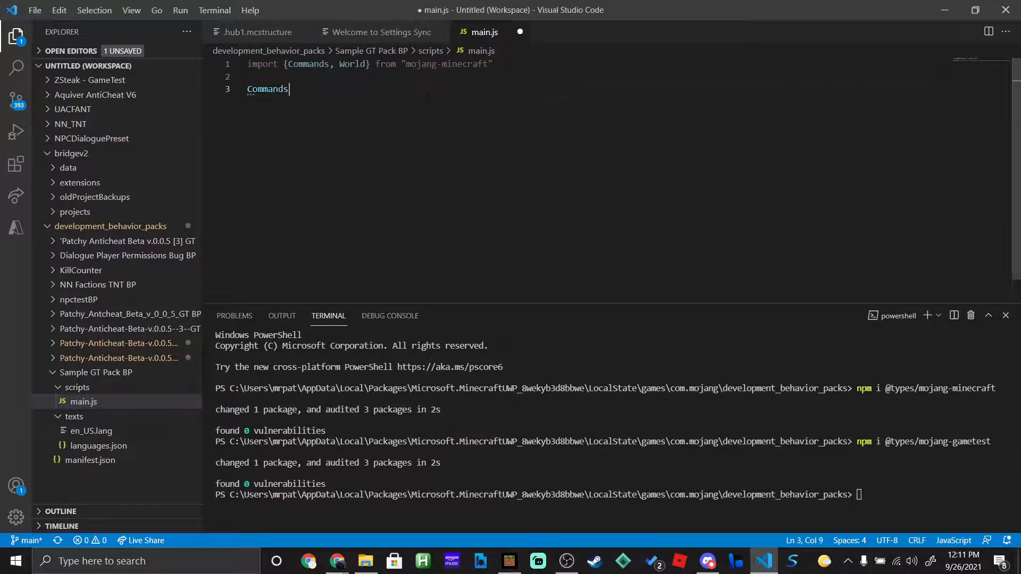
type(".run('s")
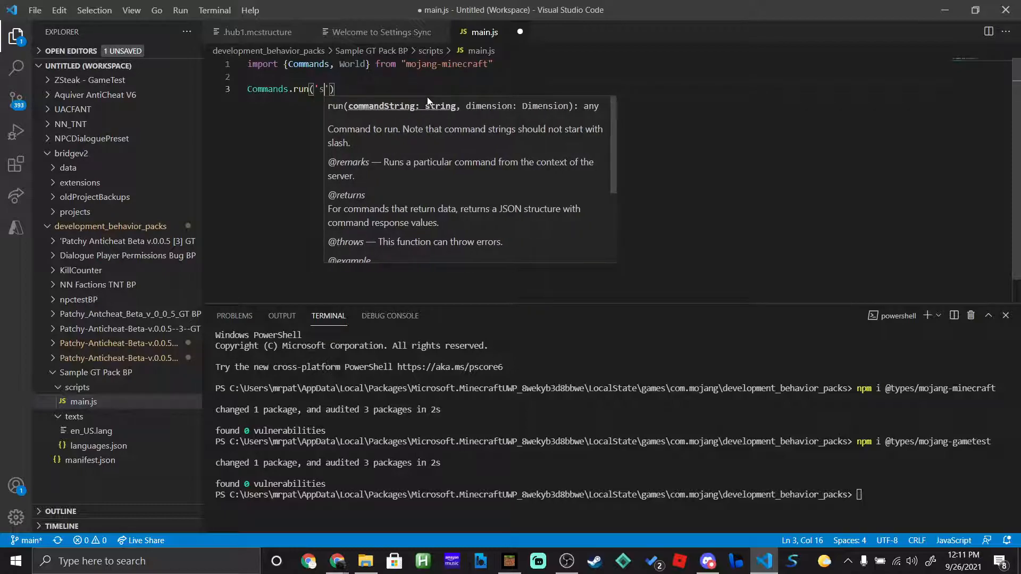
type("ay H")
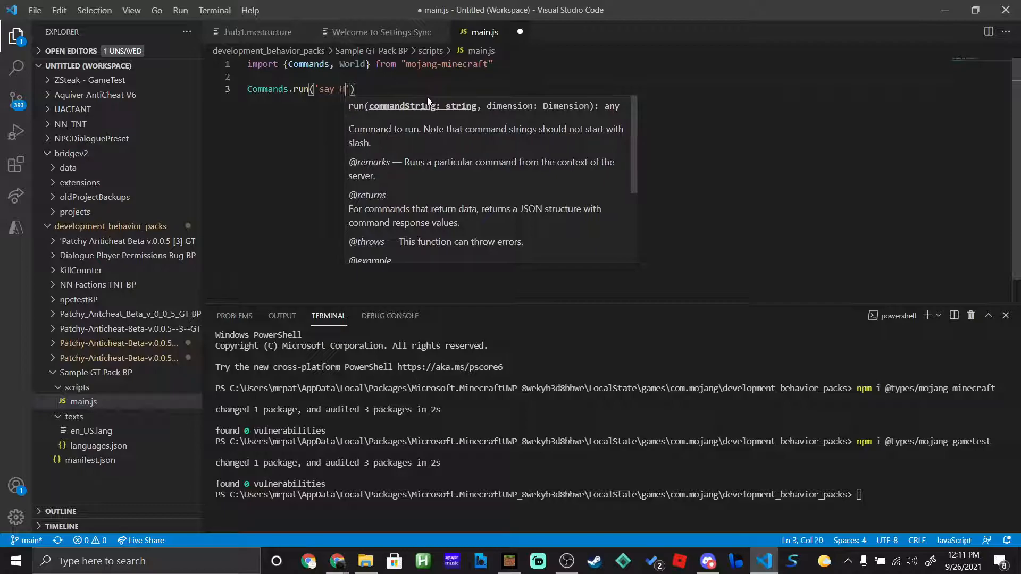
type("ello World")
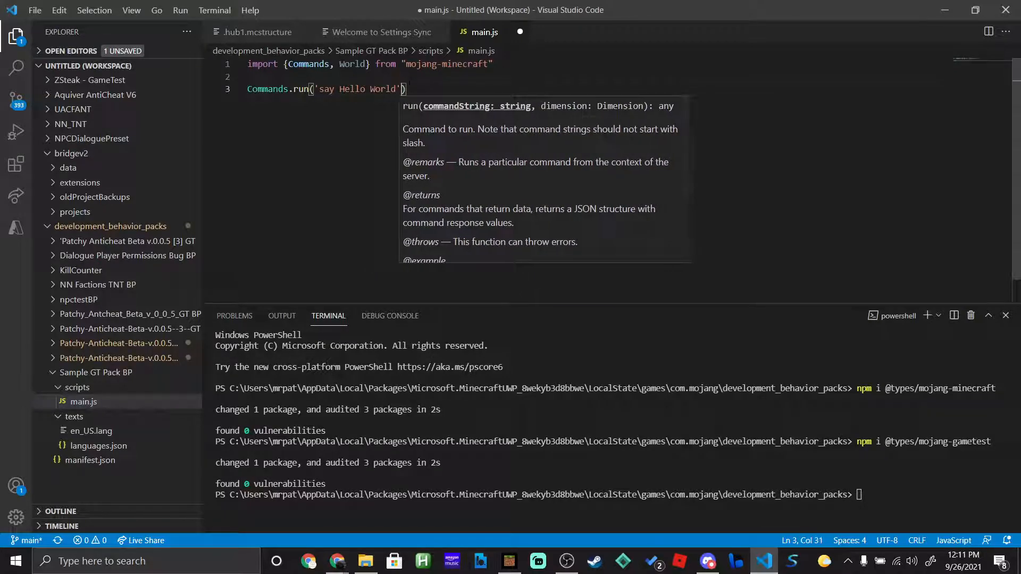
- Pass World.getDimension('overworld') as the dimension, save main.js, and switch to Minecraft
type(",")
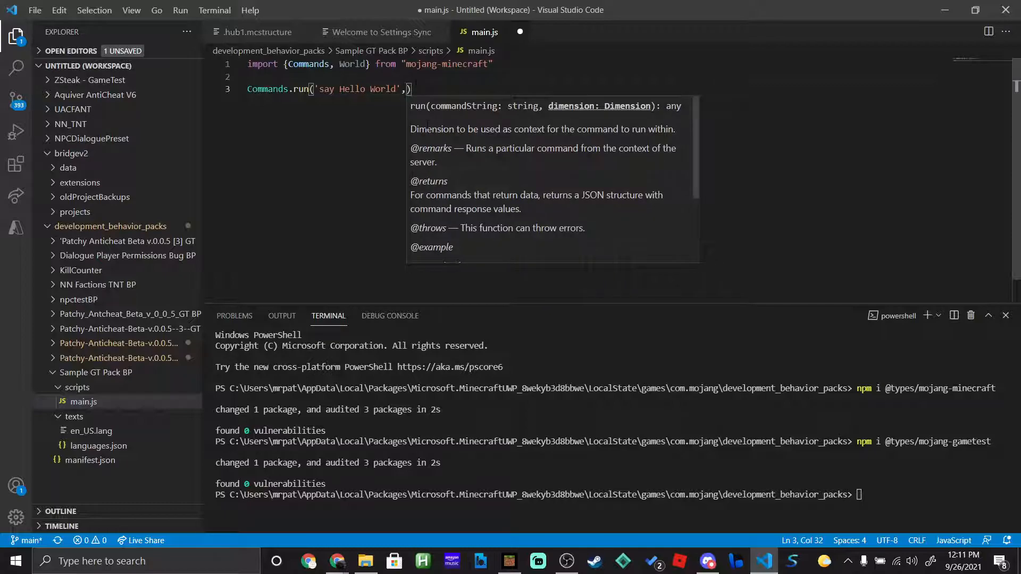
type("World")
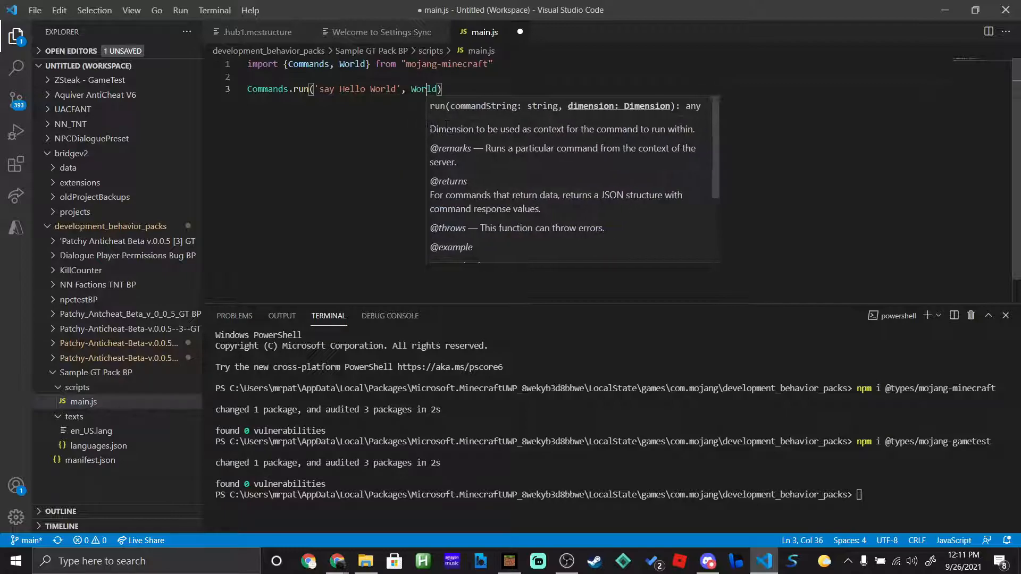
type(".ge")
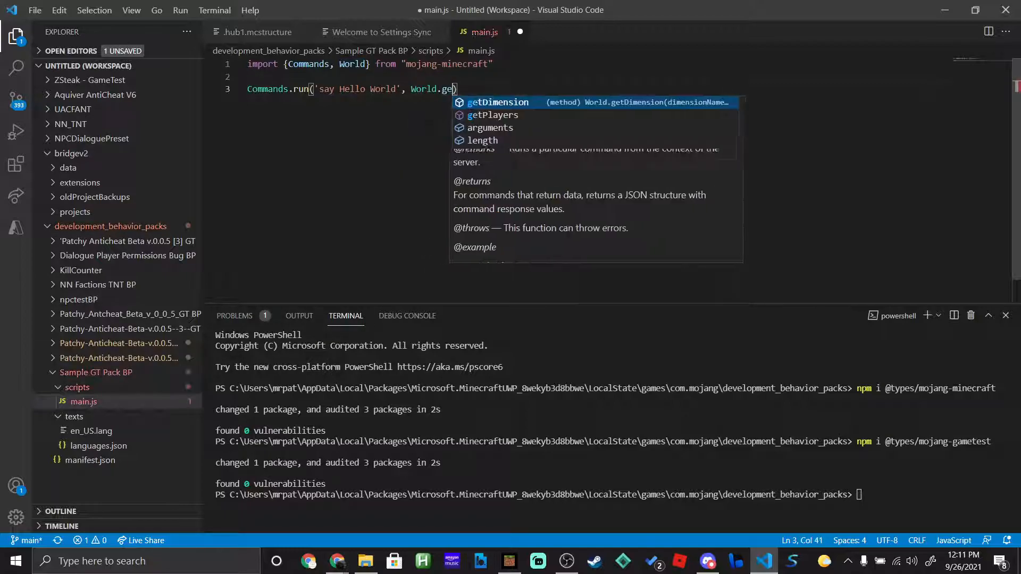
type("De")
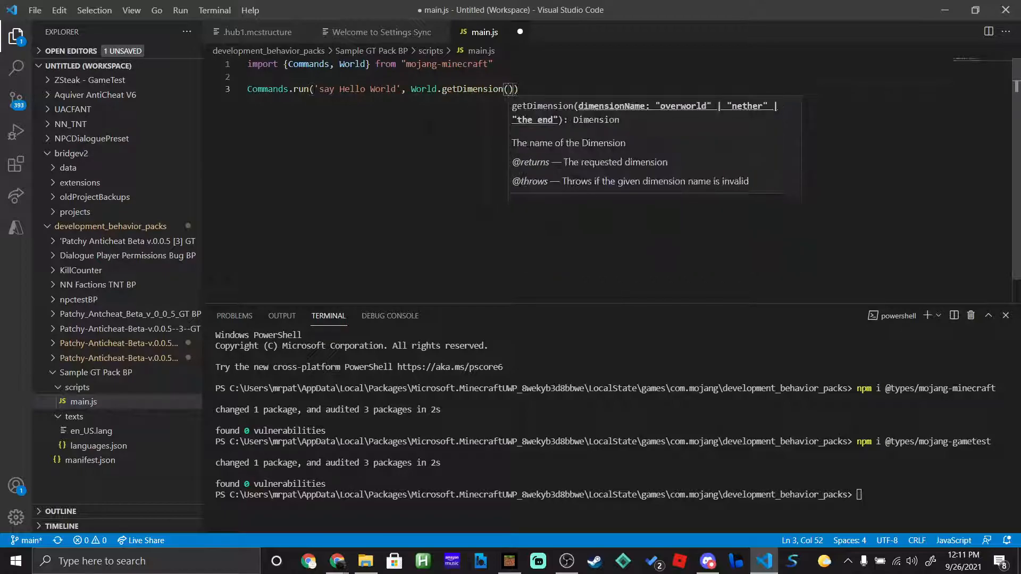
type("\"")
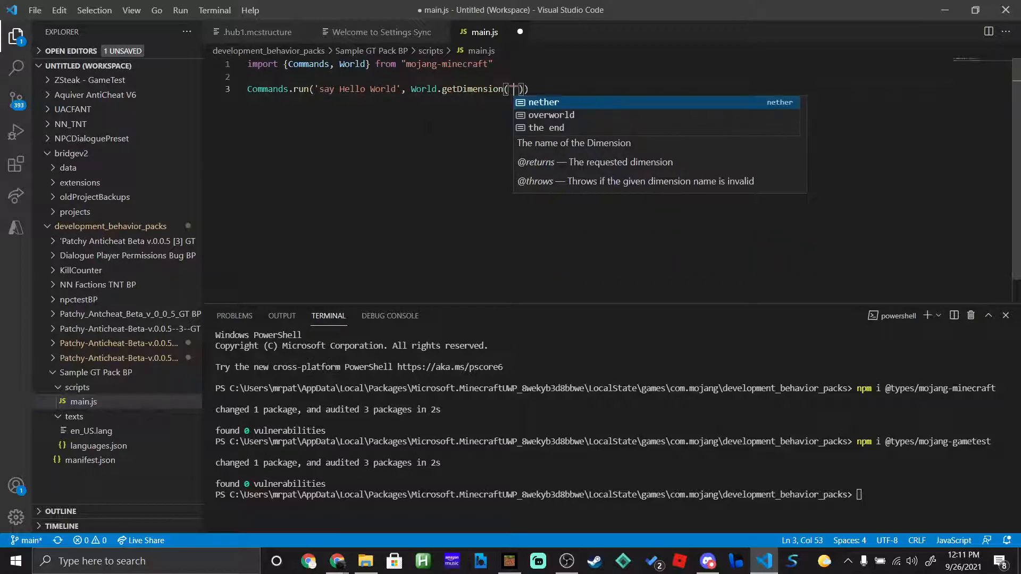
type("overworld'")
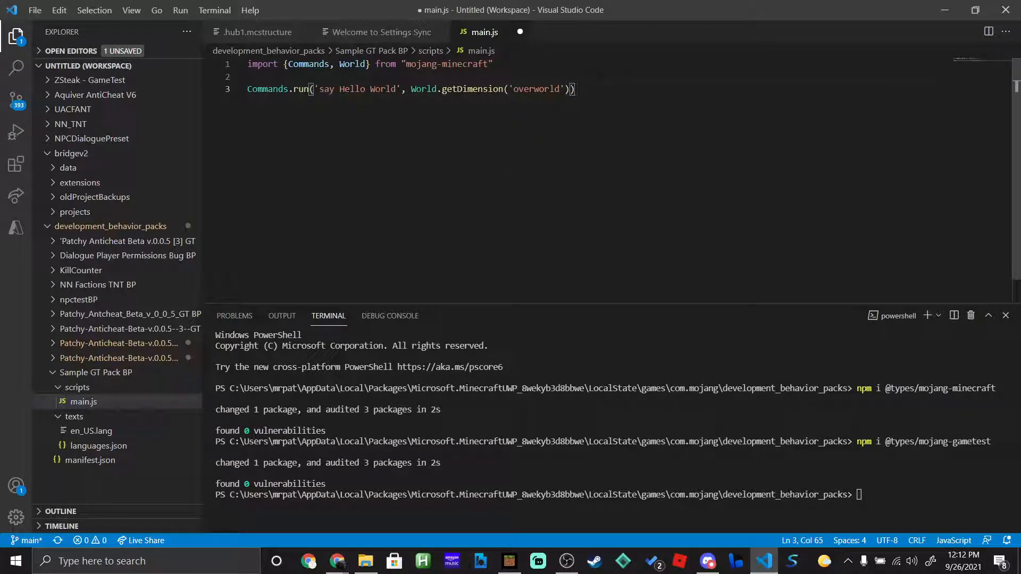
key("Ctrl+s")
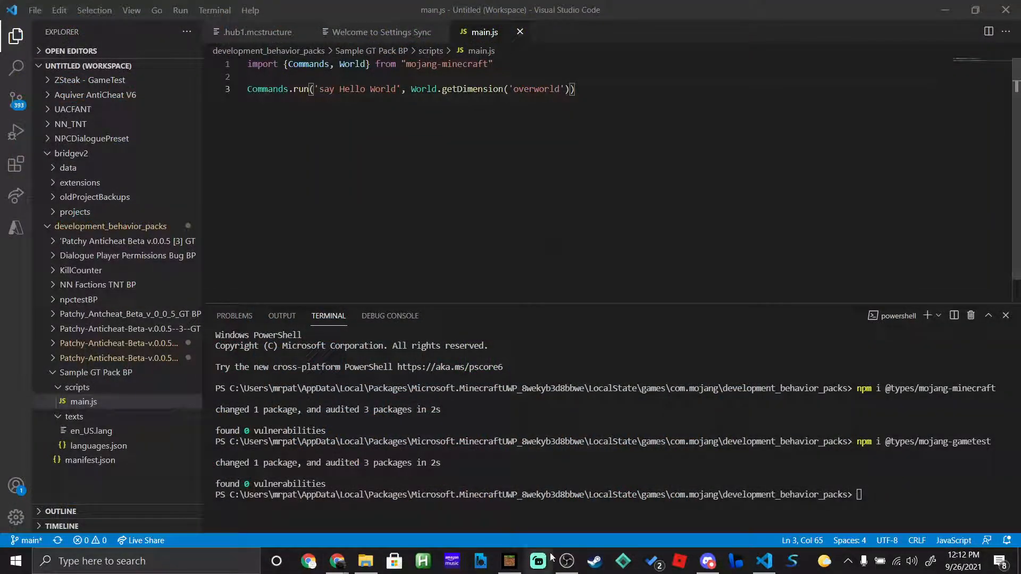
left_click(509, 561)
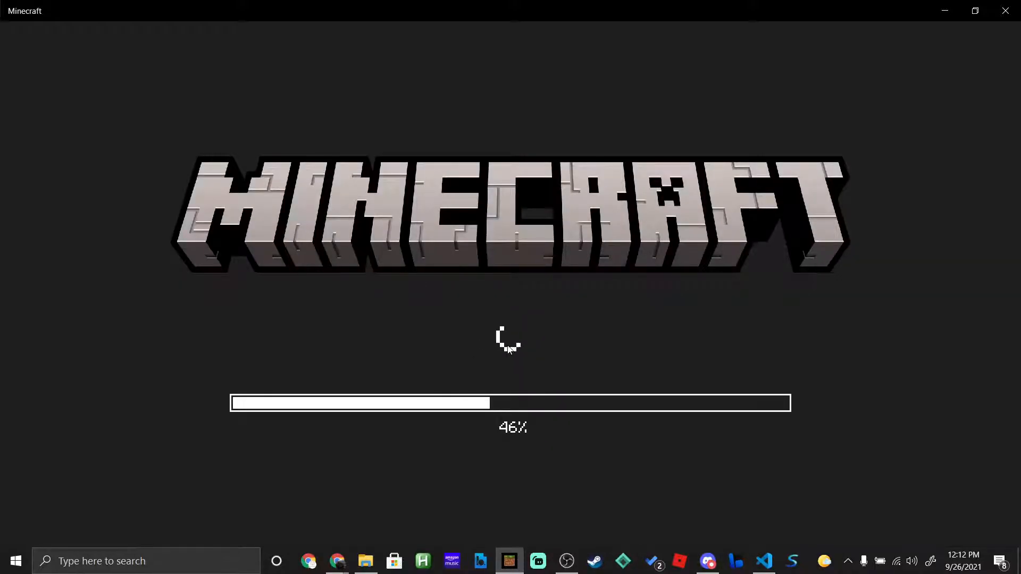
mouse_move(539, 322)
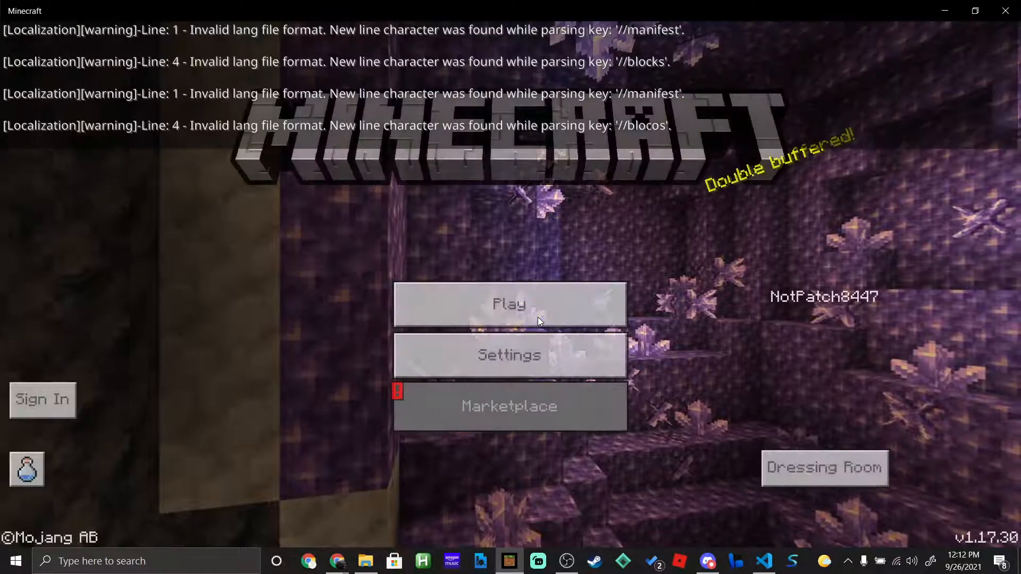
- Go from Minecraft's Play screen to Create New on the Worlds tab
left_click(510, 305)
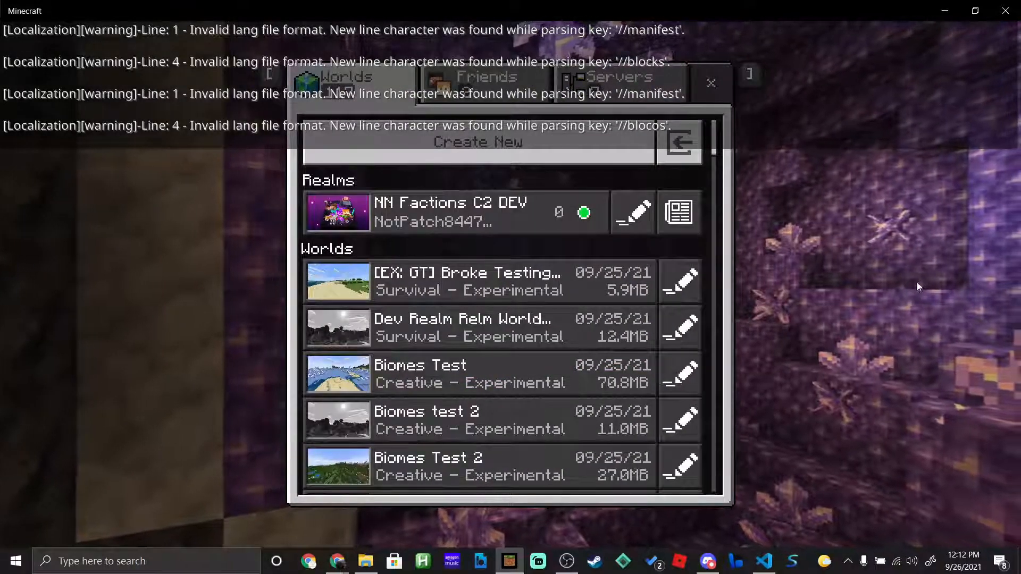
left_click(500, 374)
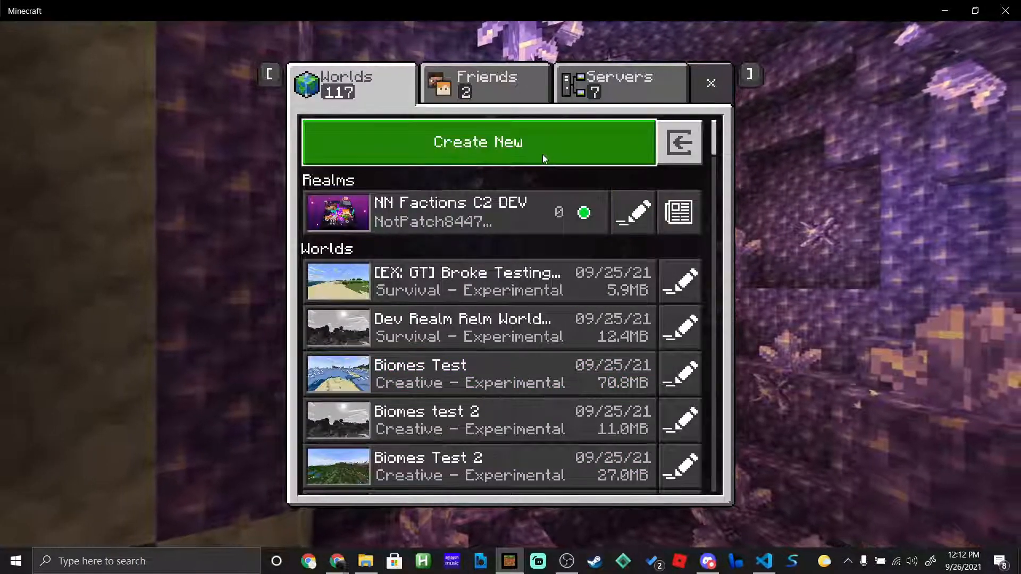
left_click(478, 142)
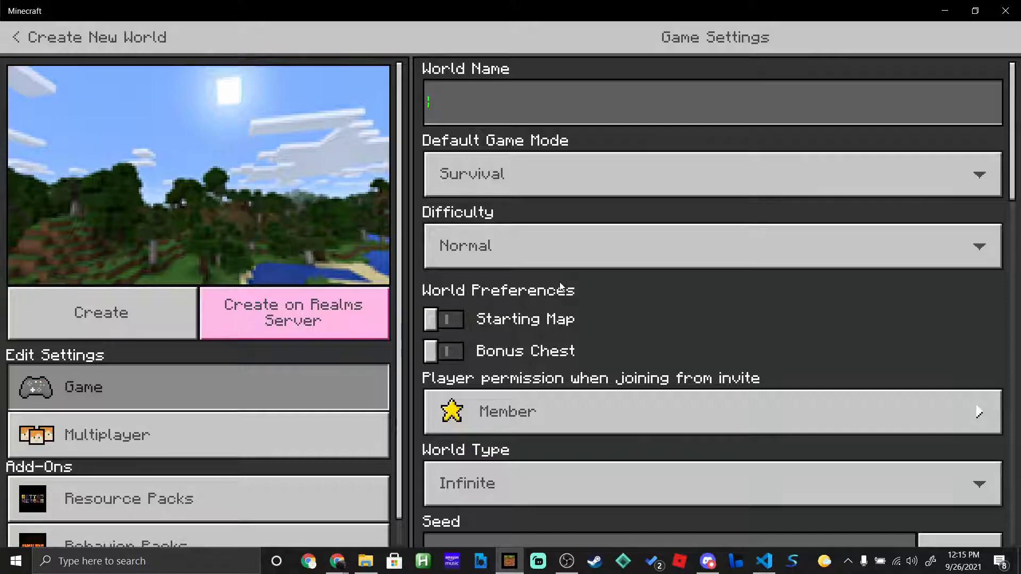
- Name the world 'GT Tutorial', enable the GameTest Framework experiment, and turn off daylight cycle
type("G")
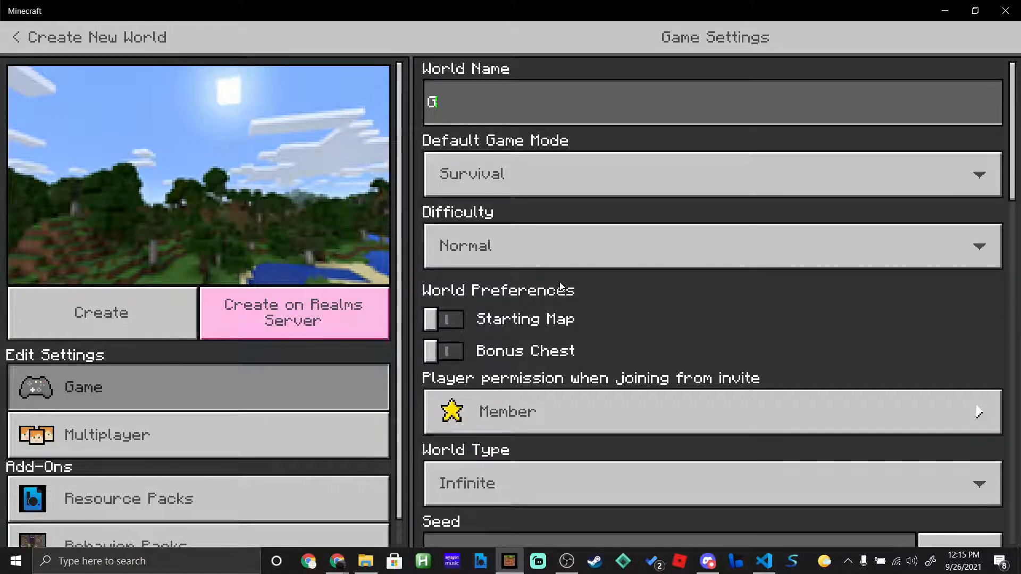
type("T Tutorial")
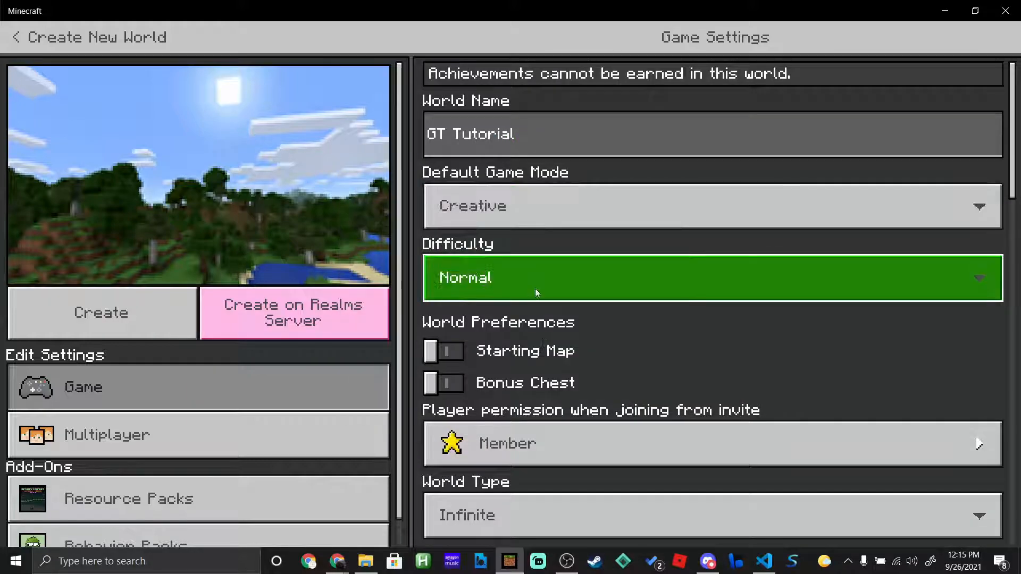
scroll("down", 3)
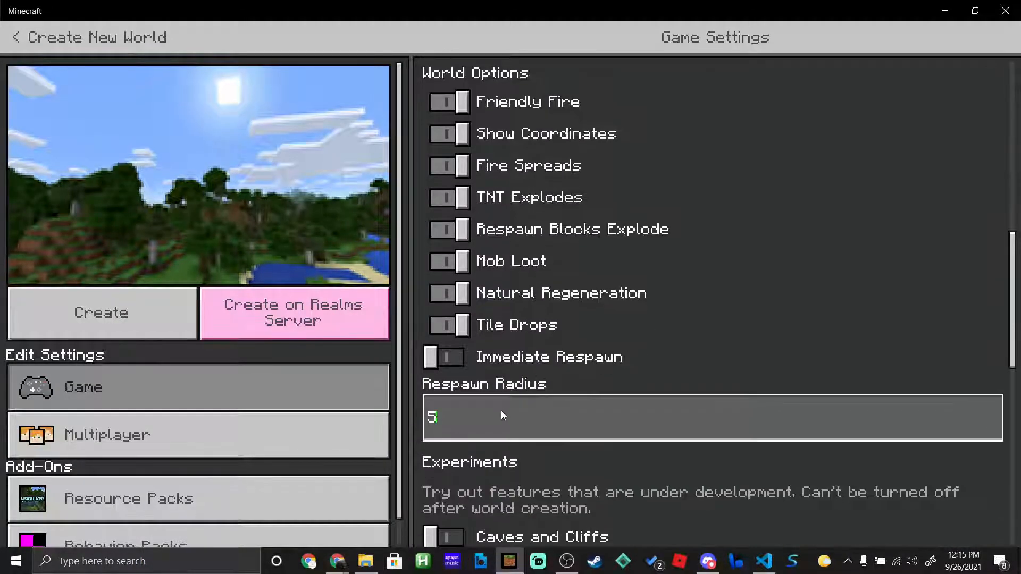
scroll("down", 3)
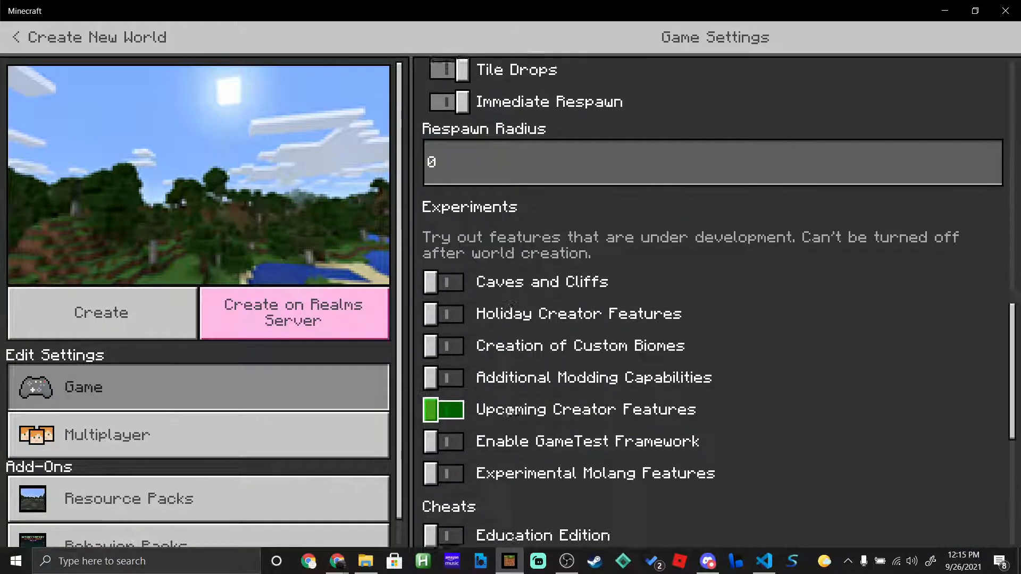
left_click(444, 409)
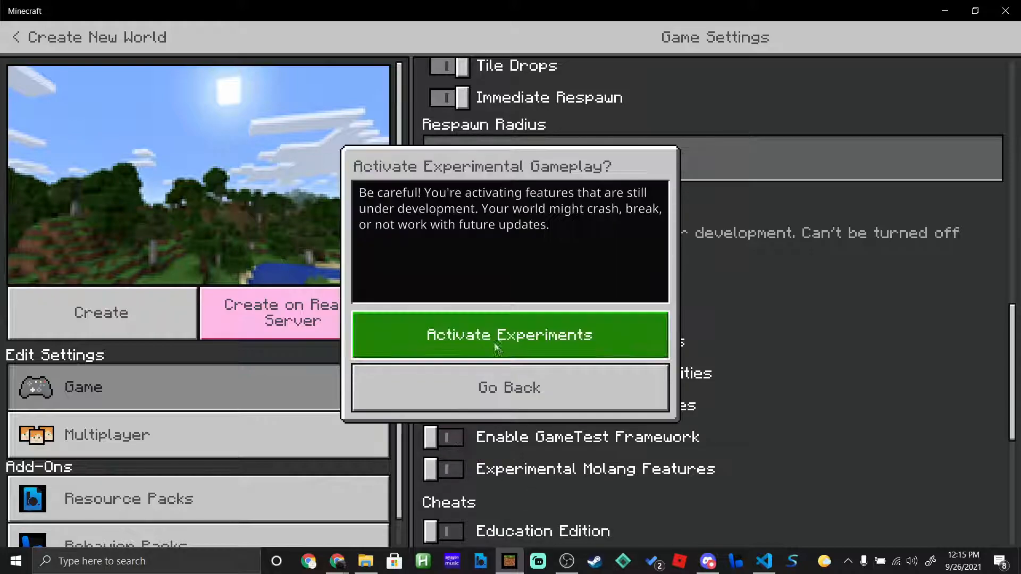
left_click(510, 335)
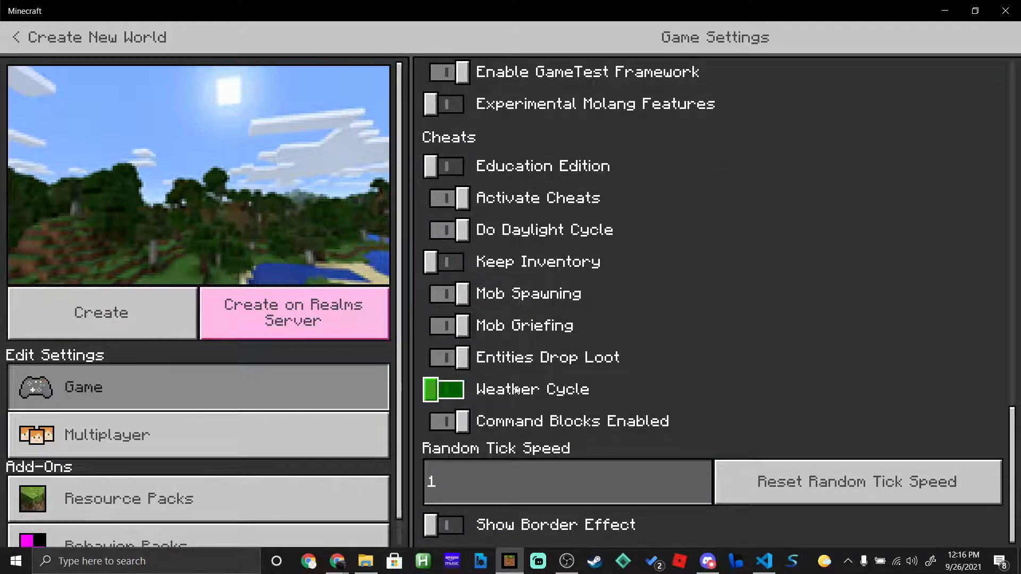
left_click(443, 262)
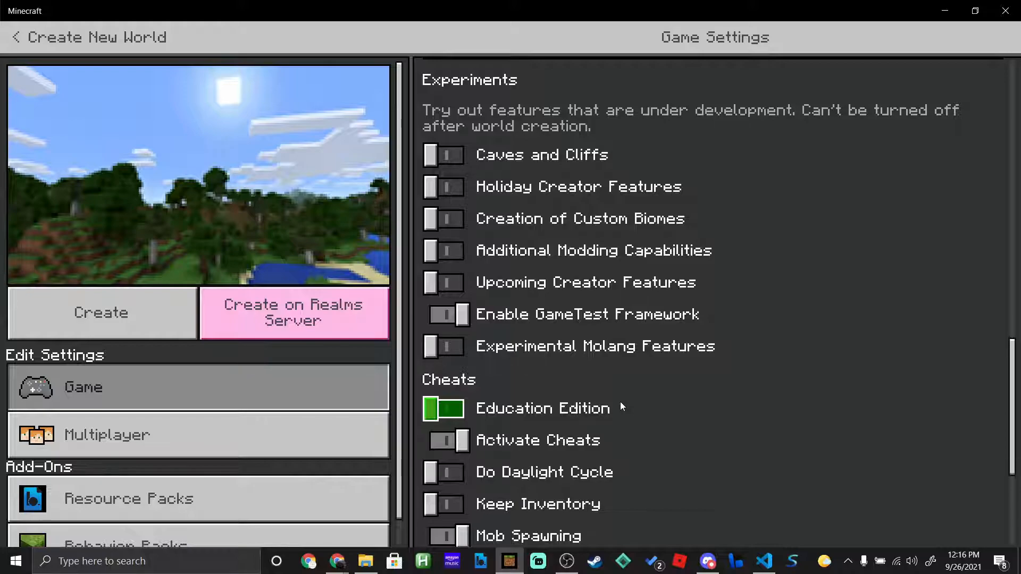
- Activate the Sample GT Pack Bp behavior pack, accept disabled achievements, and create the world
scroll("down", 3)
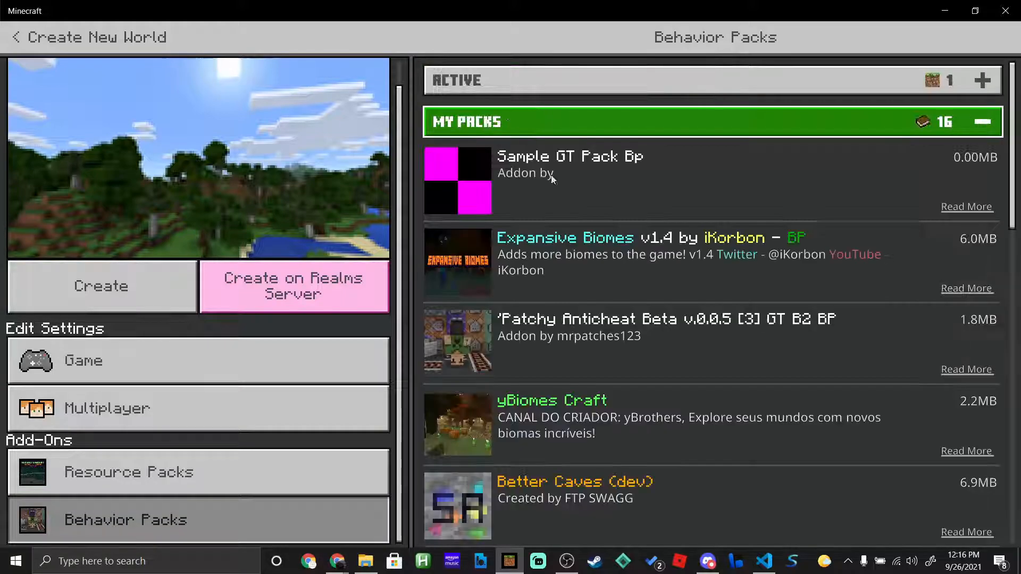
left_click(587, 178)
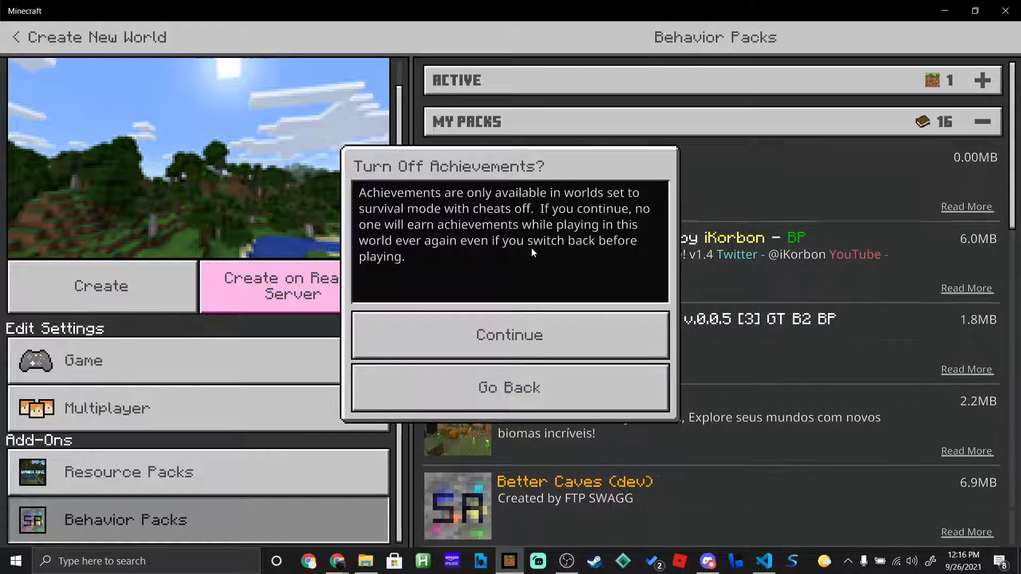
left_click(509, 335)
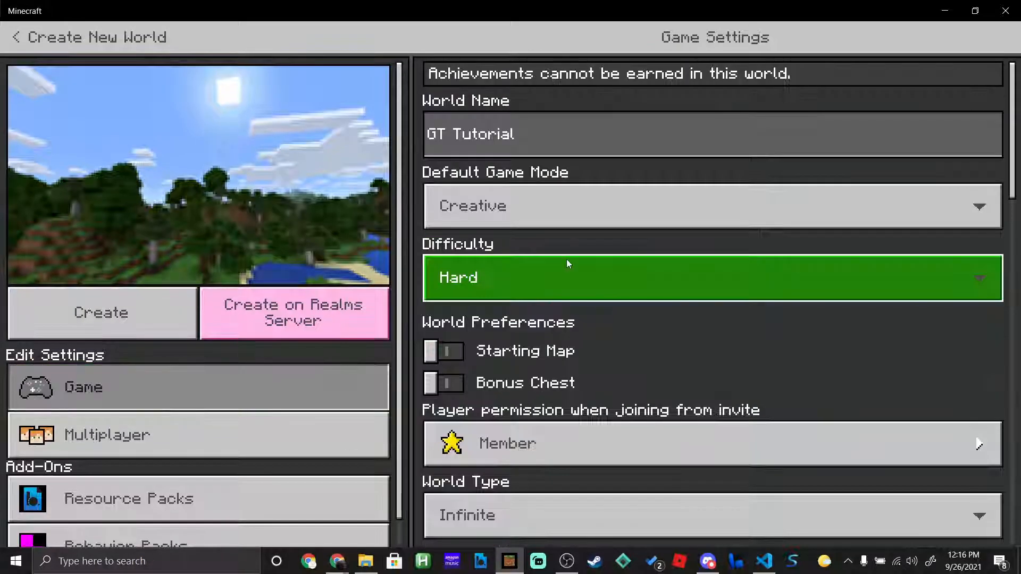
scroll("down", 3)
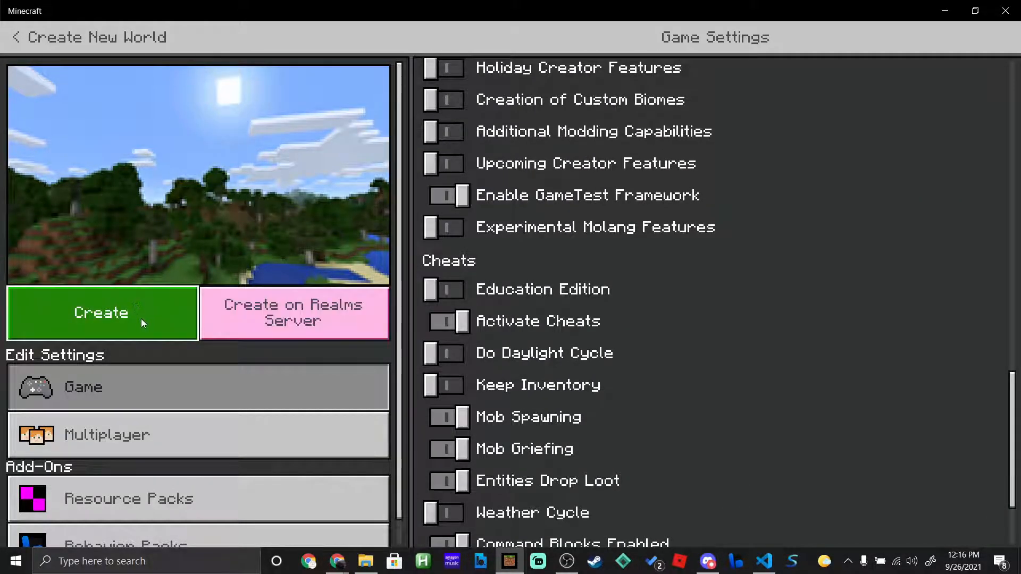
left_click(101, 314)
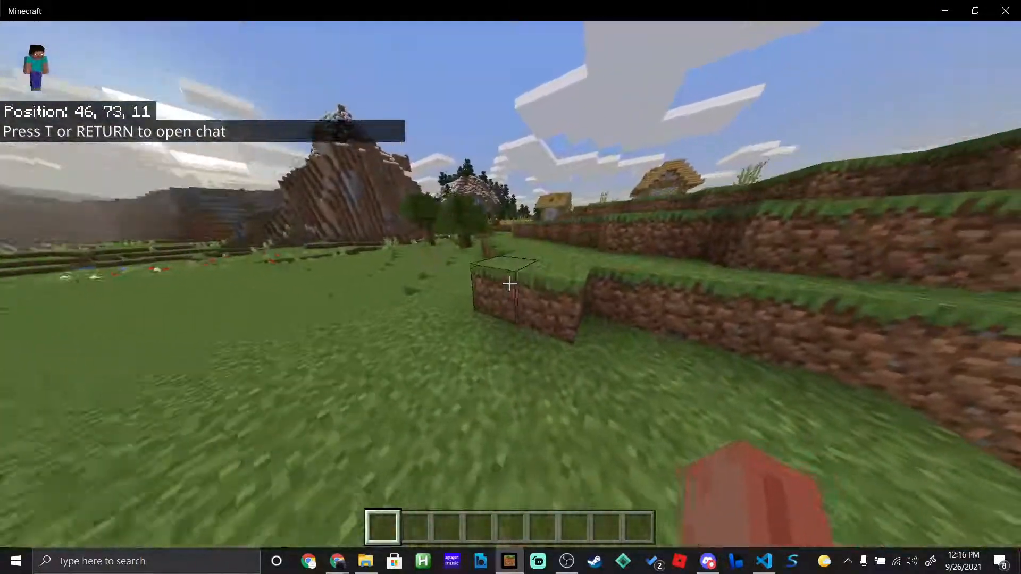
- Read the pack-failed-to-load warning in chat, then return to Visual Studio Code
key("t")
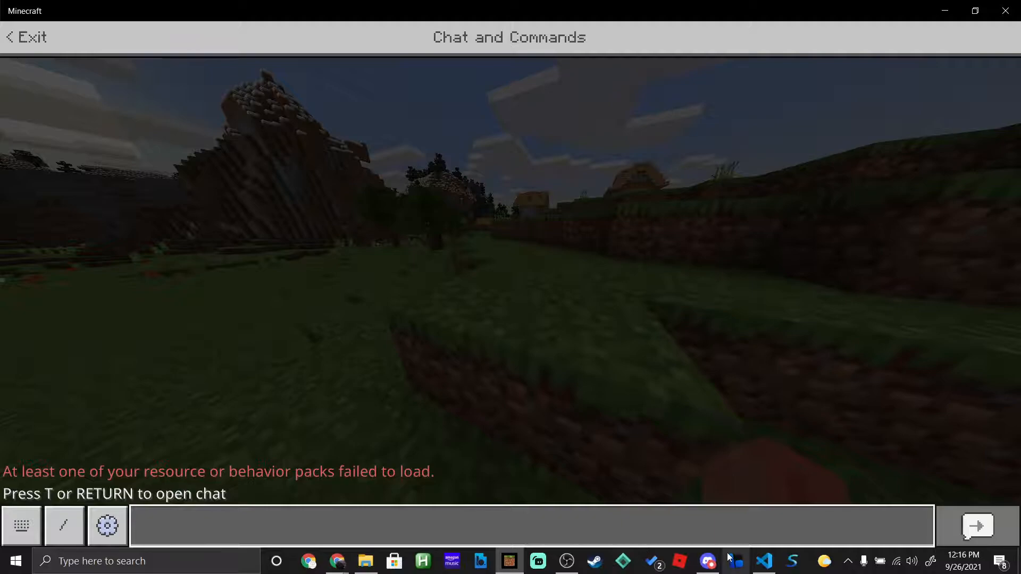
left_click(764, 561)
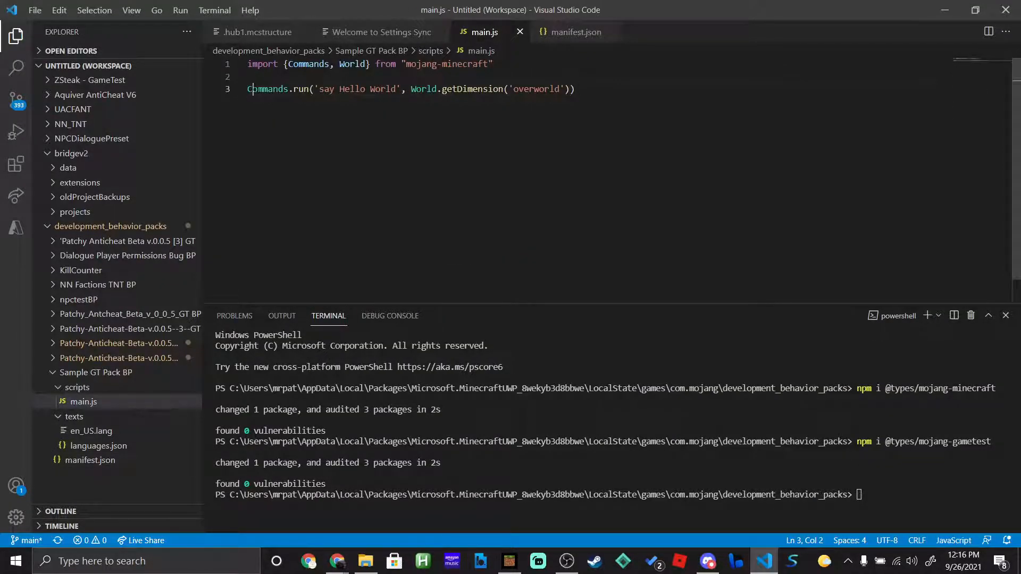
double_click(267, 89)
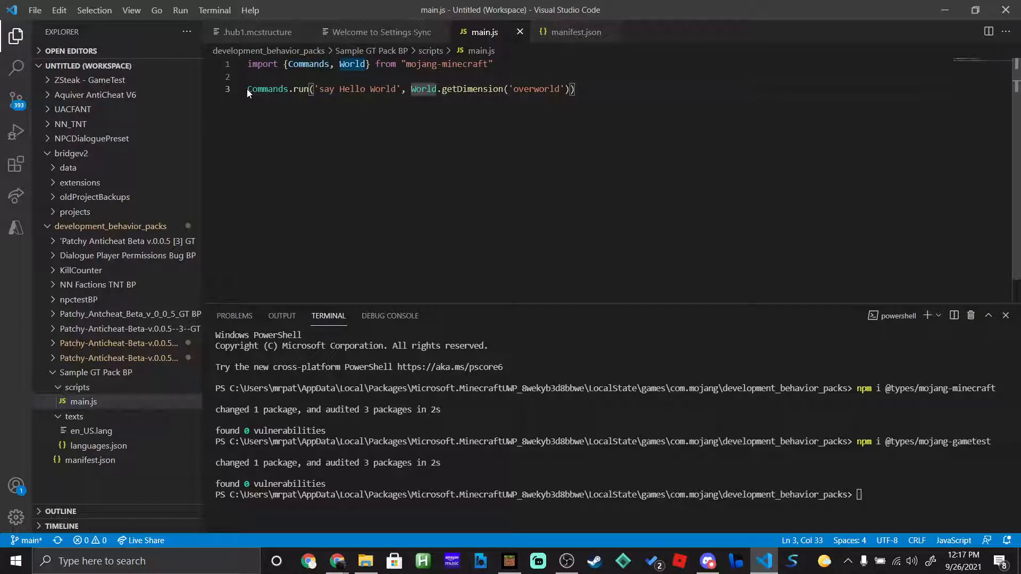
double_click(266, 89)
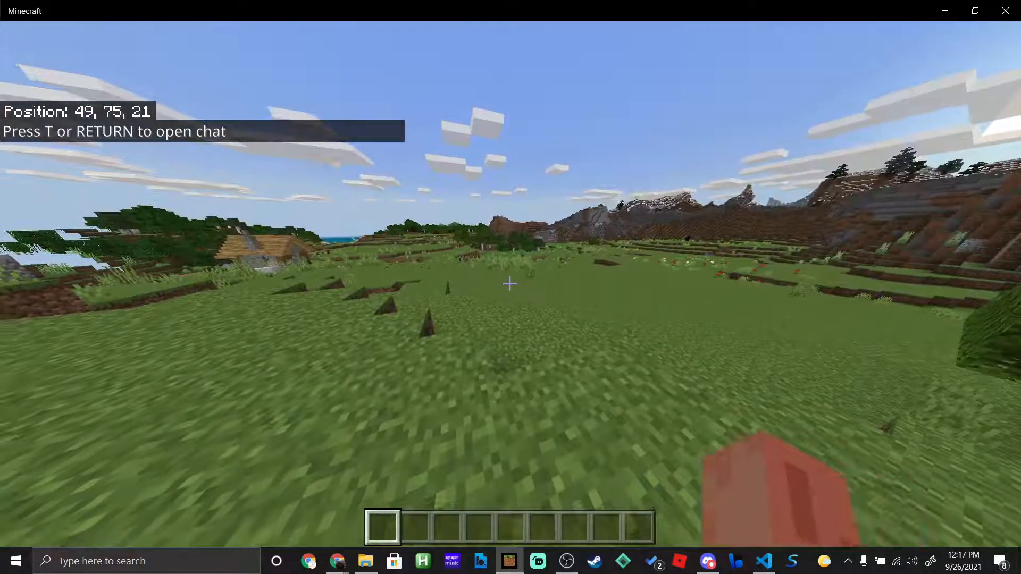
- Briefly look over the Minecraft world, pressing E, before returning to main.js
key("e")
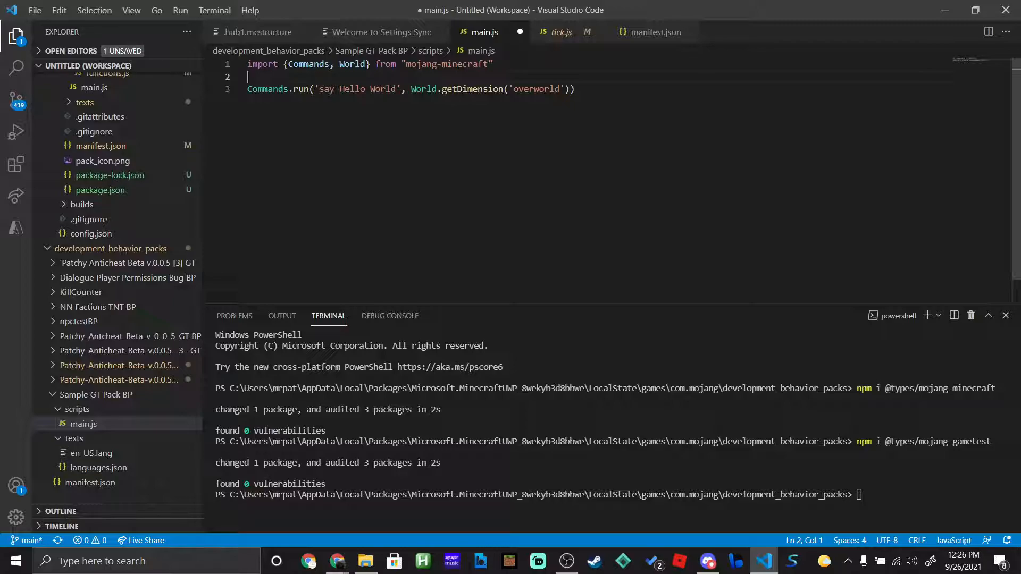
- Type World.events.beforeChat.subscribe on line 2 of main.js
left_click_drag(319, 89, 400, 88)
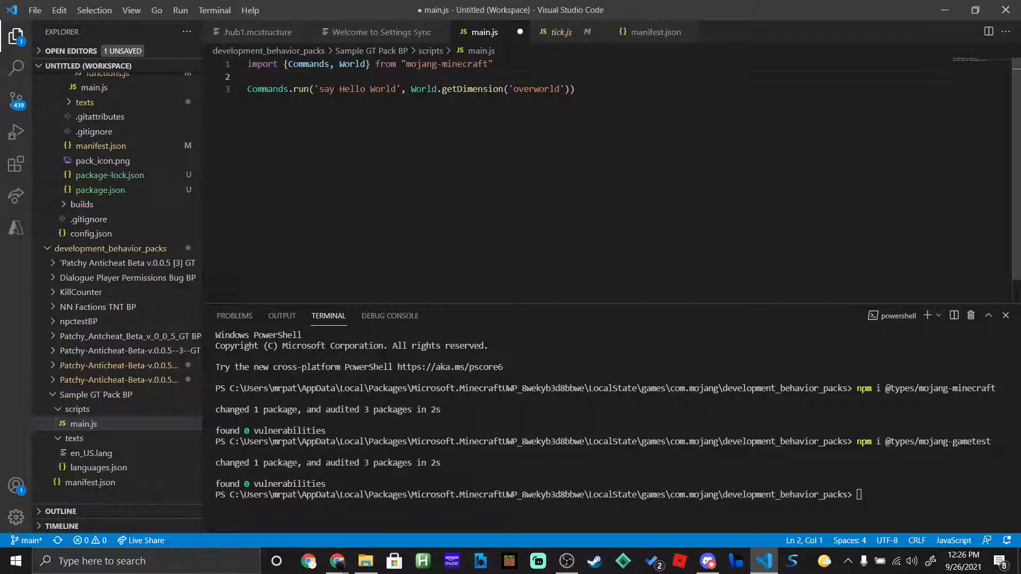
type("World.events")
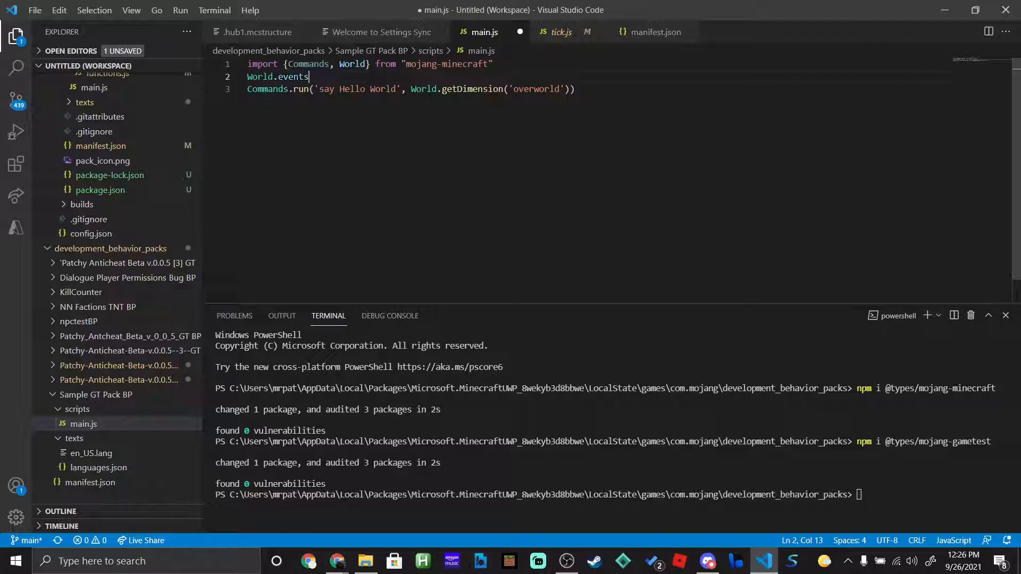
type(".beforeCha")
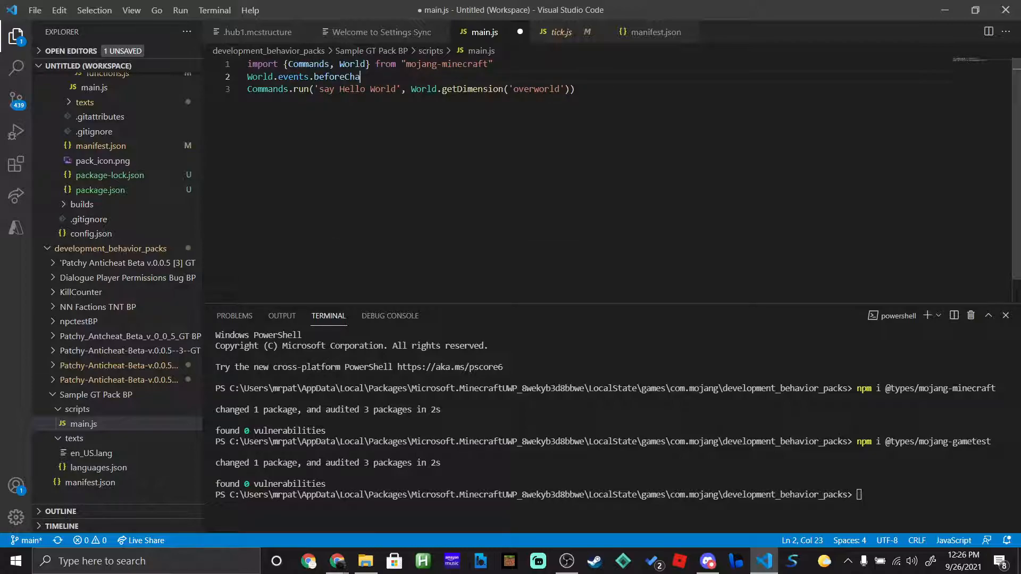
key("Backspace")
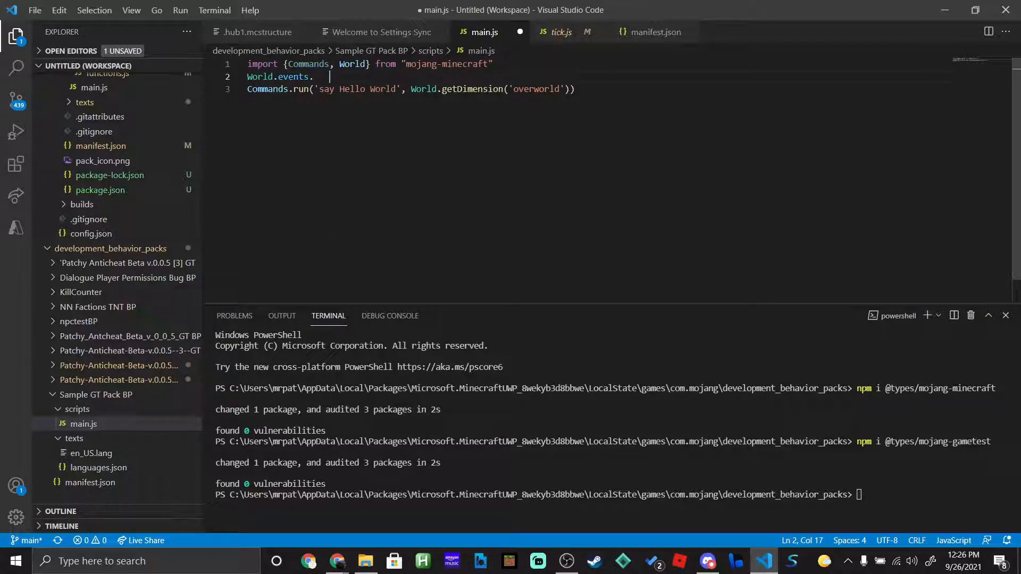
type("beforeChat")
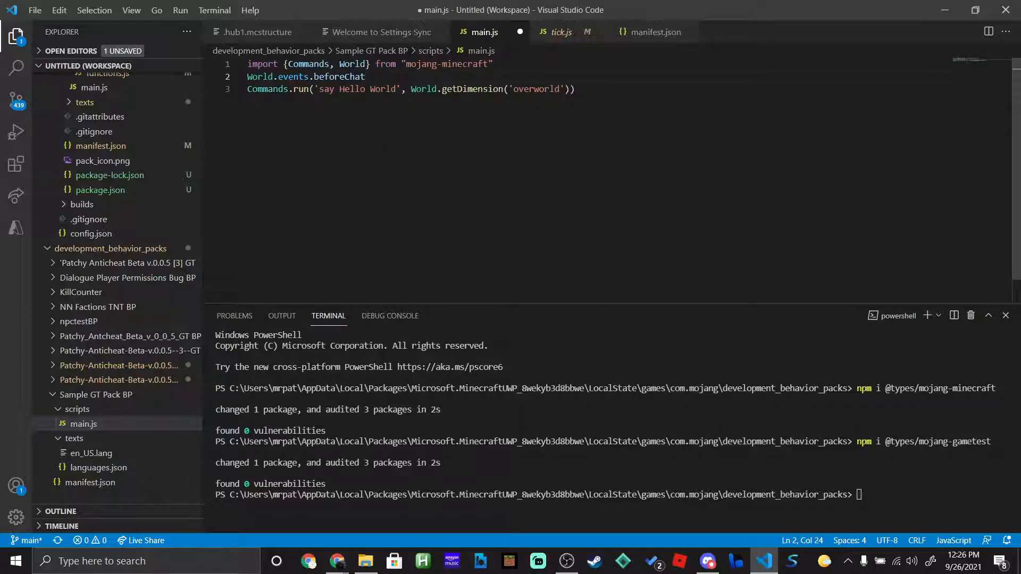
type(".subscribe")
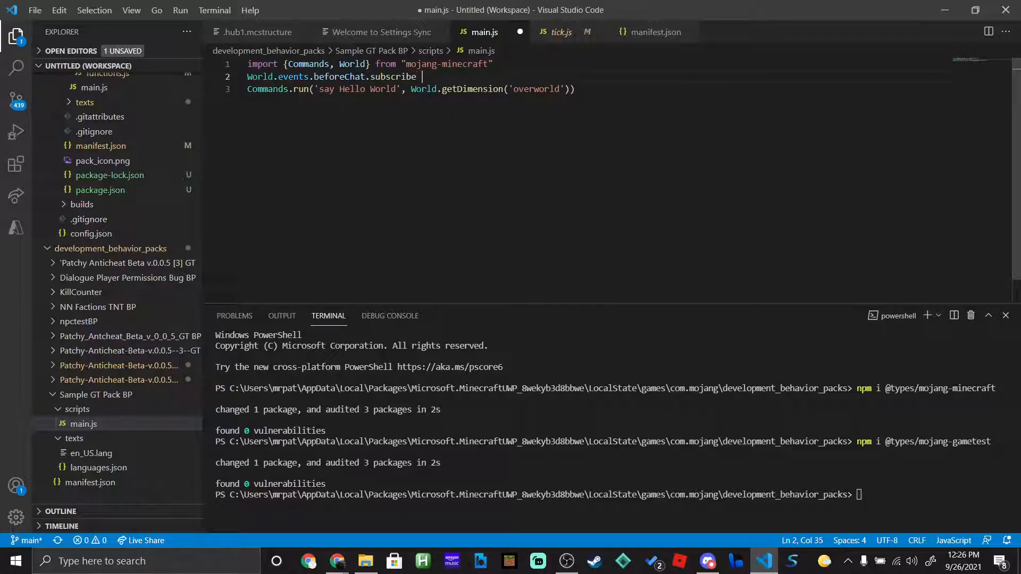
key("Backspace")
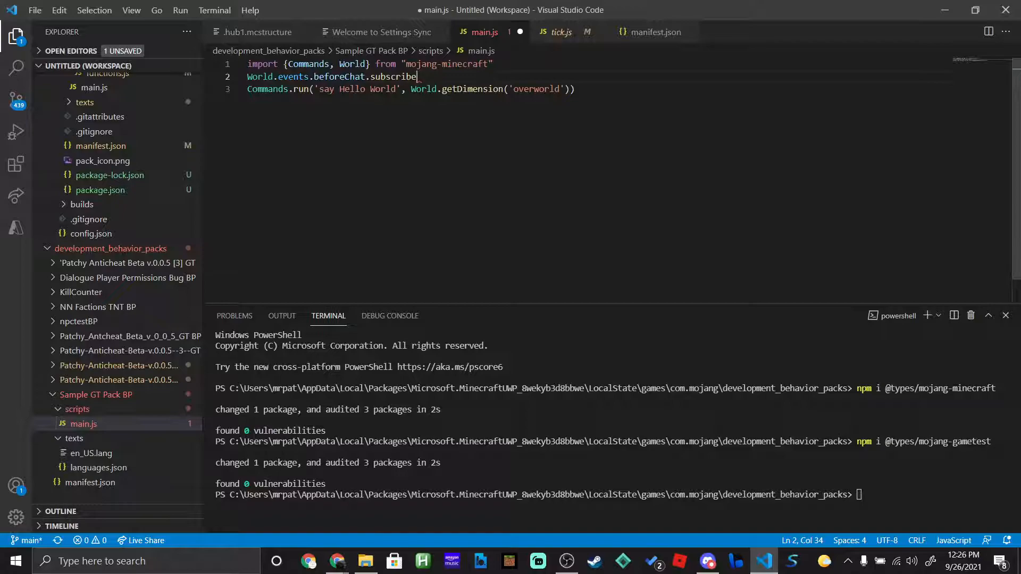
- Add the () => { } callback, move the Hello World command inside, and save
type("(() =")
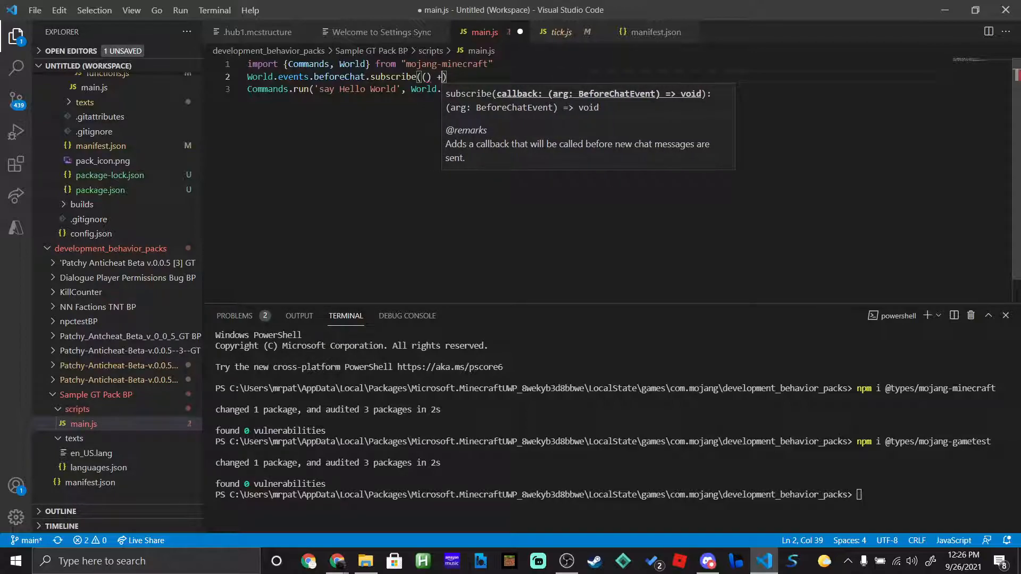
type(">")
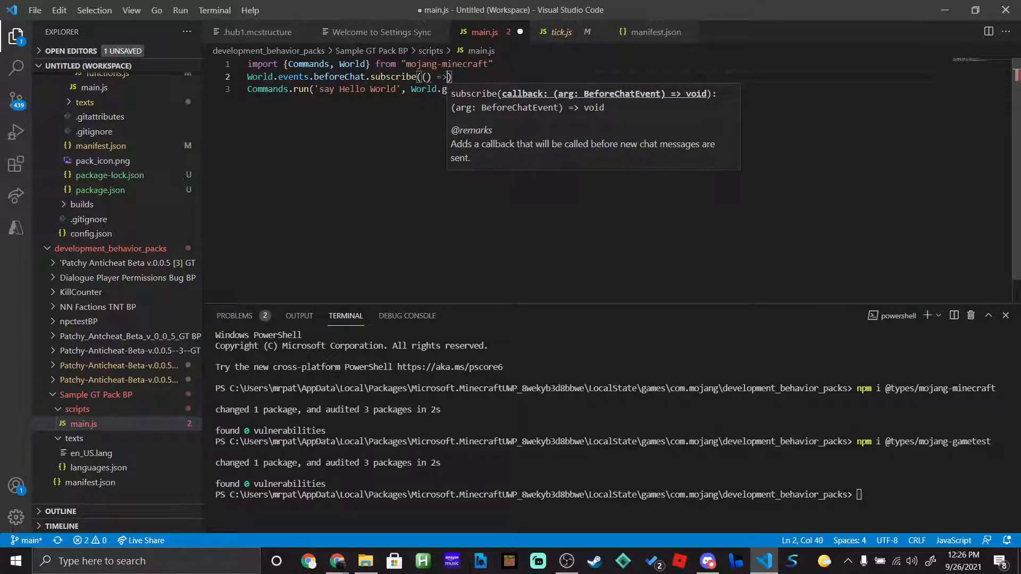
type("{")
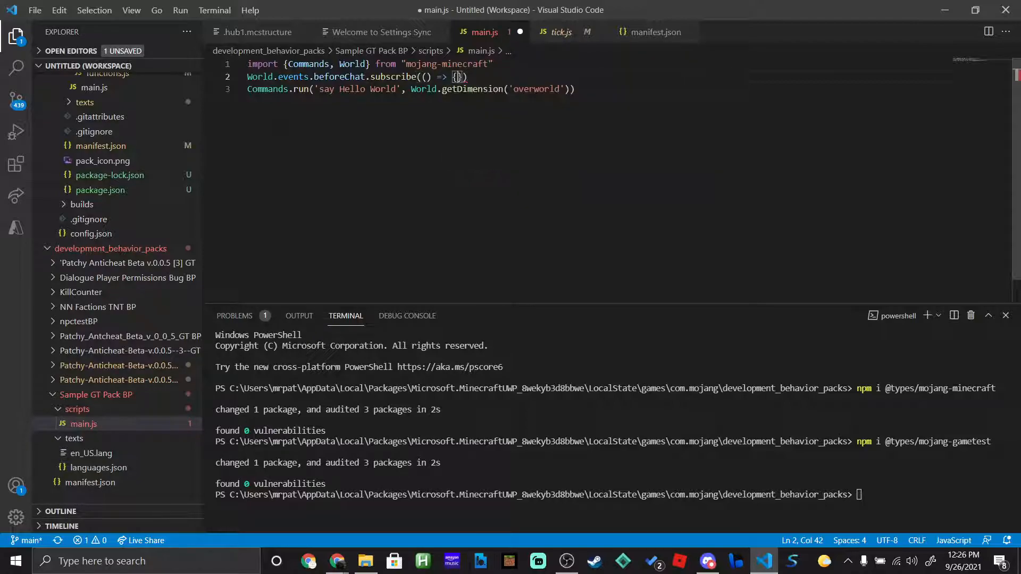
key("Enter")
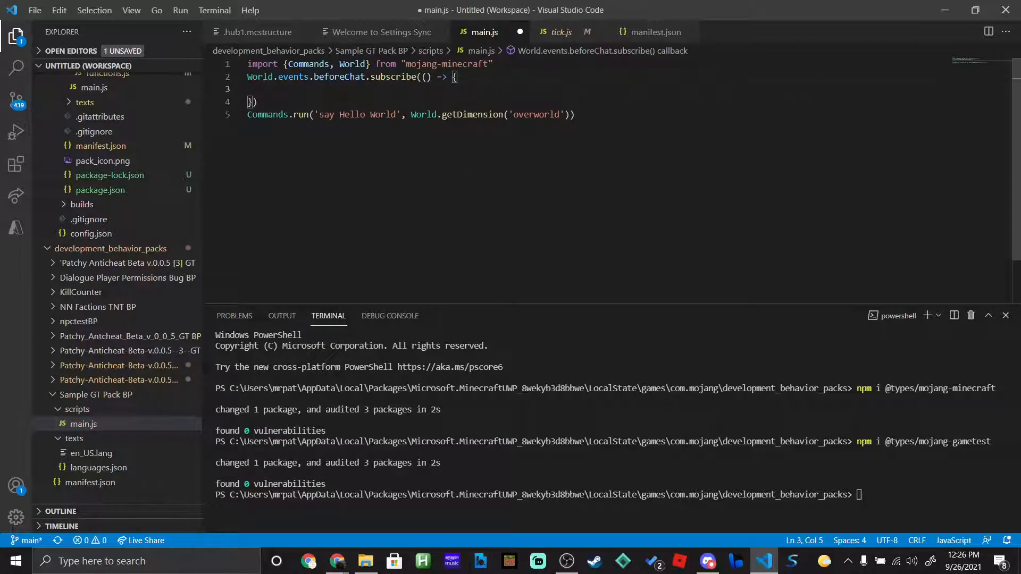
left_click_drag(246, 115, 575, 115)
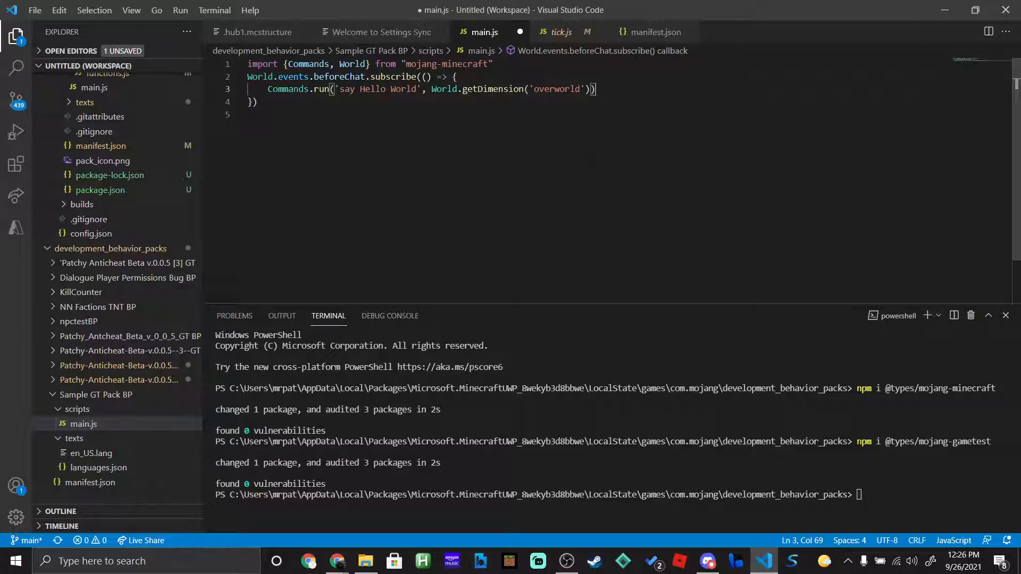
key("Ctrl+s")
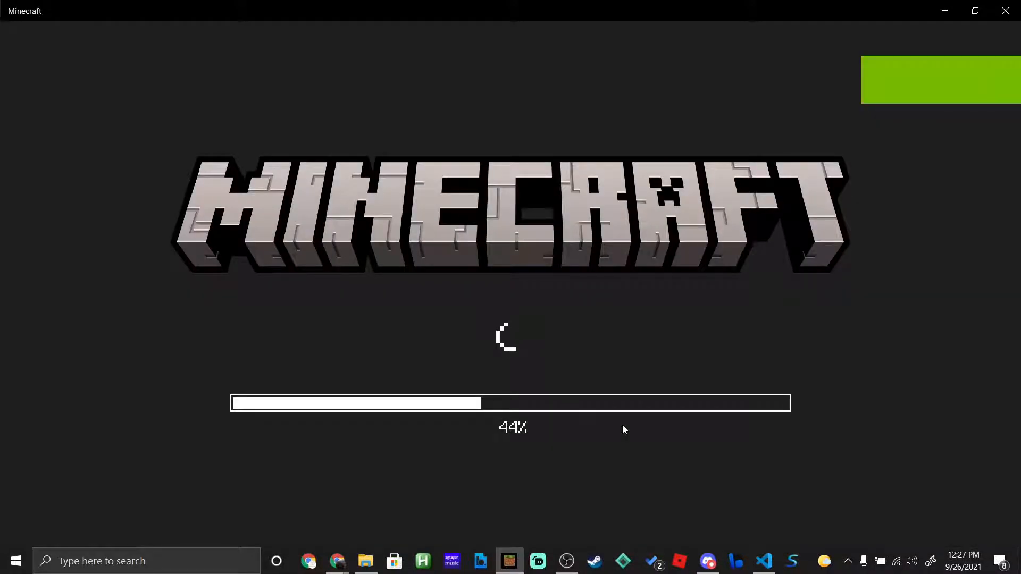
mouse_move(735, 463)
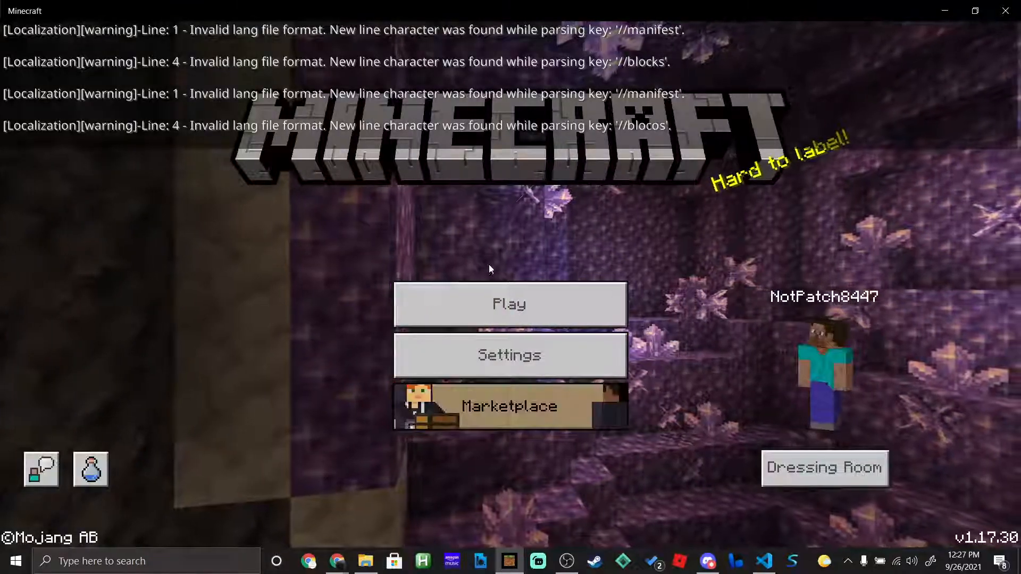
- Choose Play on Minecraft's main menu to show the worlds list
left_click(509, 305)
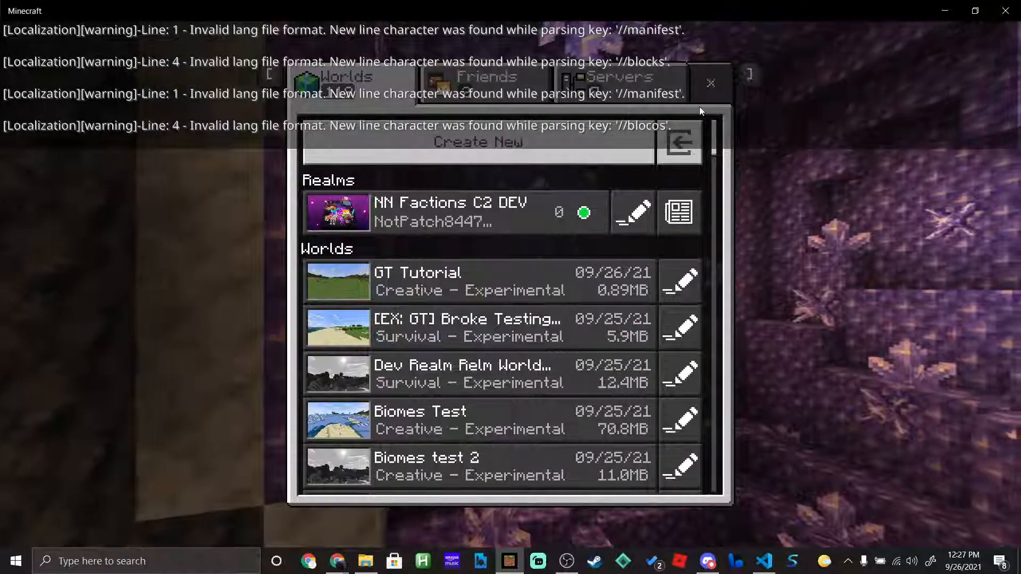
- Load the GT Tutorial world, check the chat, and walk forward across the grass
left_click(490, 282)
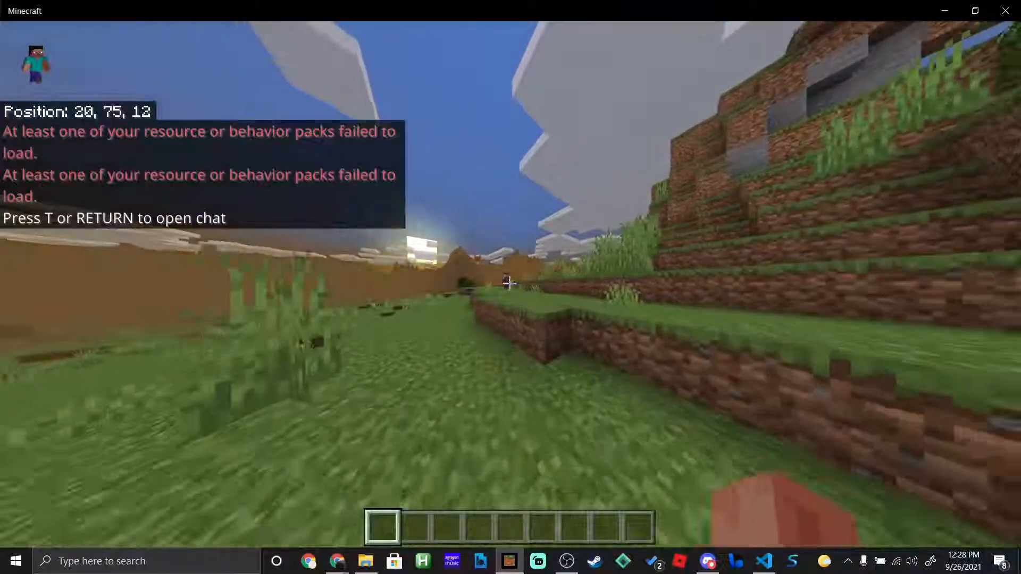
key("t")
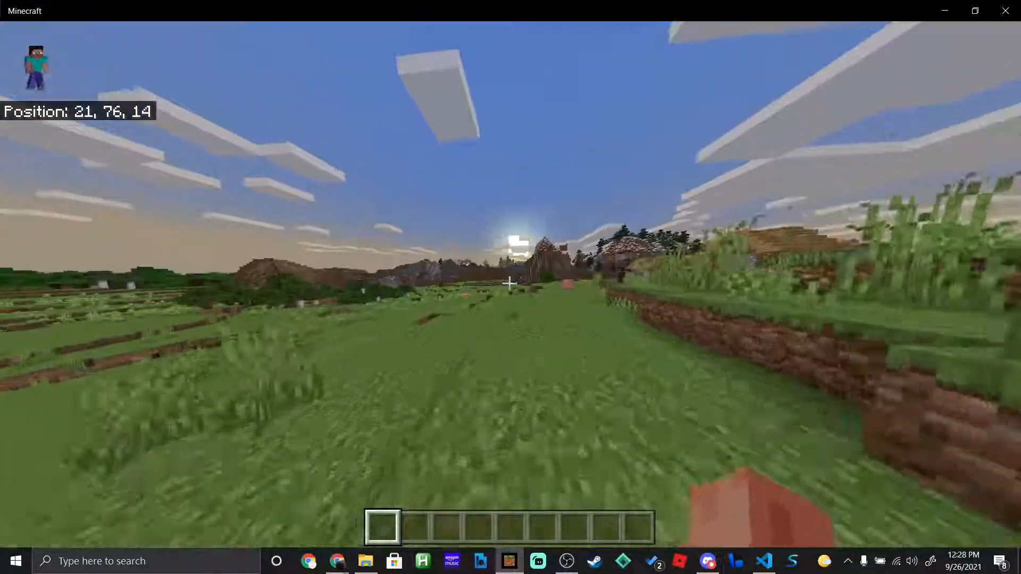
key("w")
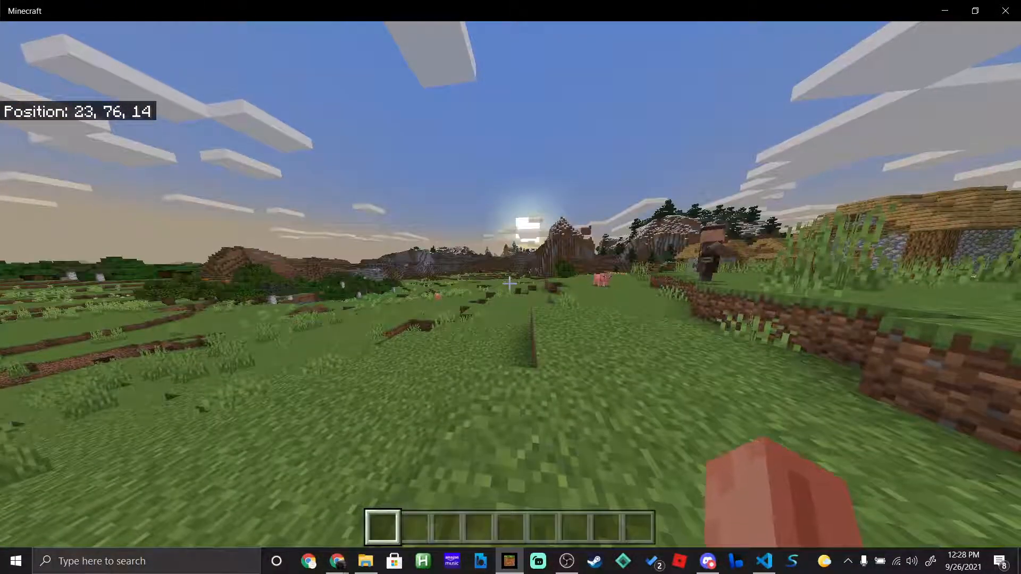